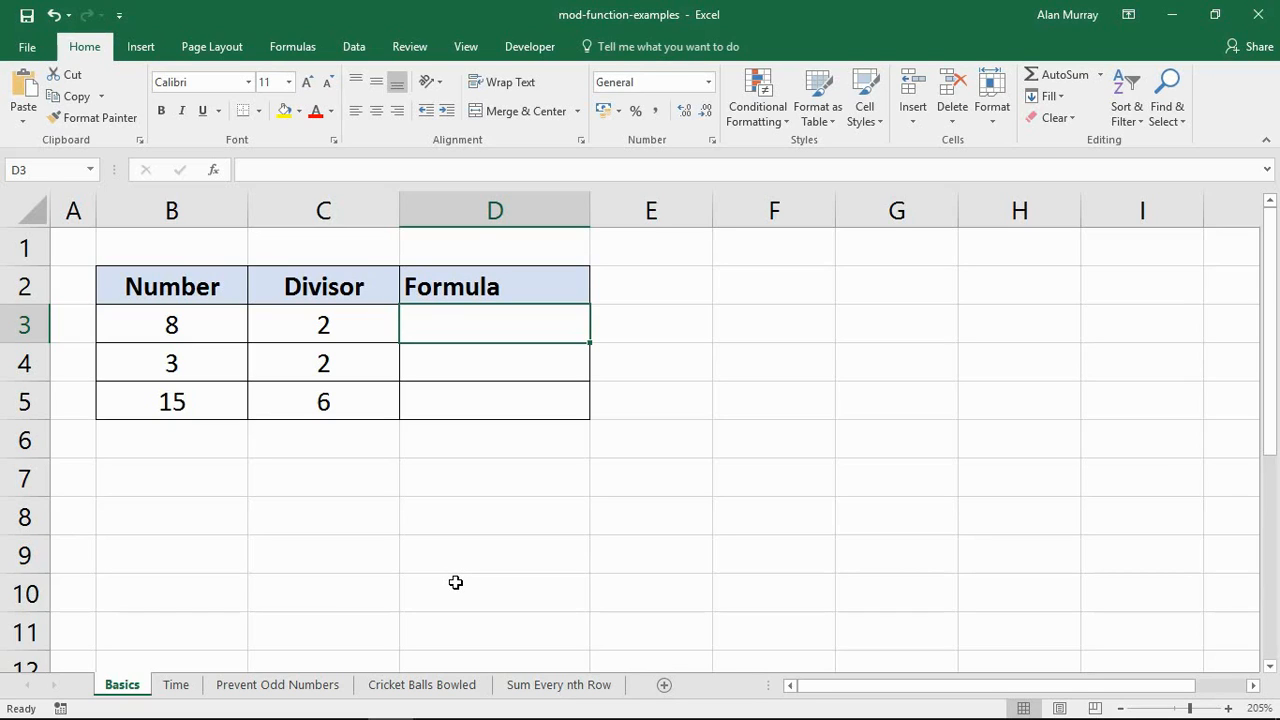
mouse_move(392, 439)
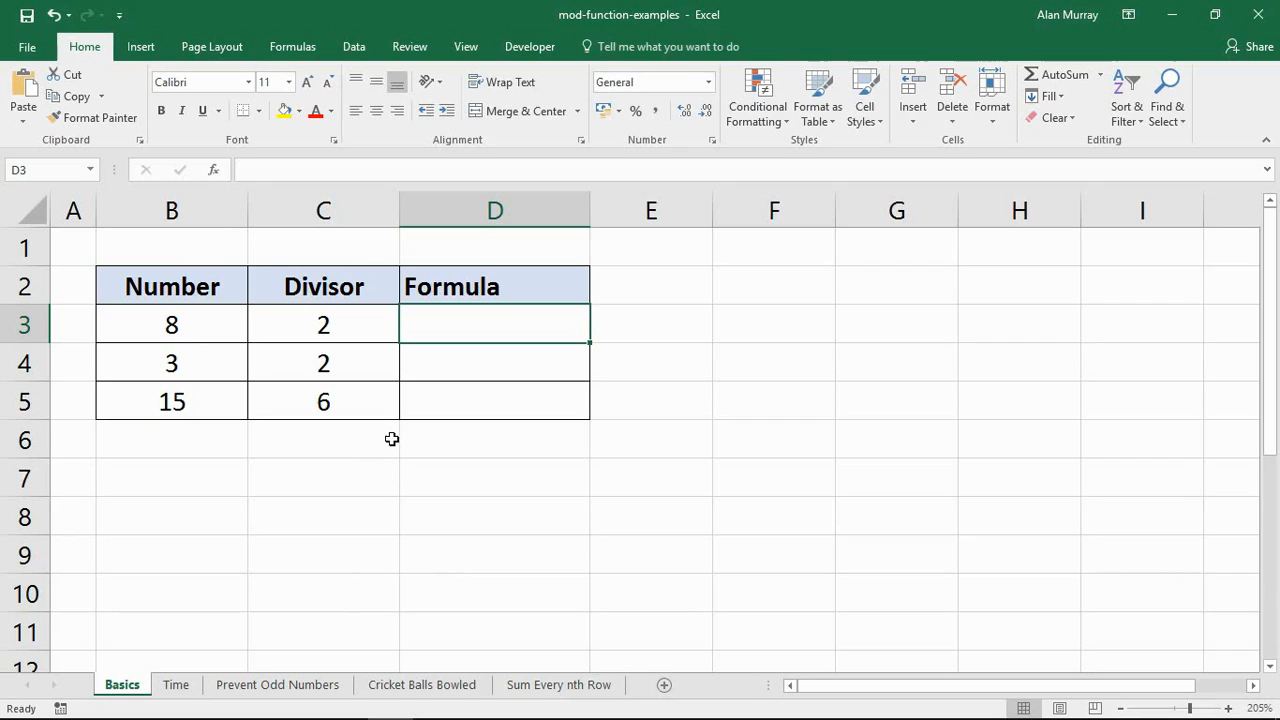
- Highlight the Numbers in B3:B5 and the Divisors in C3:C5
click(171, 324)
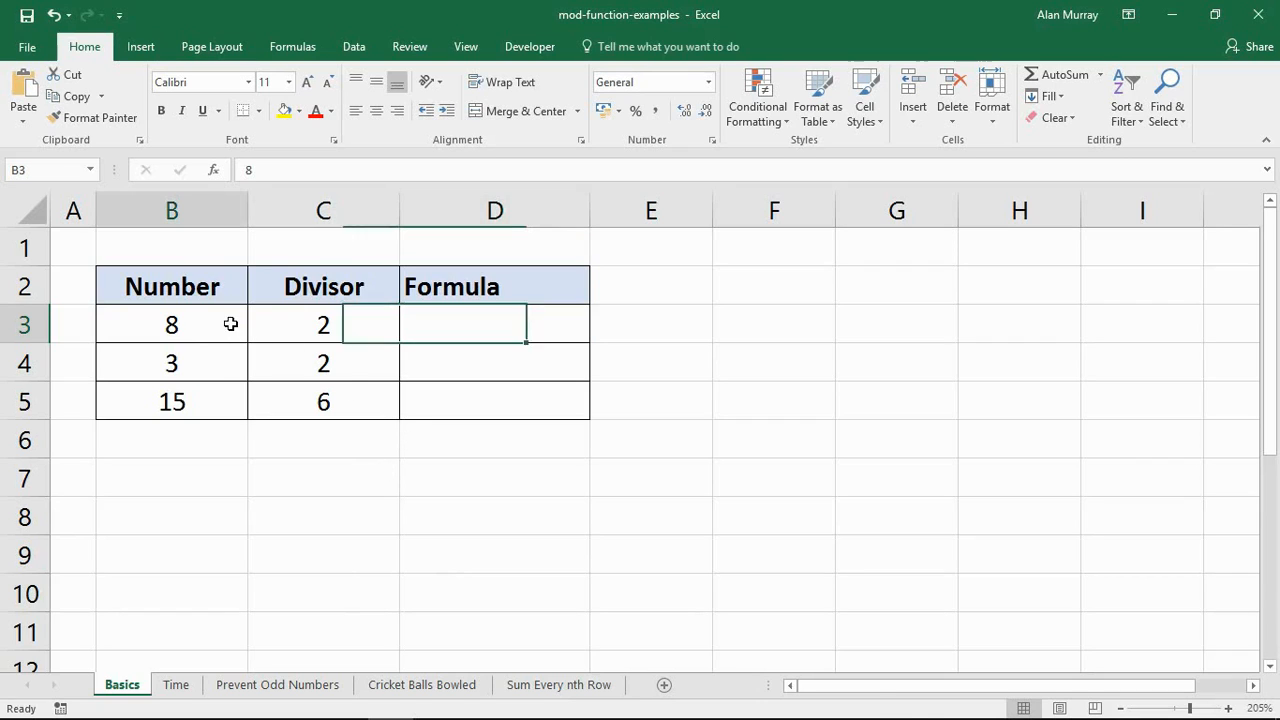
drag(171, 324, 171, 401)
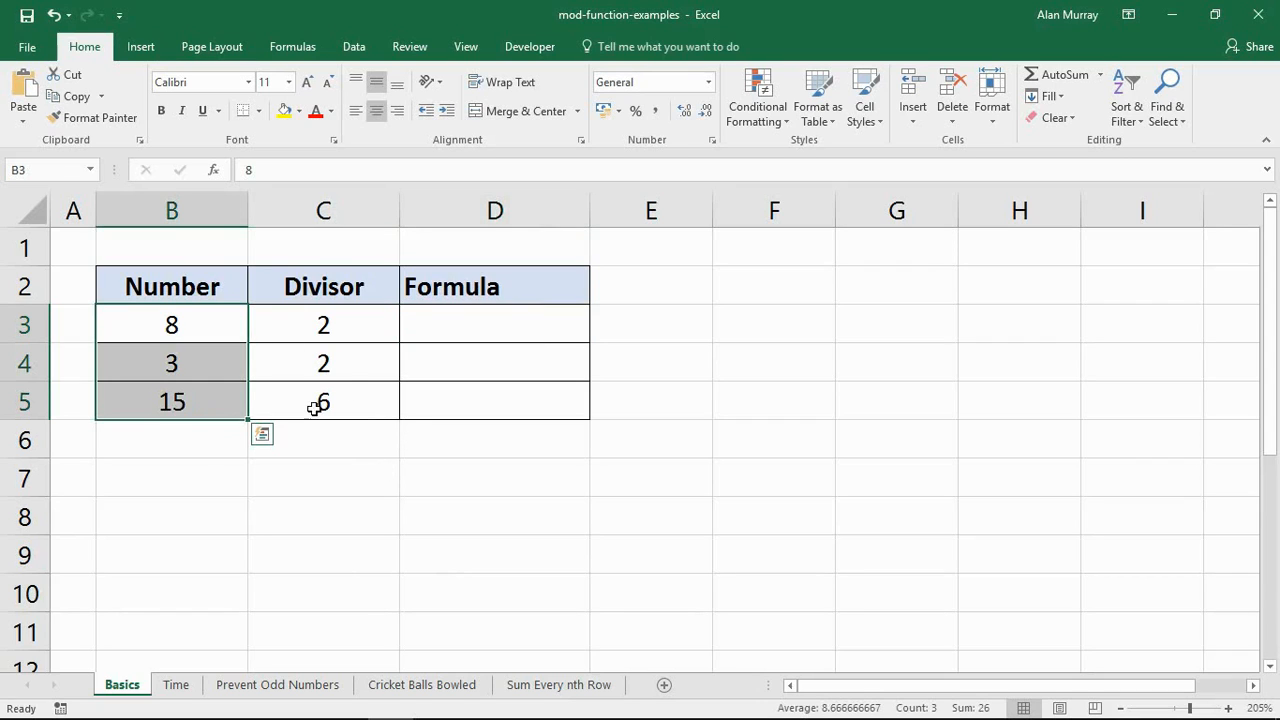
drag(323, 324, 323, 401)
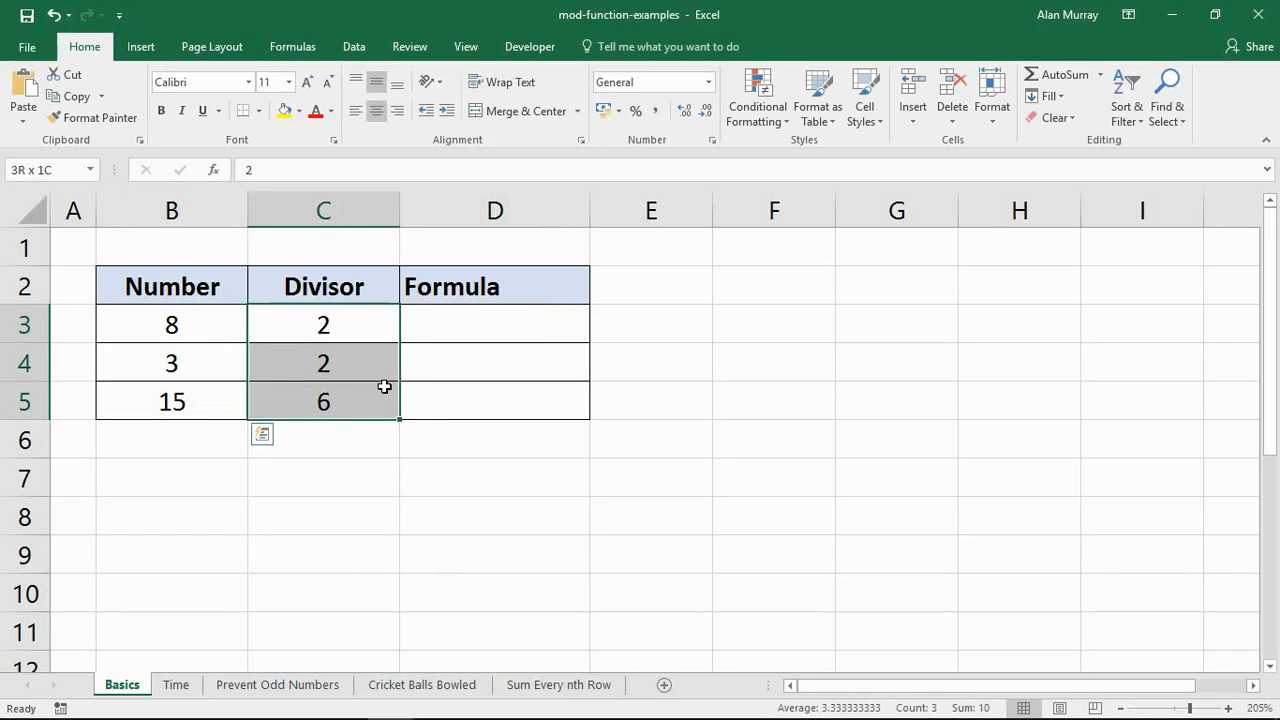
click(323, 324)
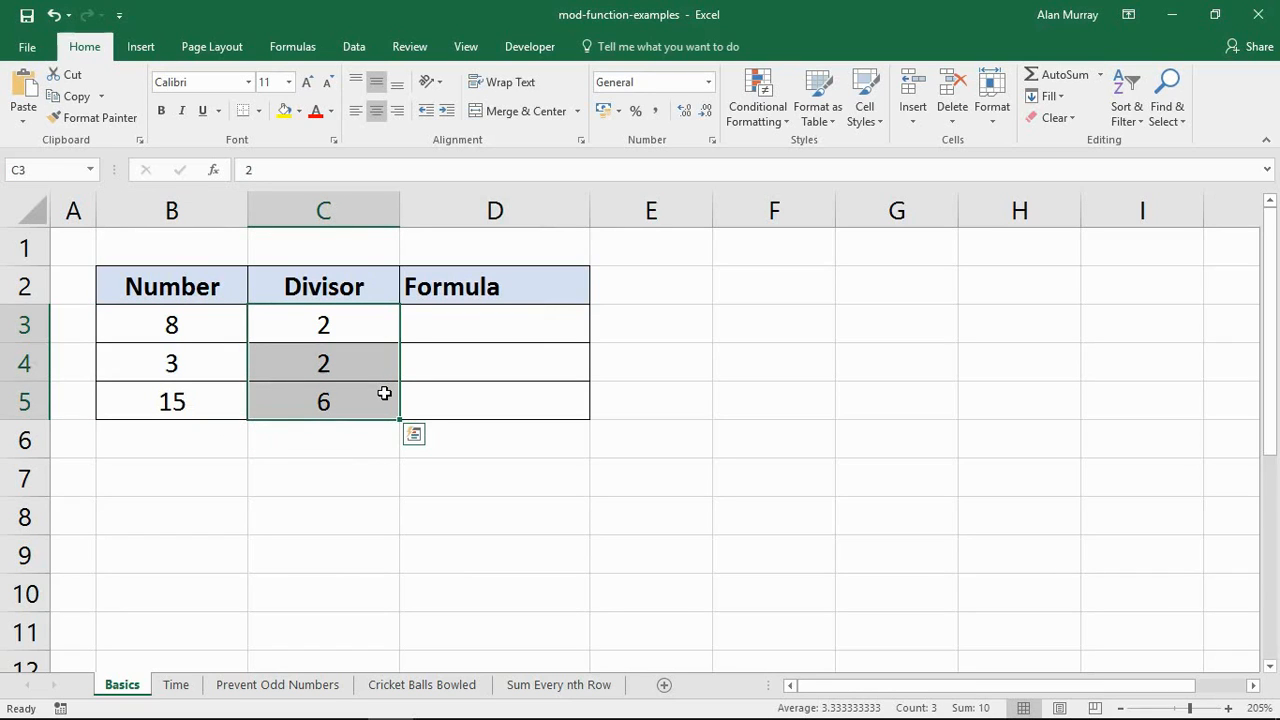
- Start =MOD(B3,C3) in D3 using the number and divisor cells
click(494, 323)
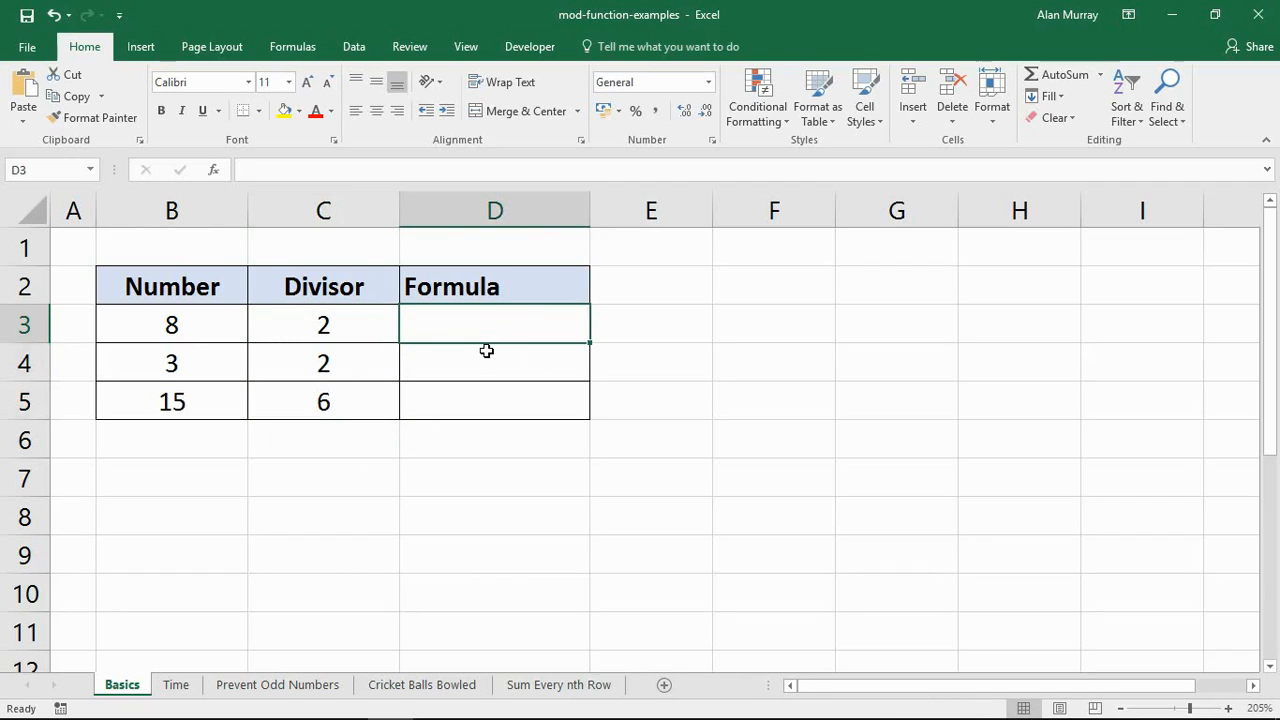
text(=mod)
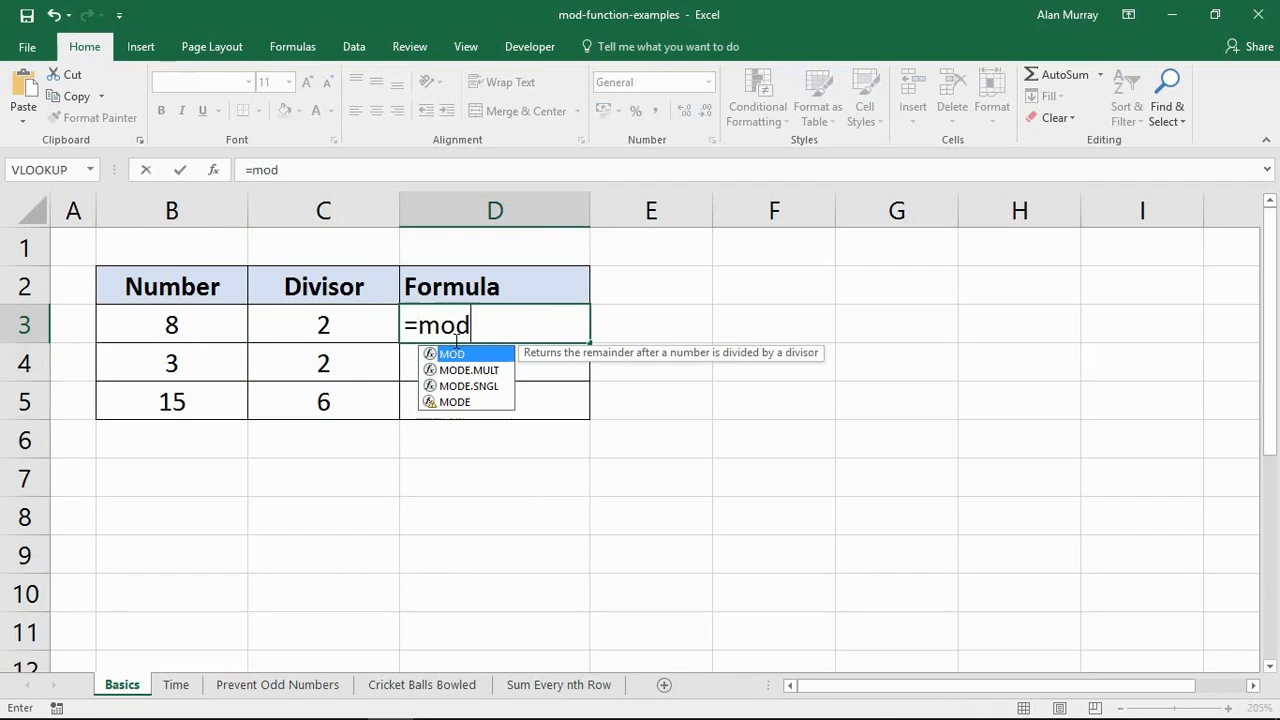
text(()
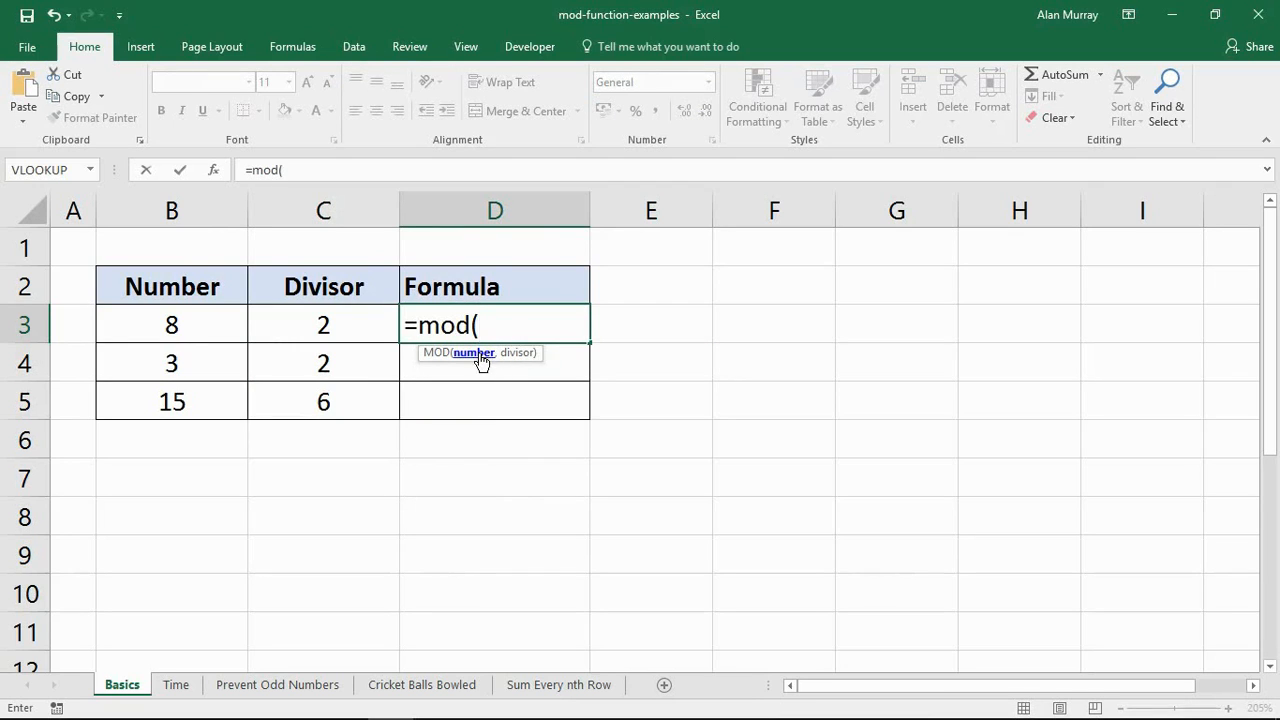
mouse_move(310, 378)
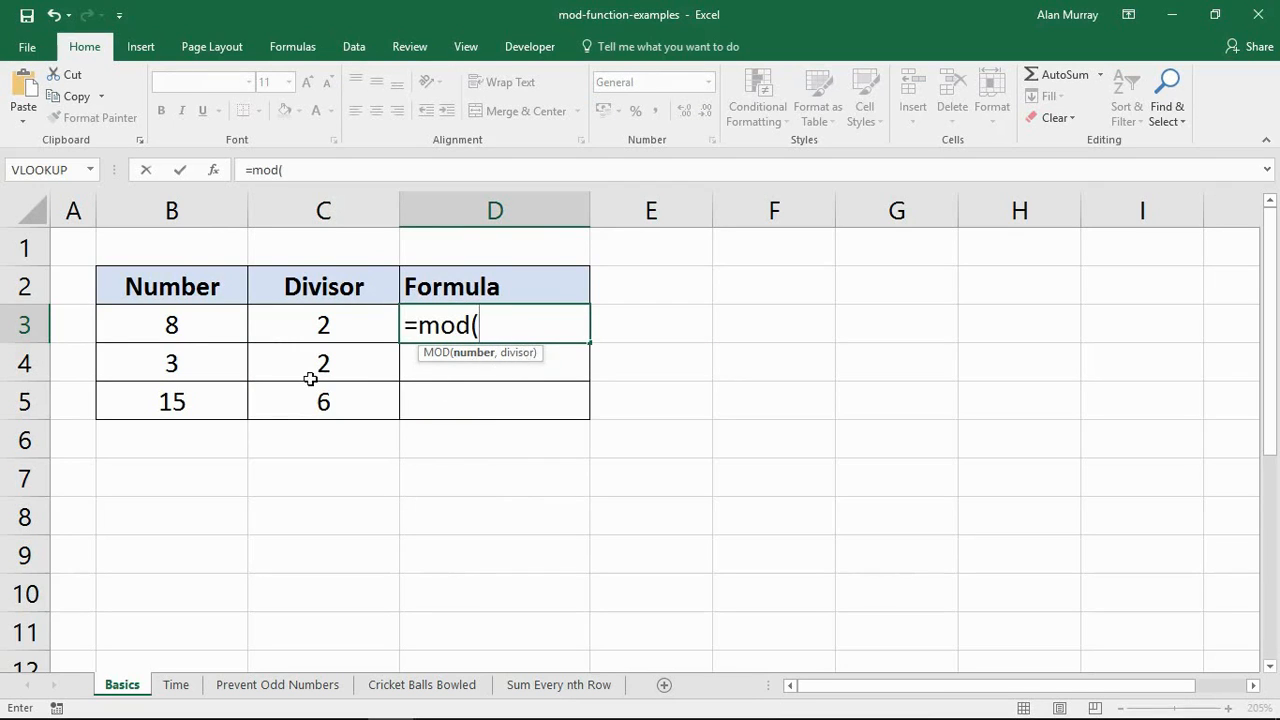
click(171, 324)
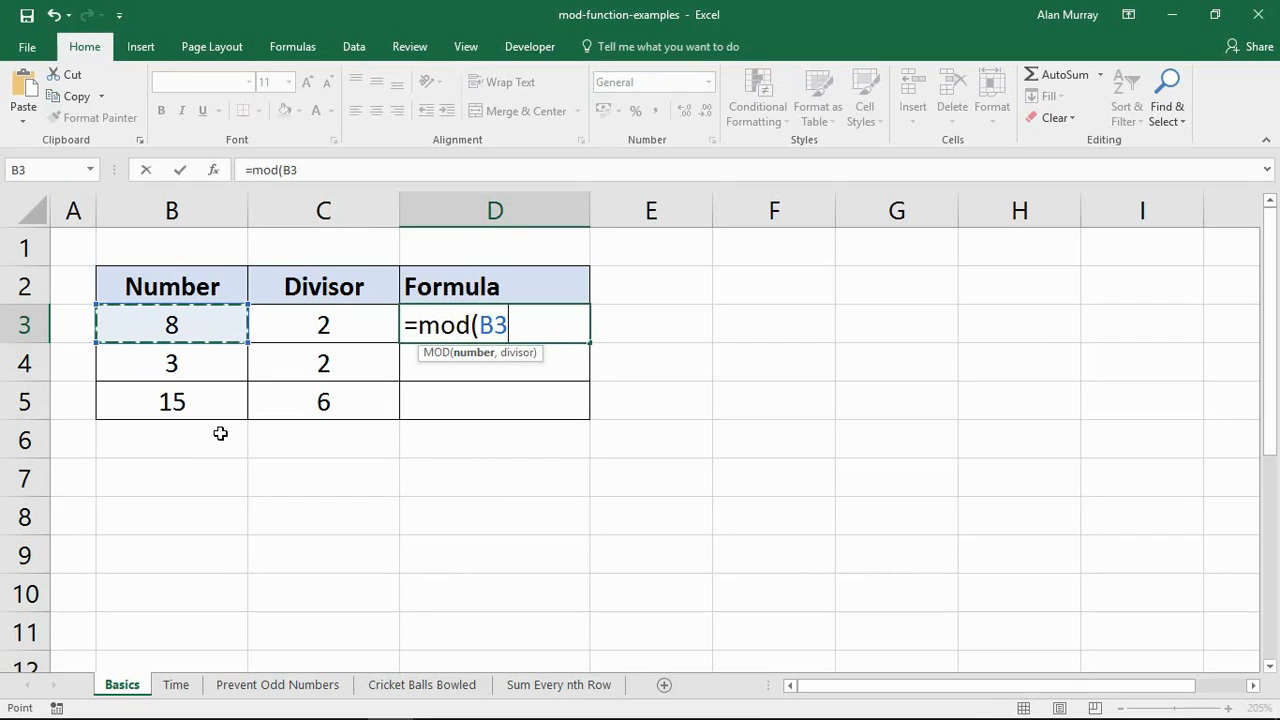
click(323, 324)
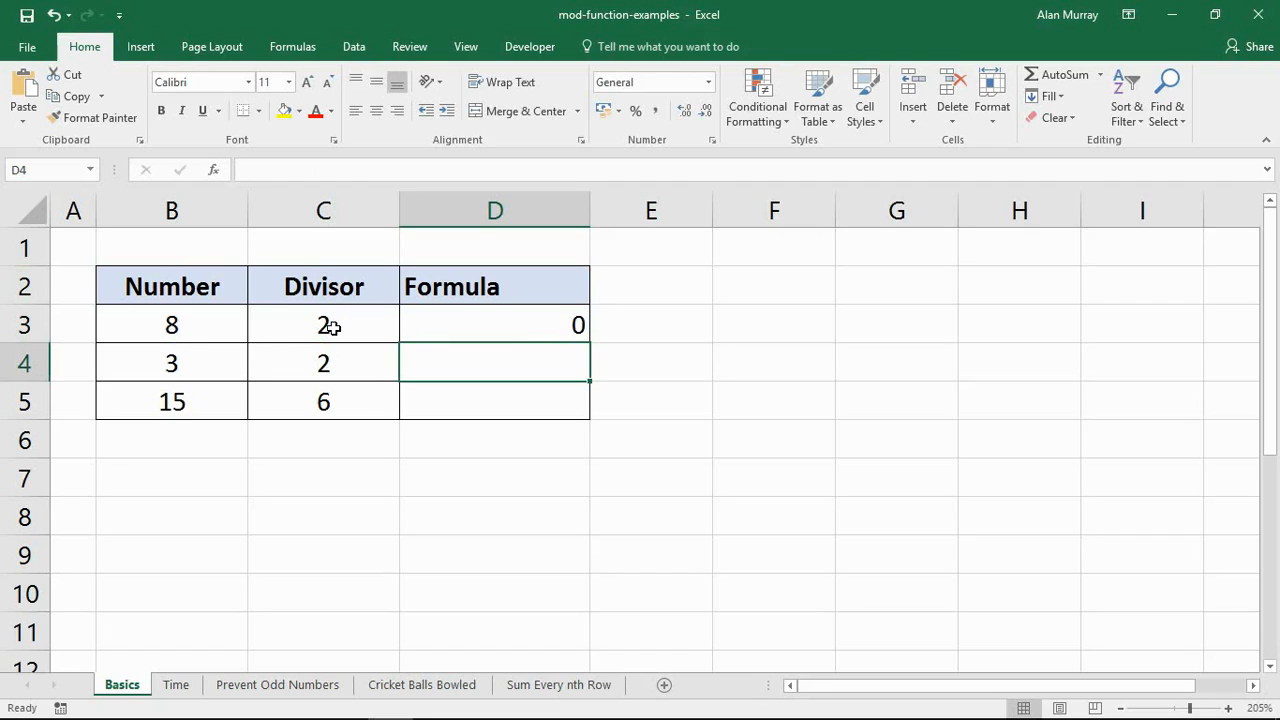
mouse_move(335, 363)
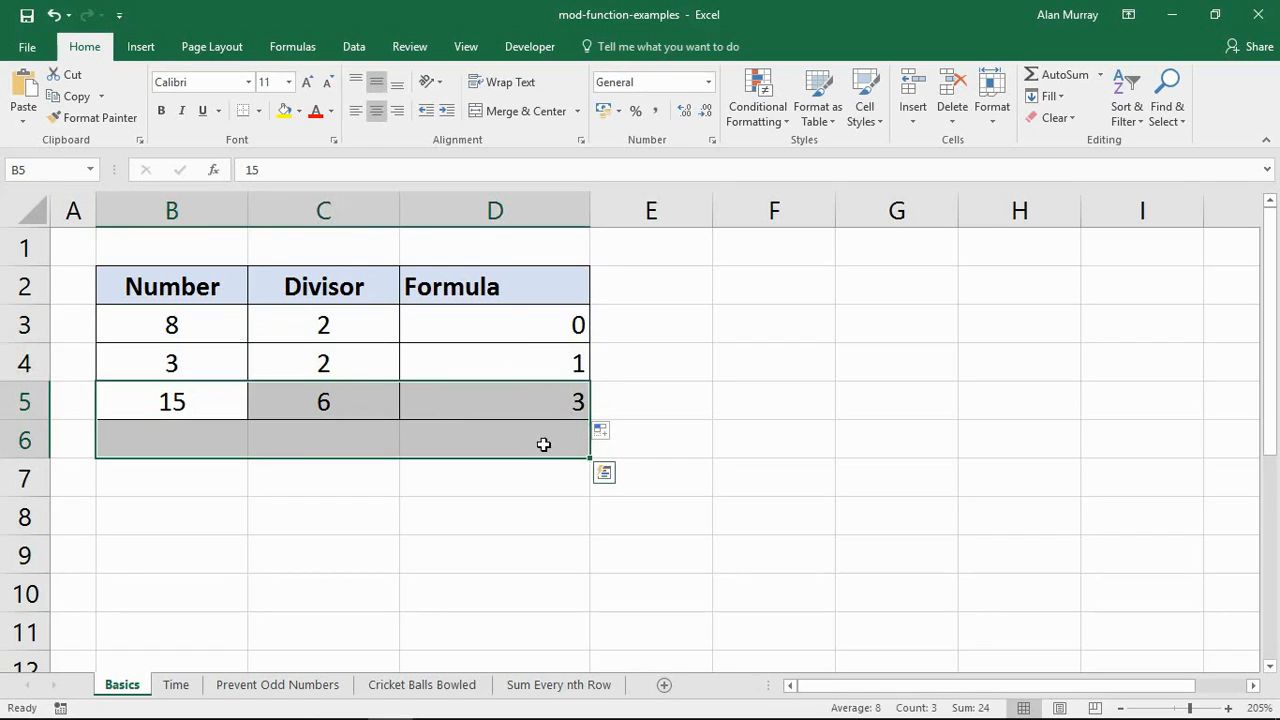
- Check the =MOD(B5,C5) formula in D5, then switch to the Time sheet
click(494, 401)
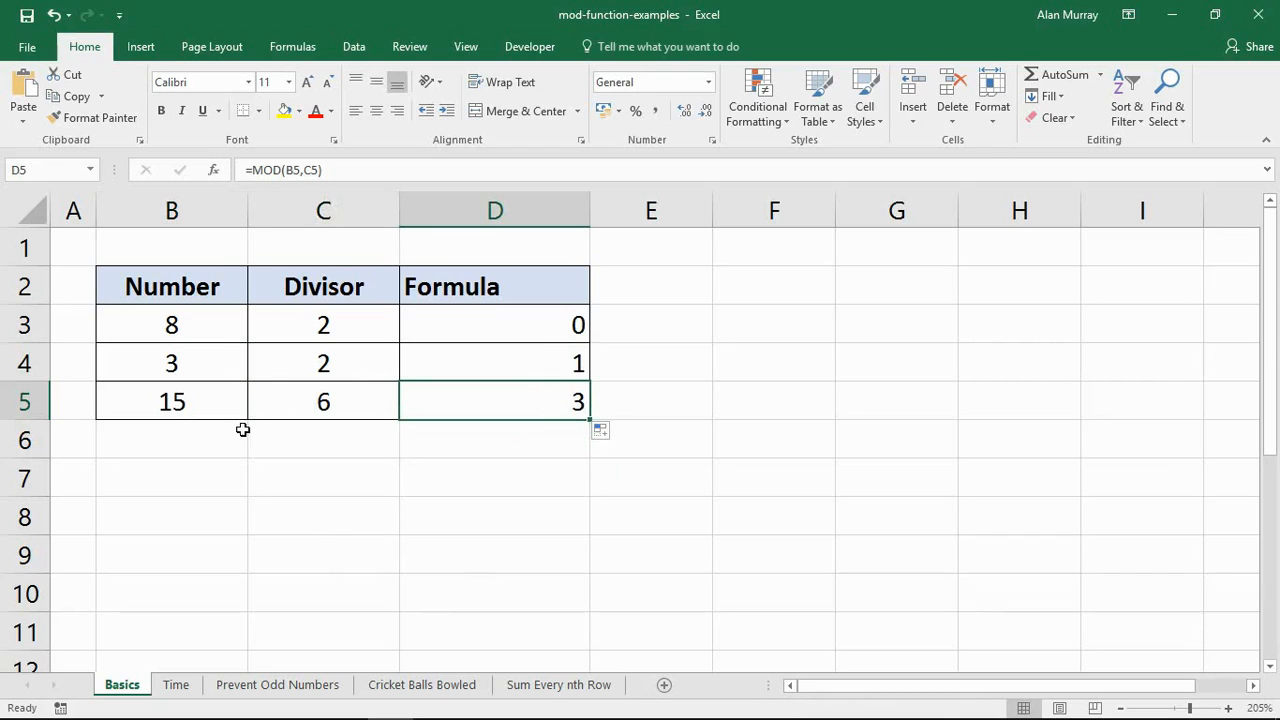
mouse_move(255, 435)
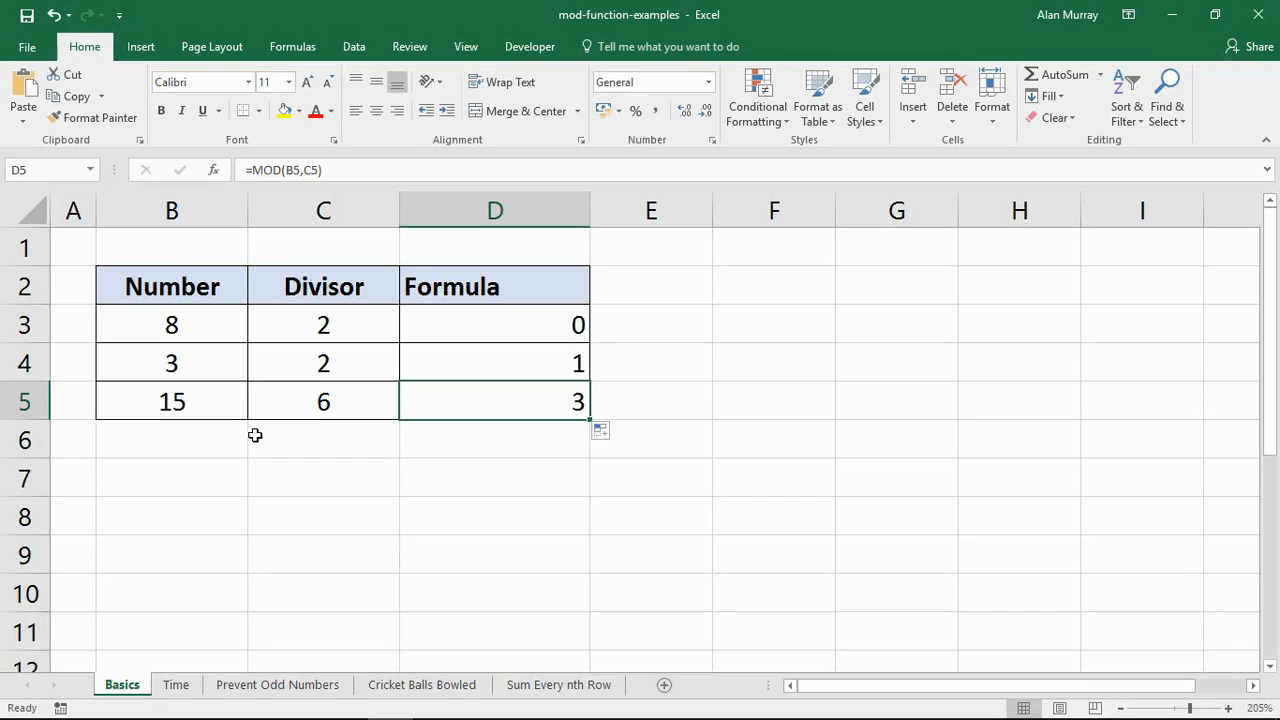
click(176, 685)
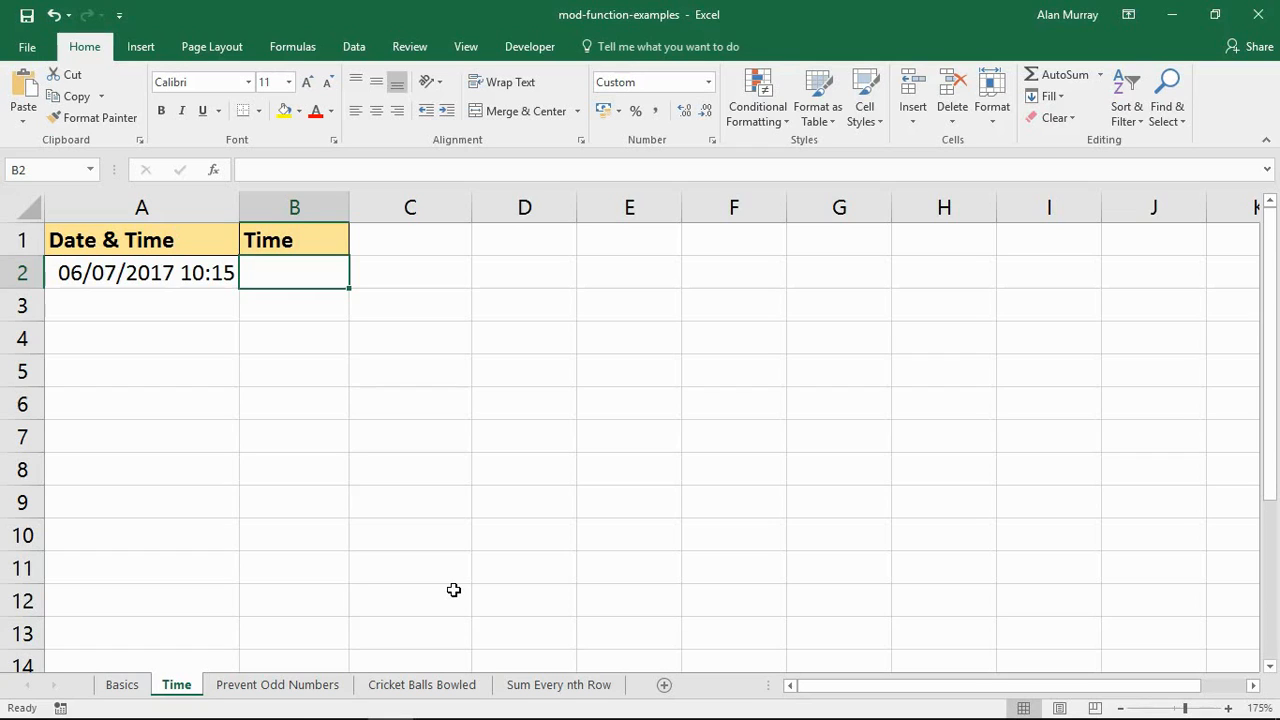
click(141, 272)
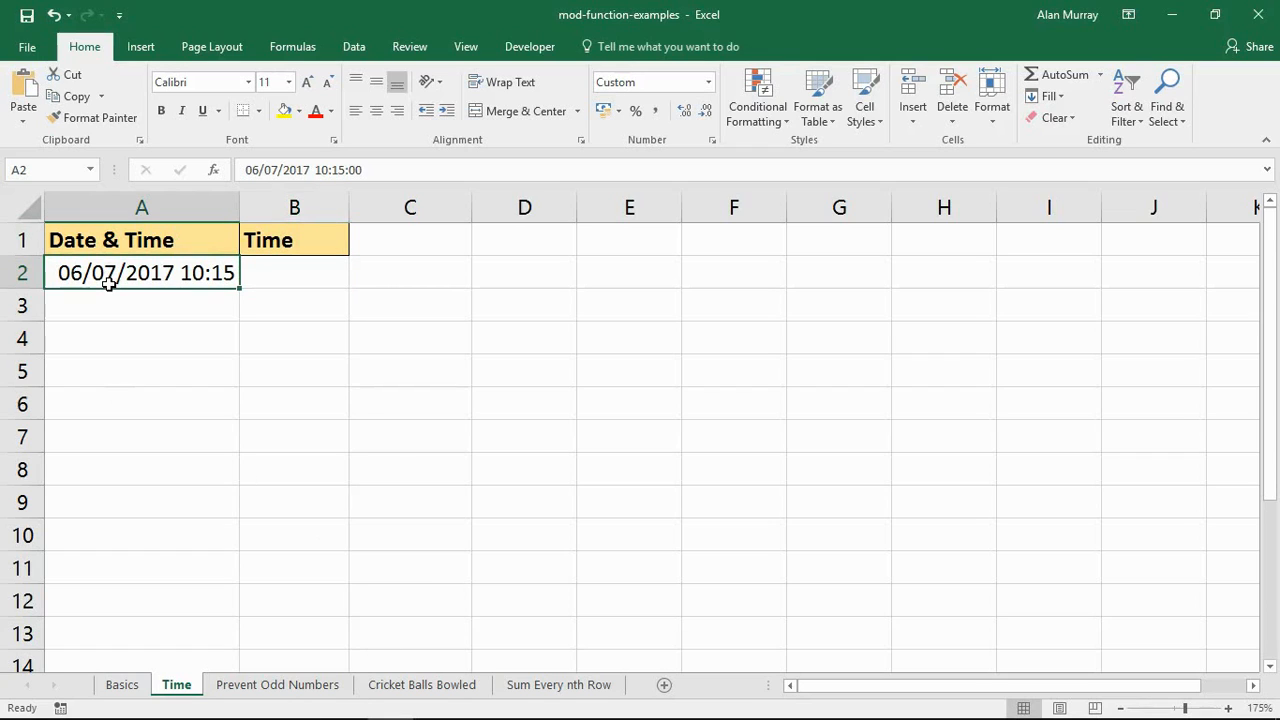
mouse_move(97, 343)
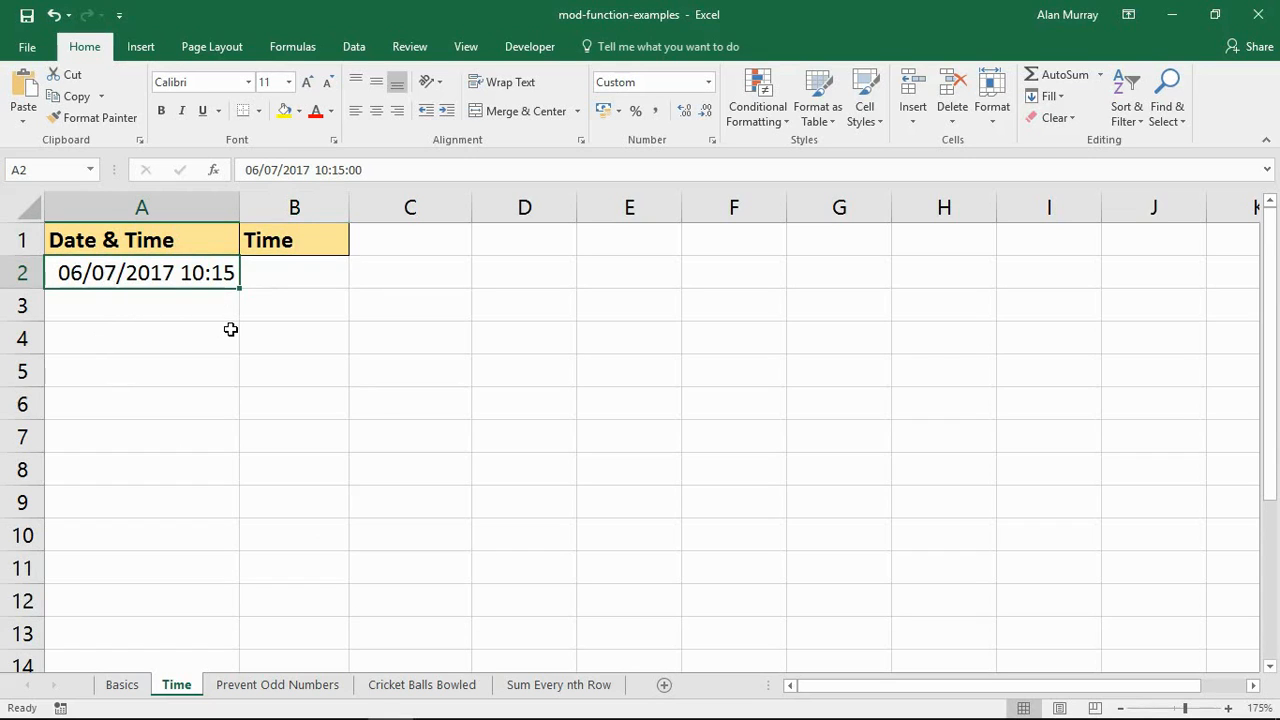
click(294, 207)
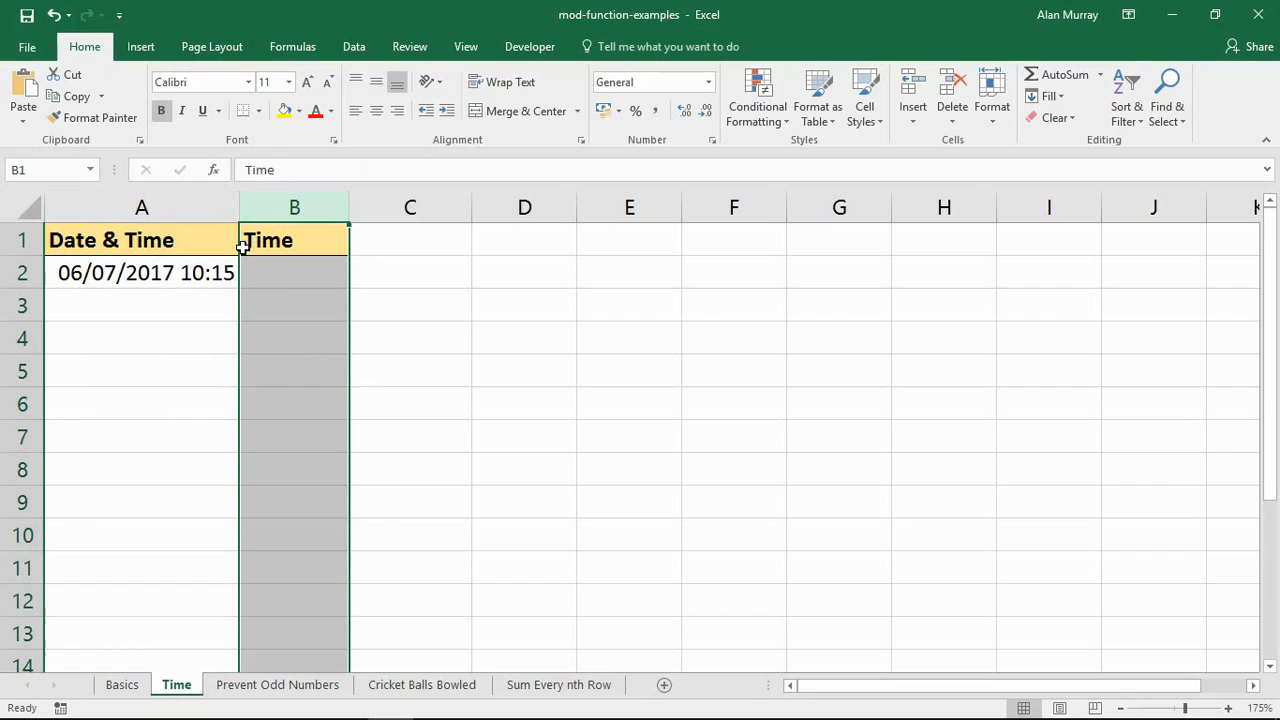
click(141, 272)
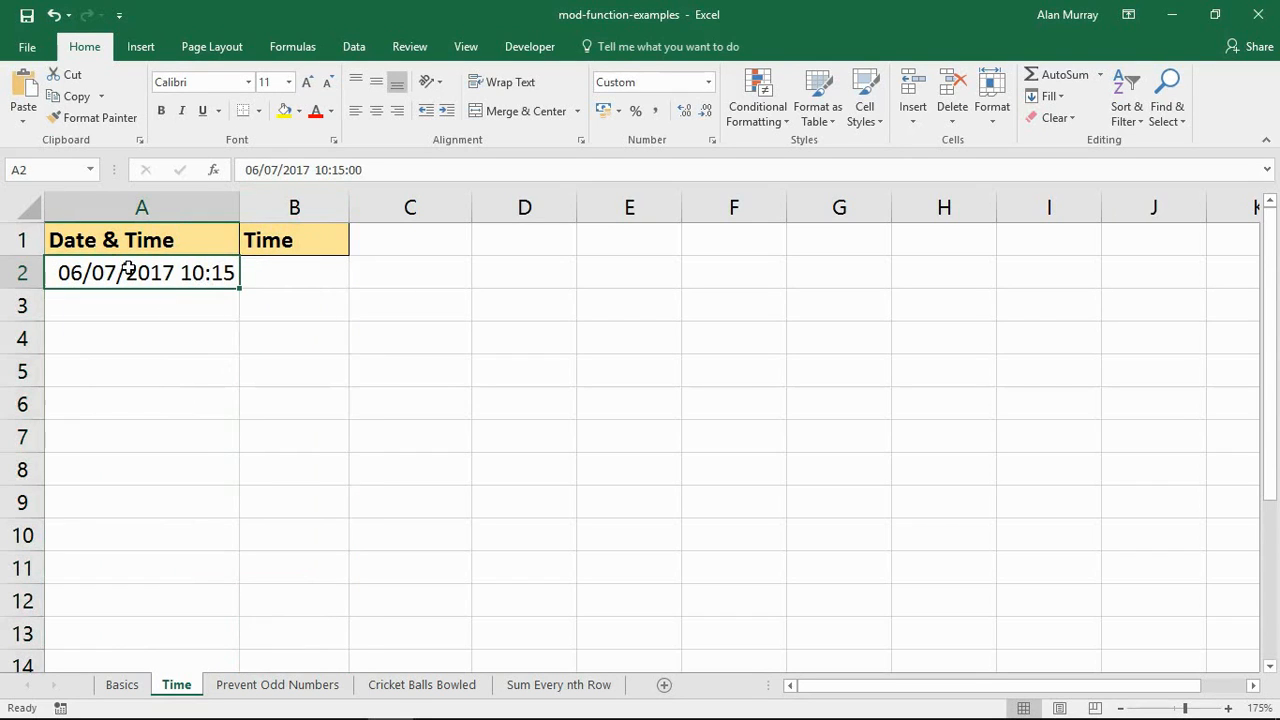
mouse_move(209, 292)
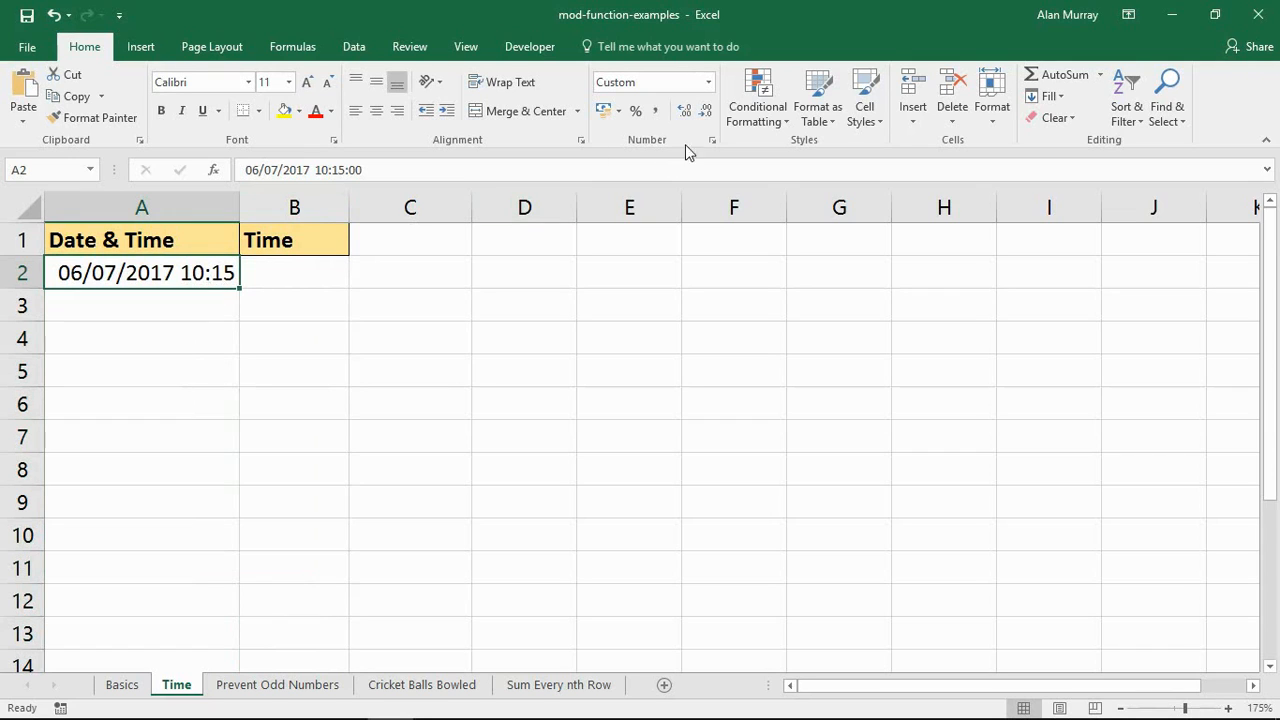
click(708, 82)
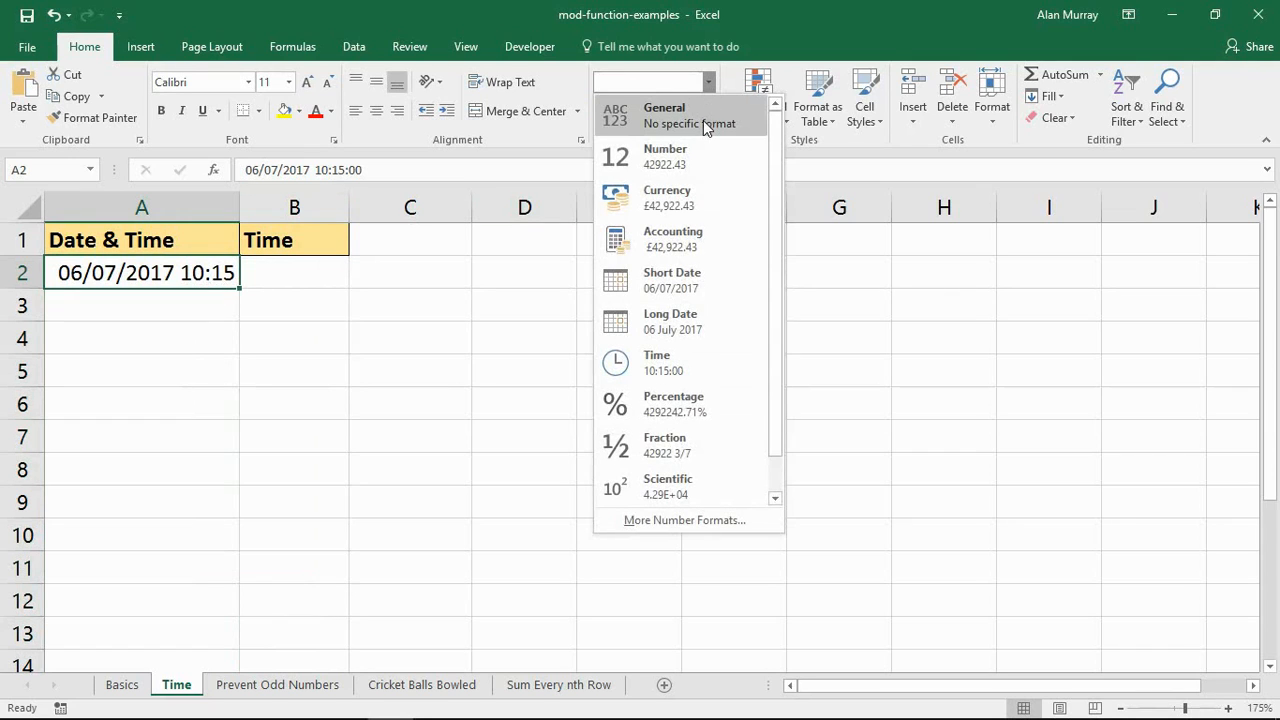
click(663, 114)
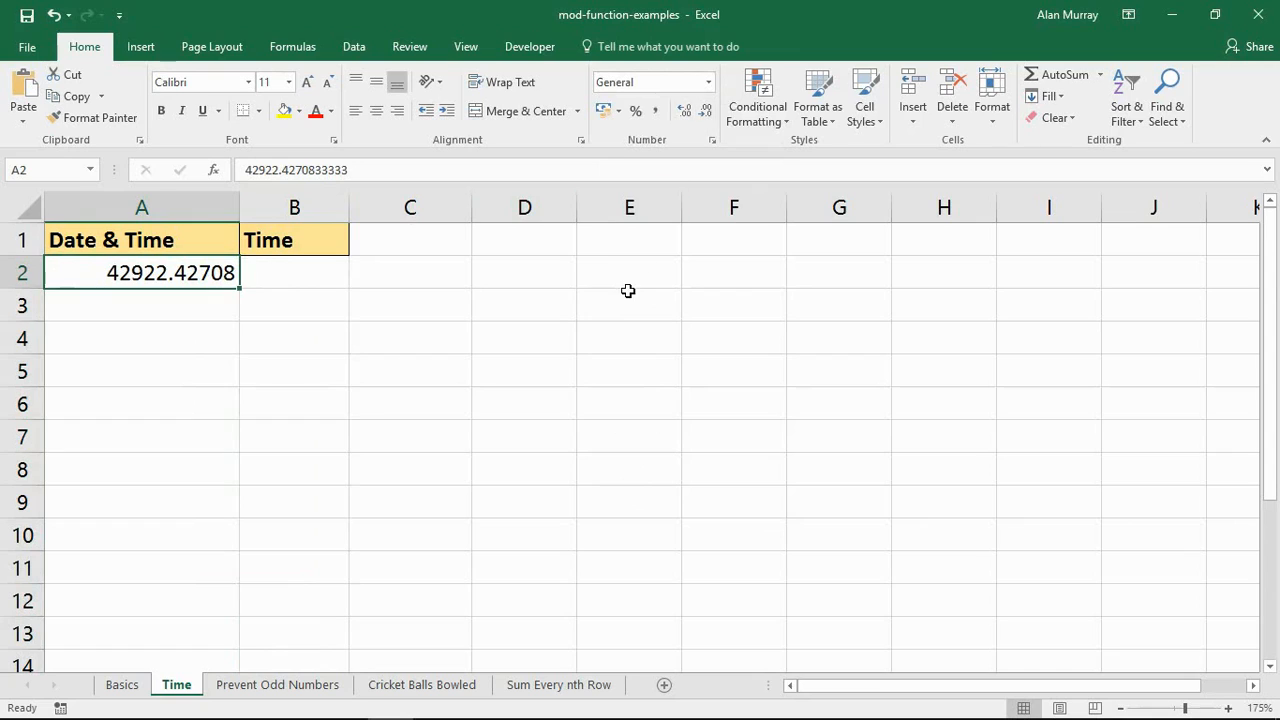
mouse_move(618, 300)
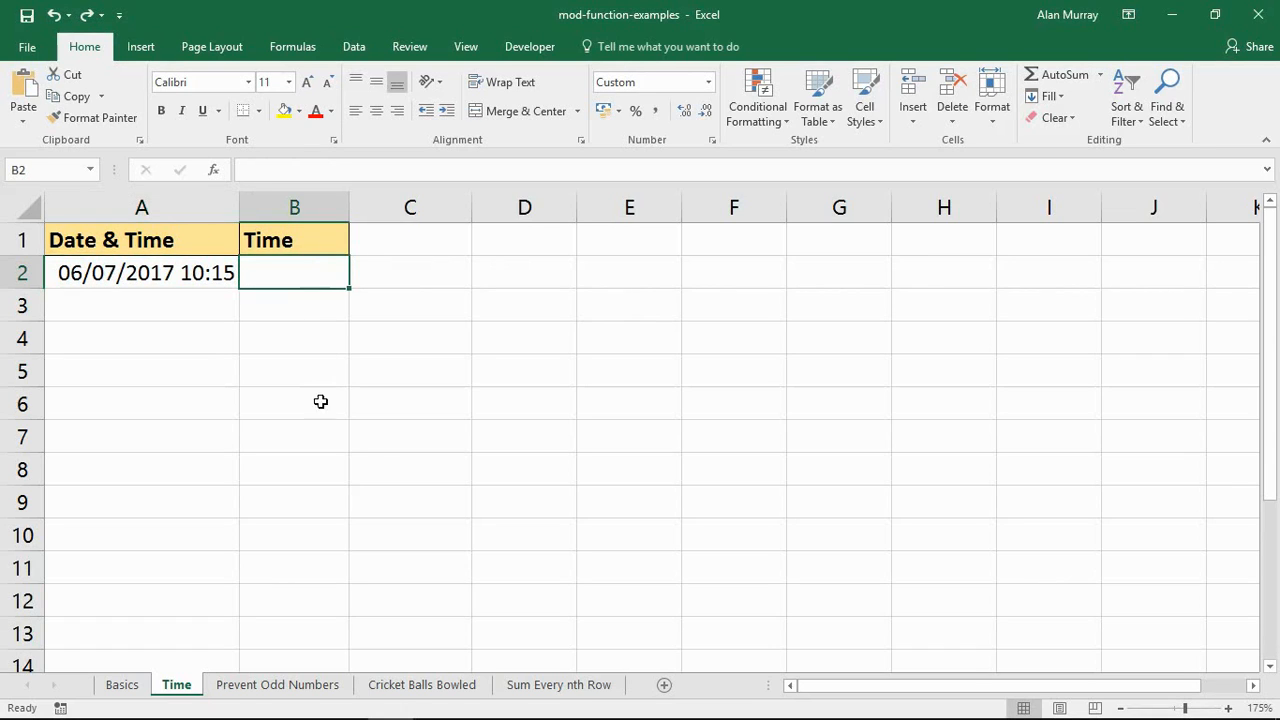
mouse_move(297, 378)
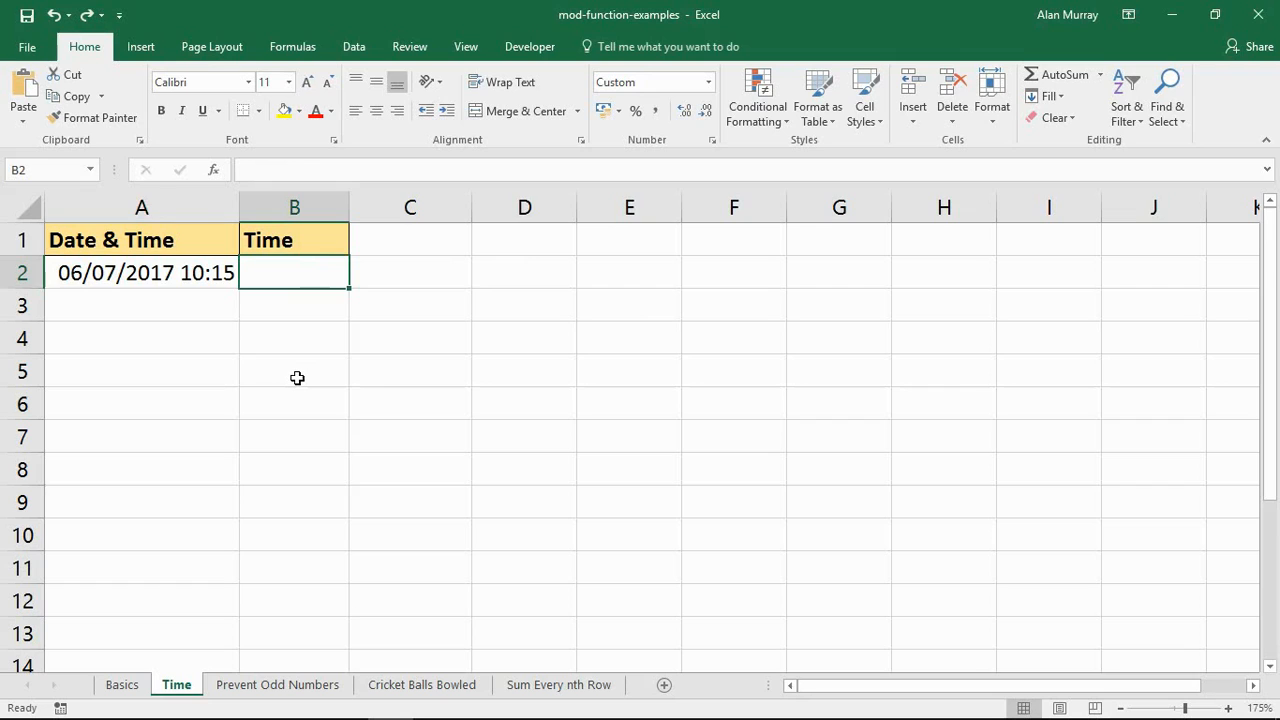
- Enter =MOD(A2,1) in B2 and widen column B to show 00/01/1900 10:15
text(=)
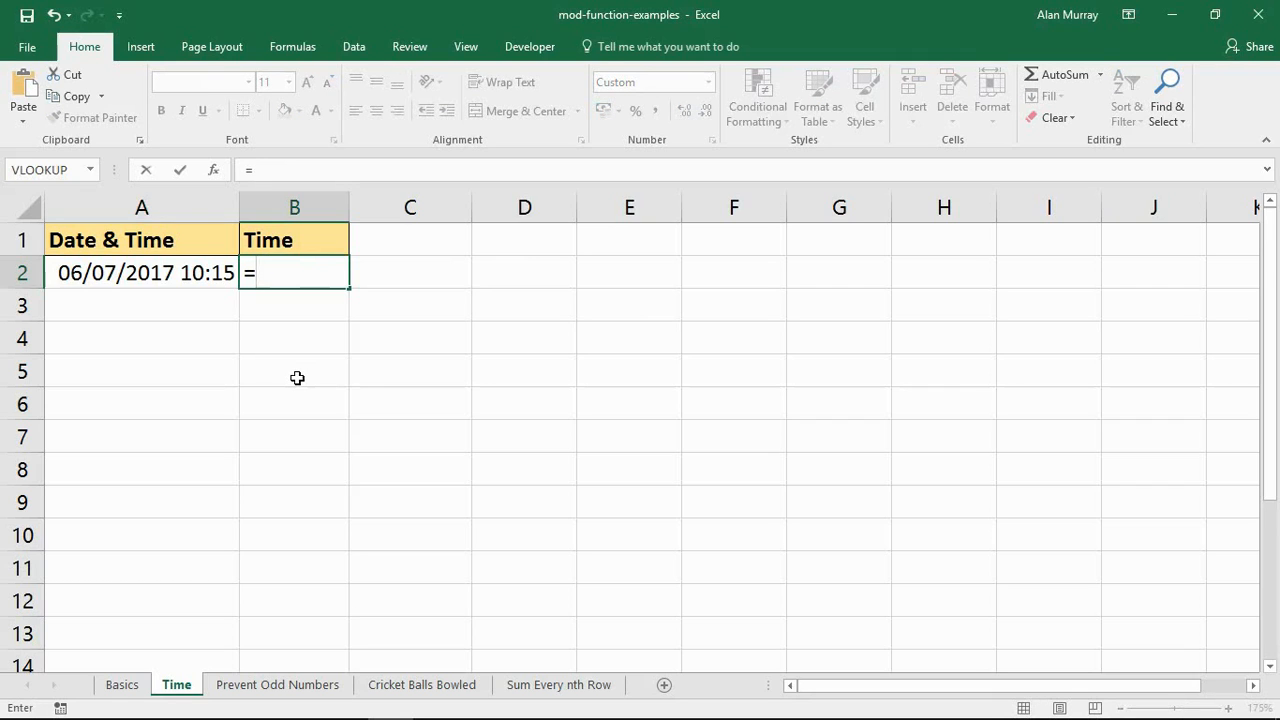
text(mo)
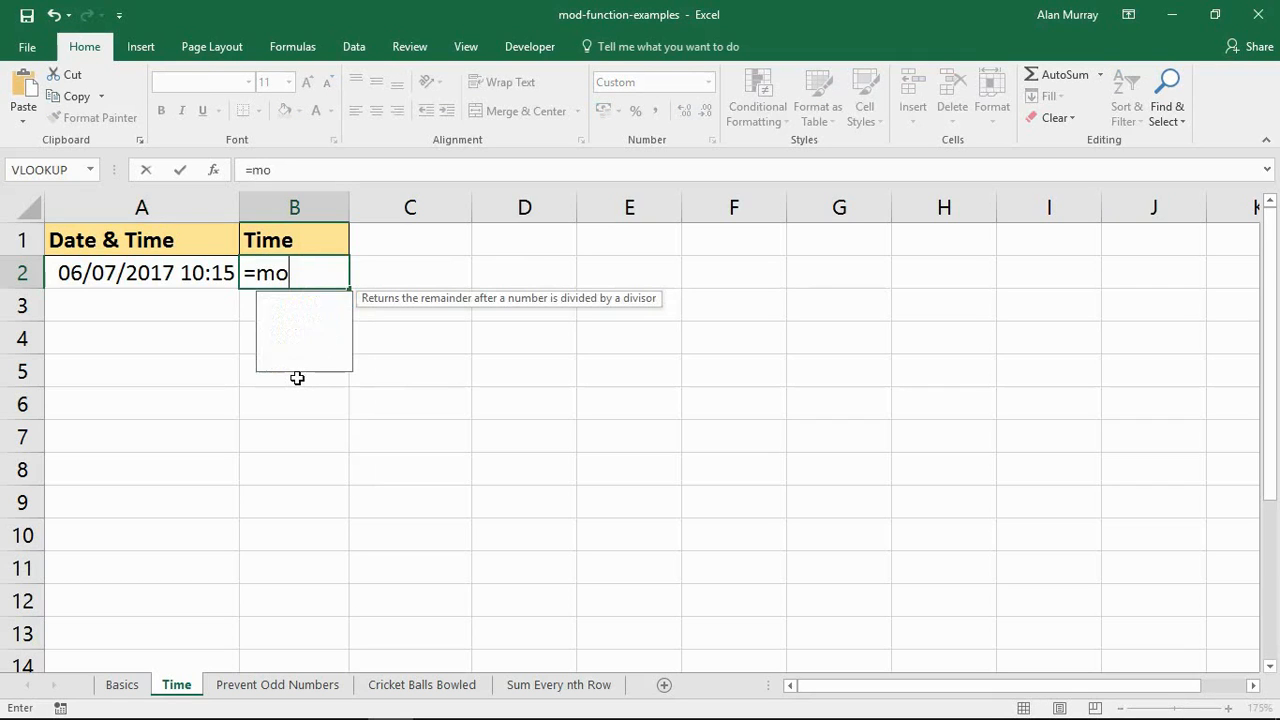
text(d()
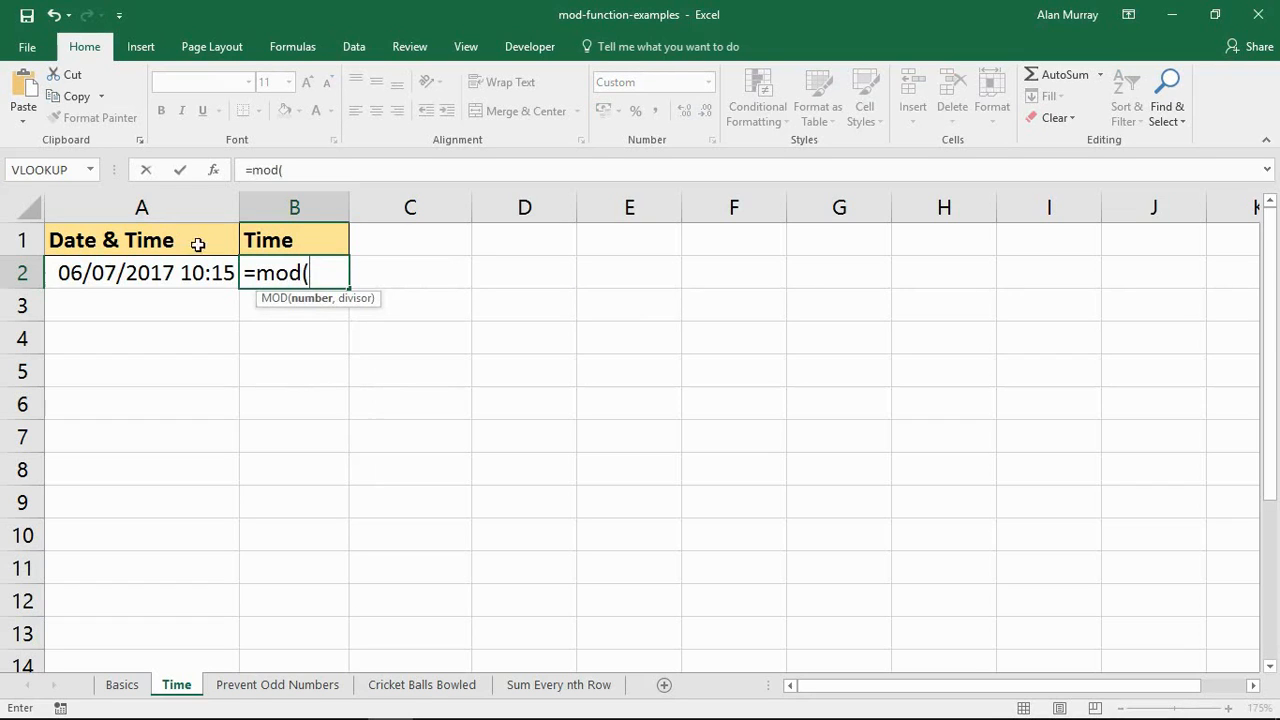
click(141, 272)
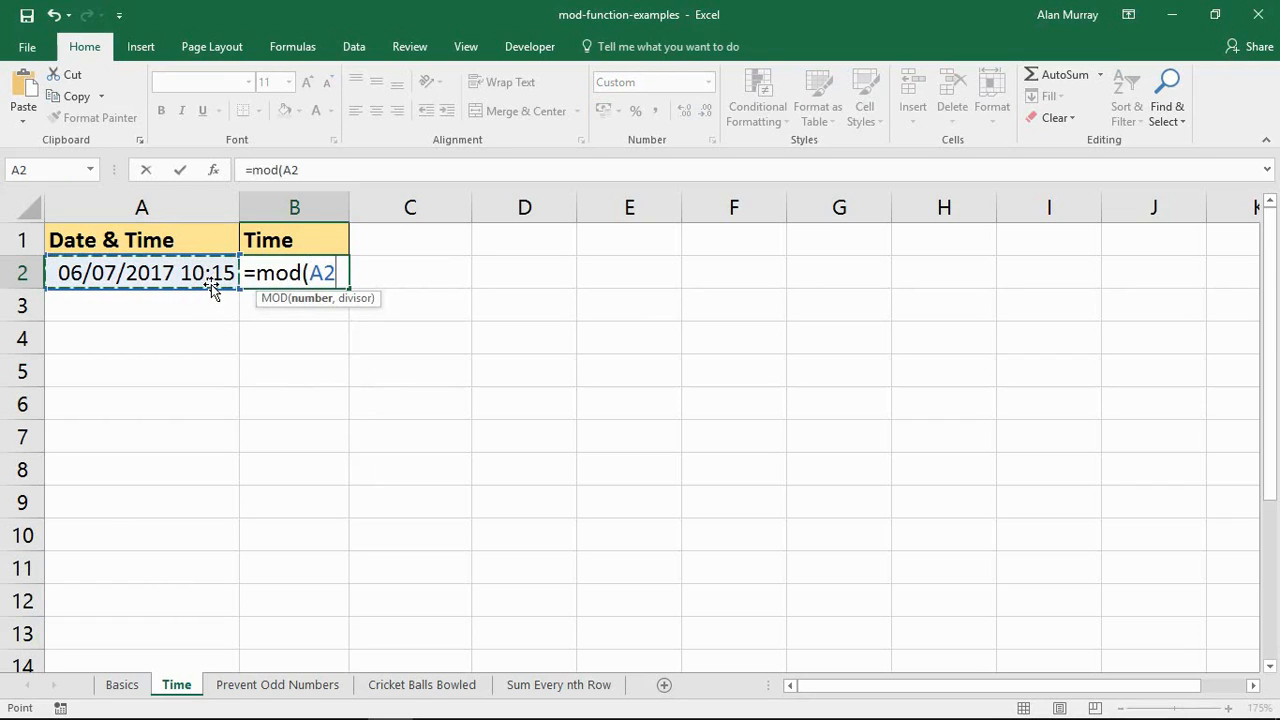
text(,)
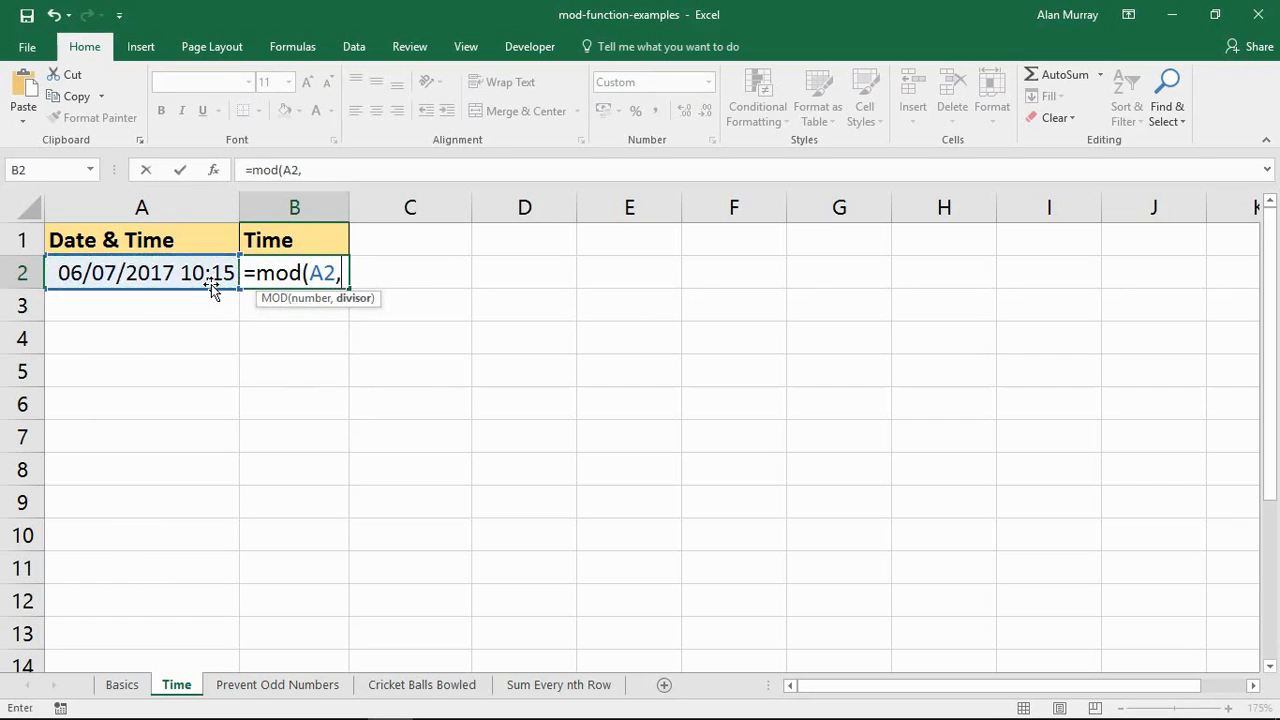
text(1)
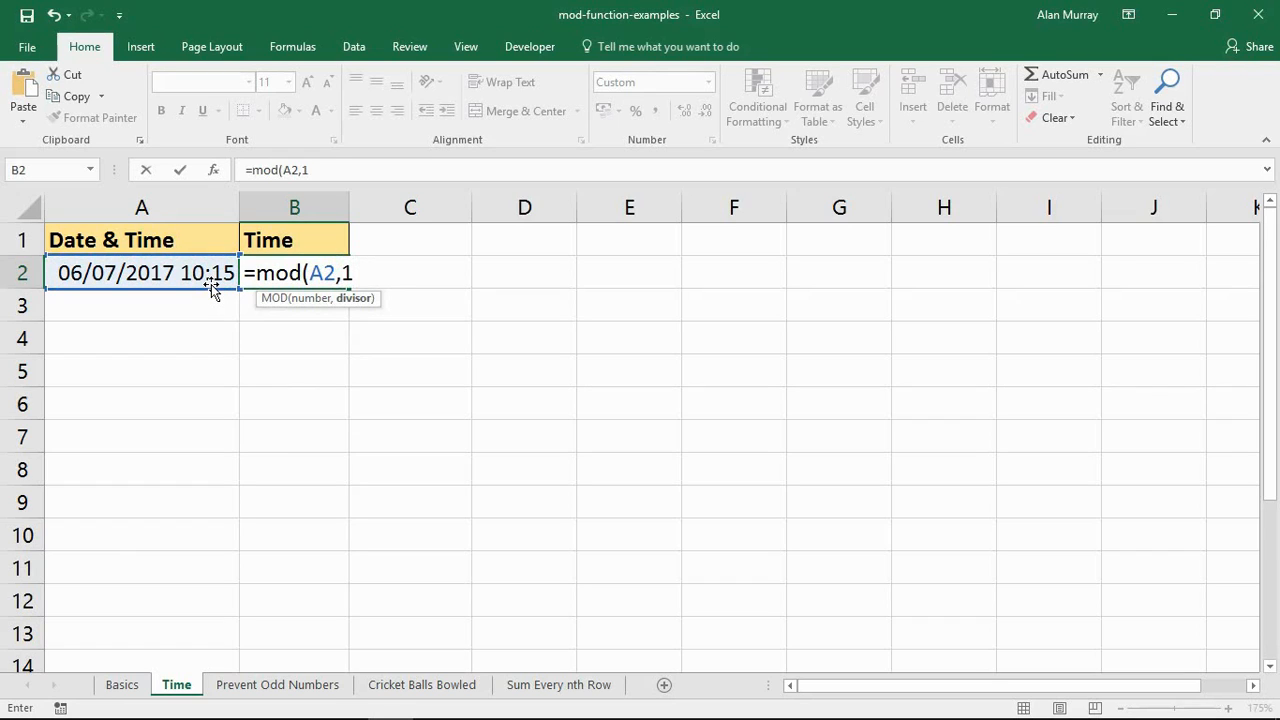
text())
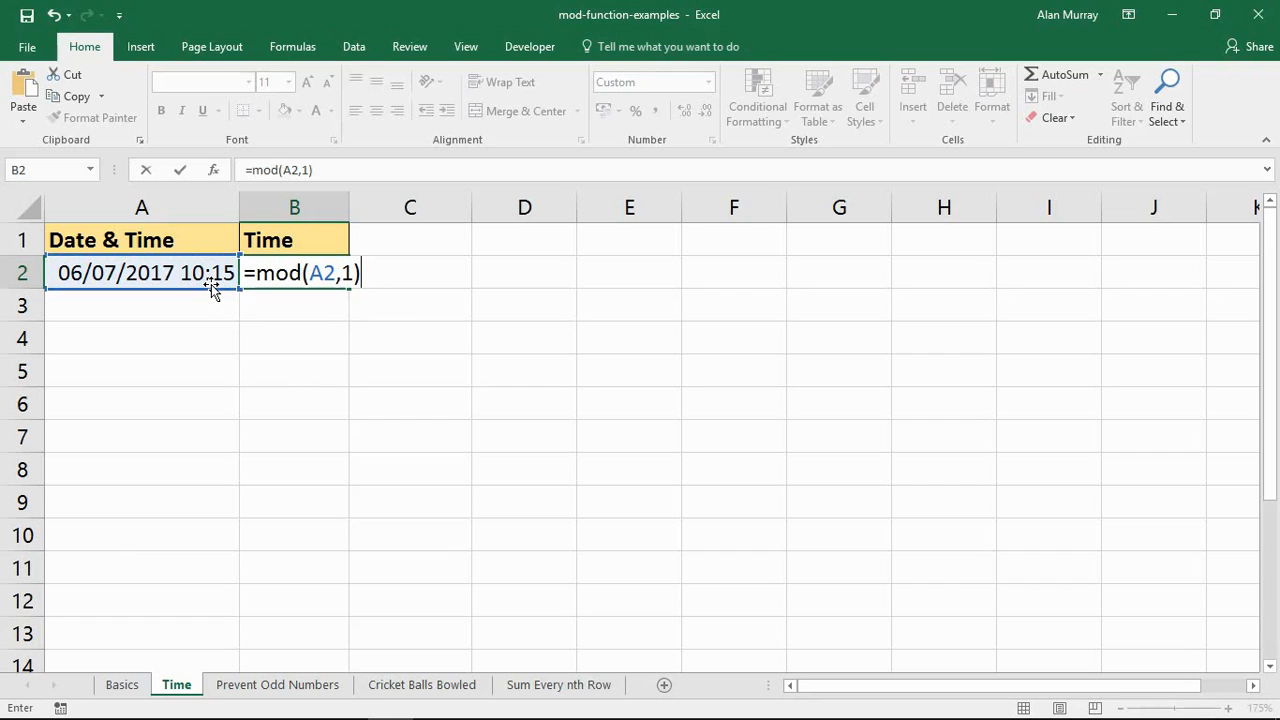
key(enter)
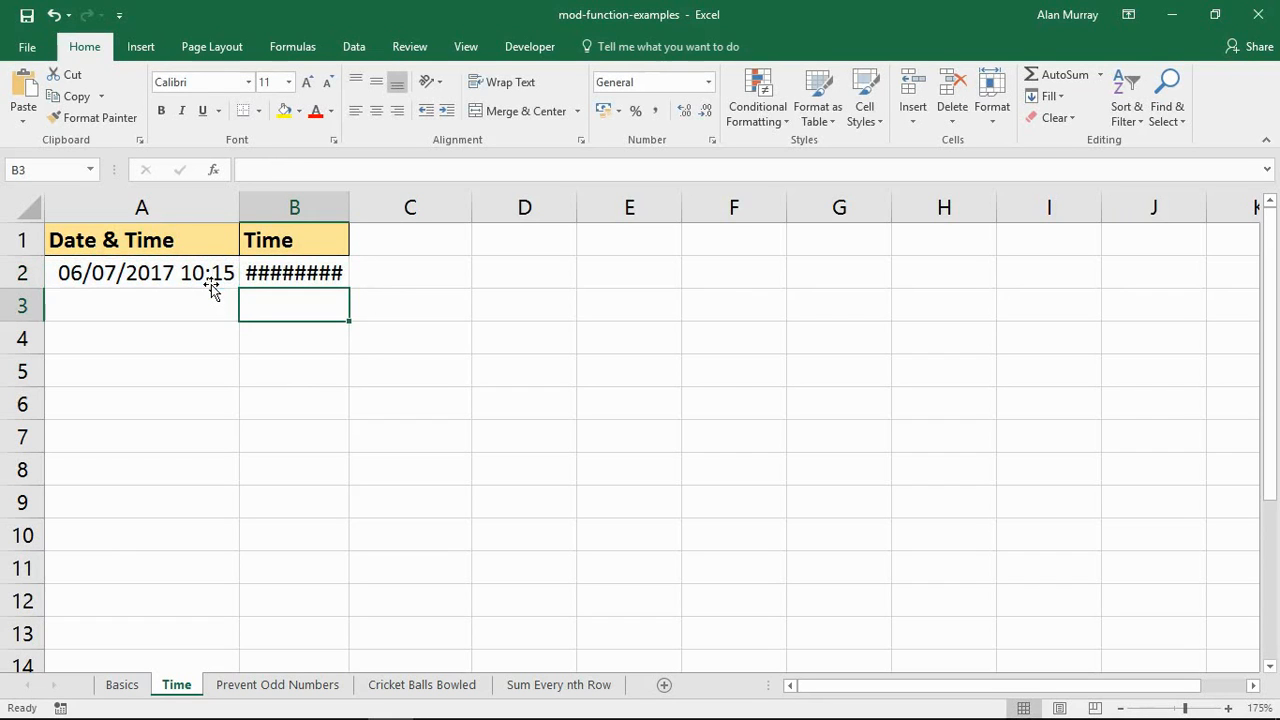
drag(350, 207, 428, 207)
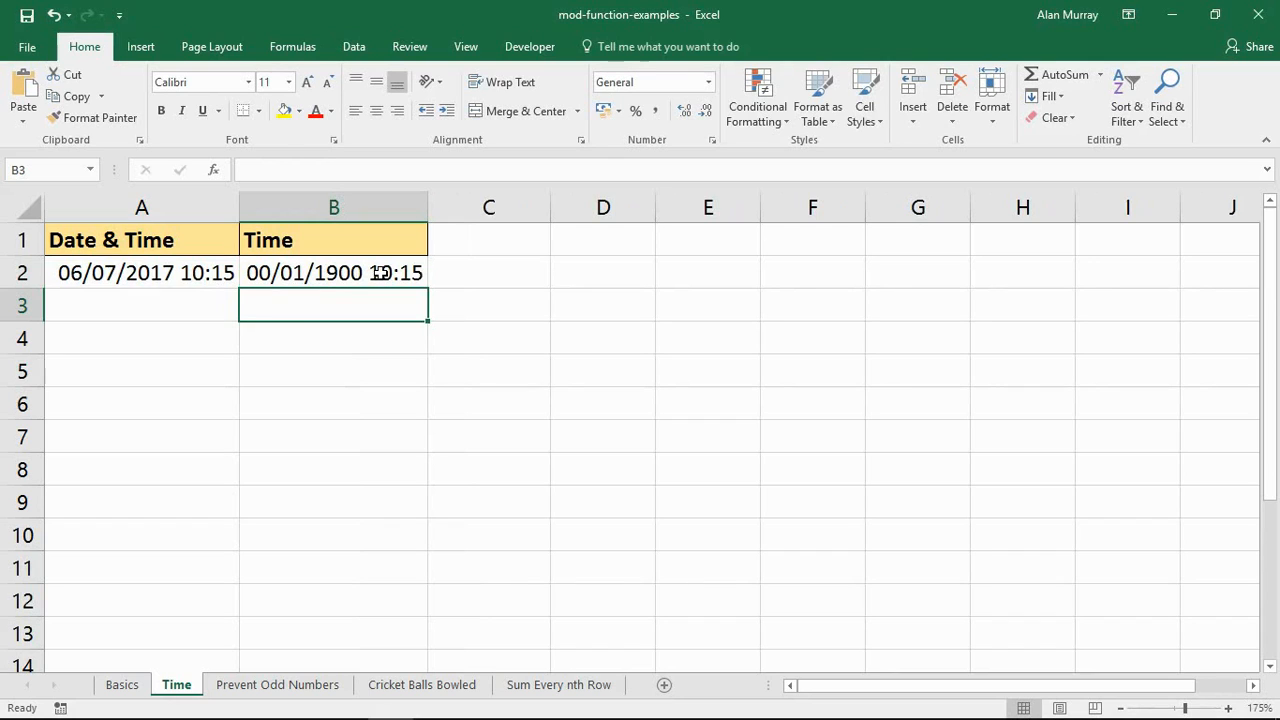
- Format B2 as custom hh:mm, narrow column B, and go to Prevent Odd Numbers
click(333, 272)
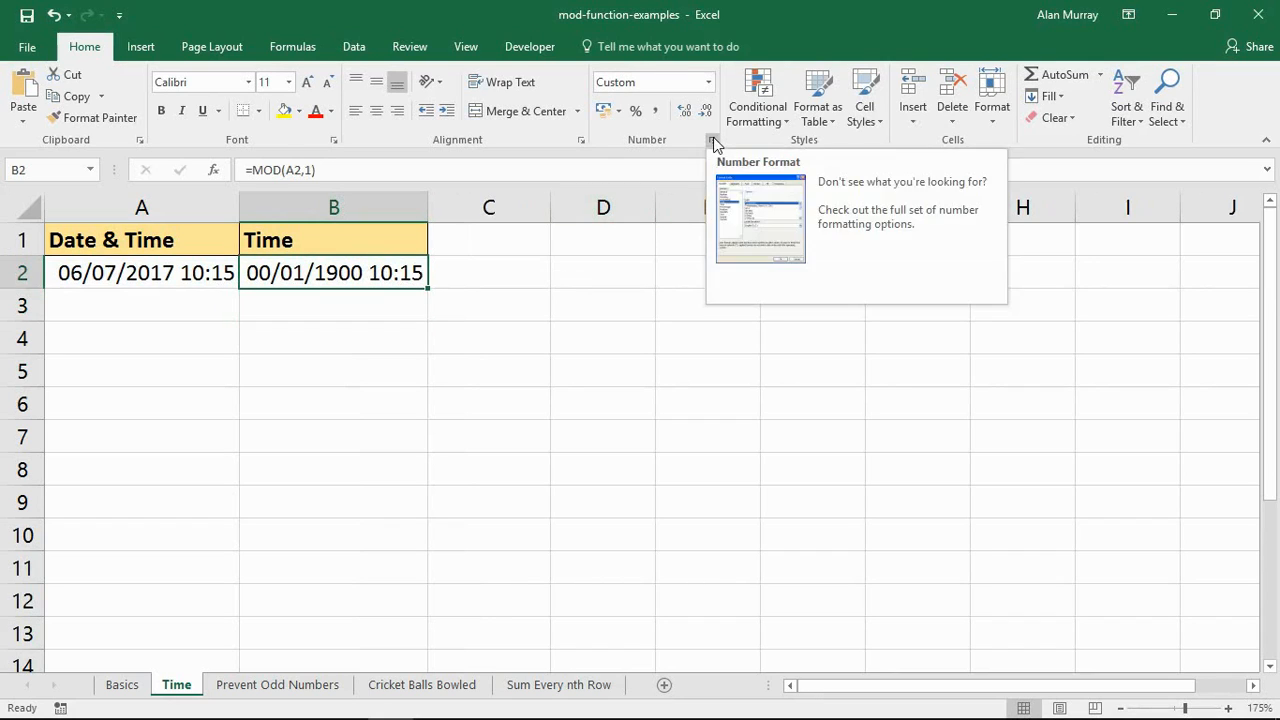
click(713, 140)
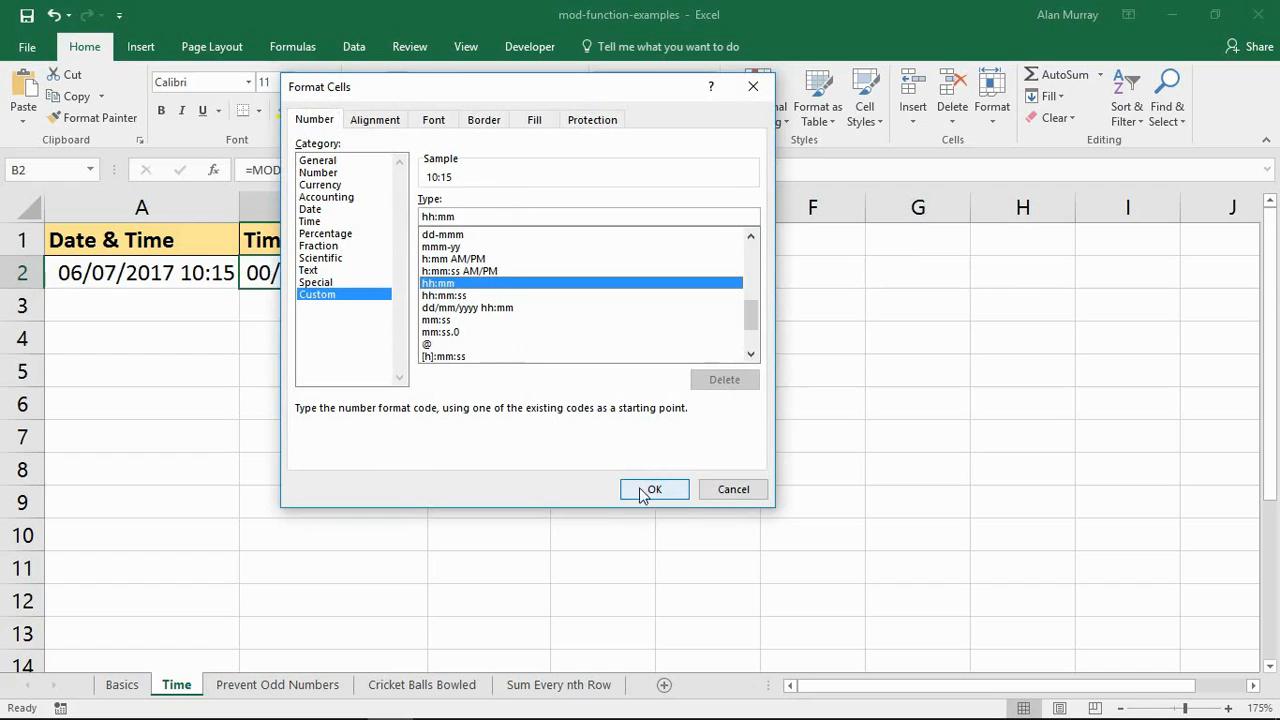
click(653, 489)
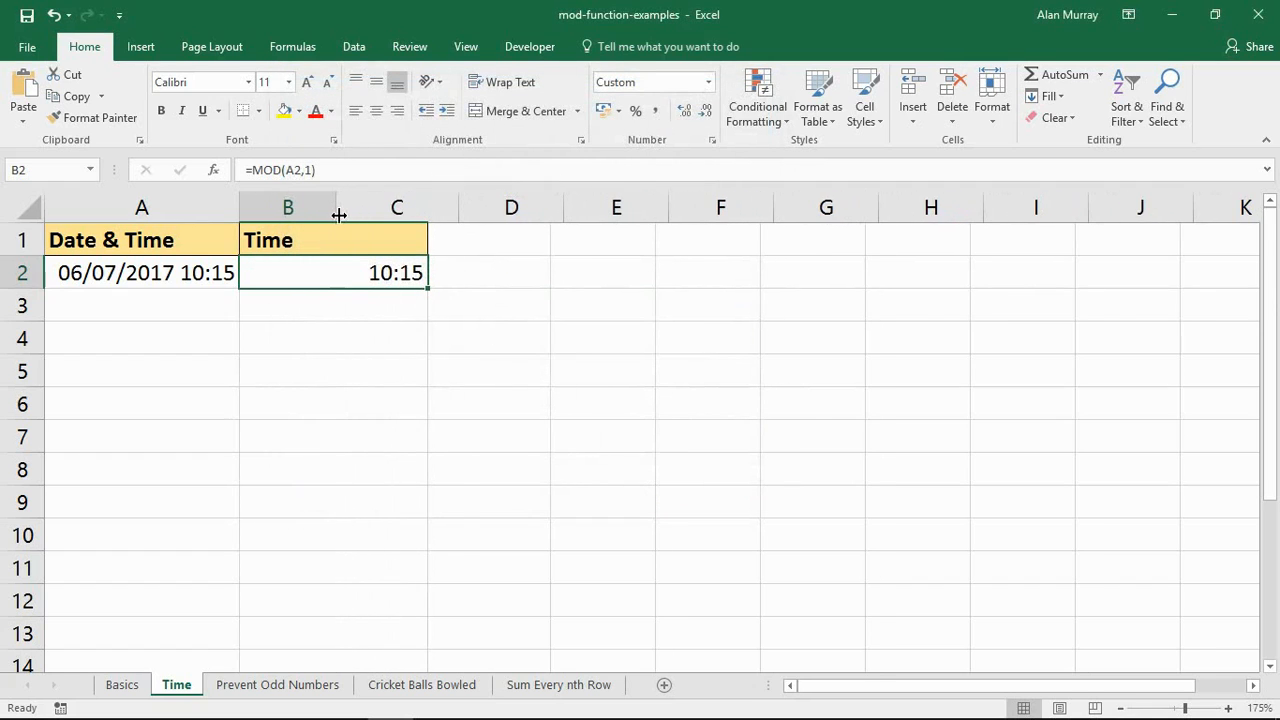
drag(428, 207, 337, 207)
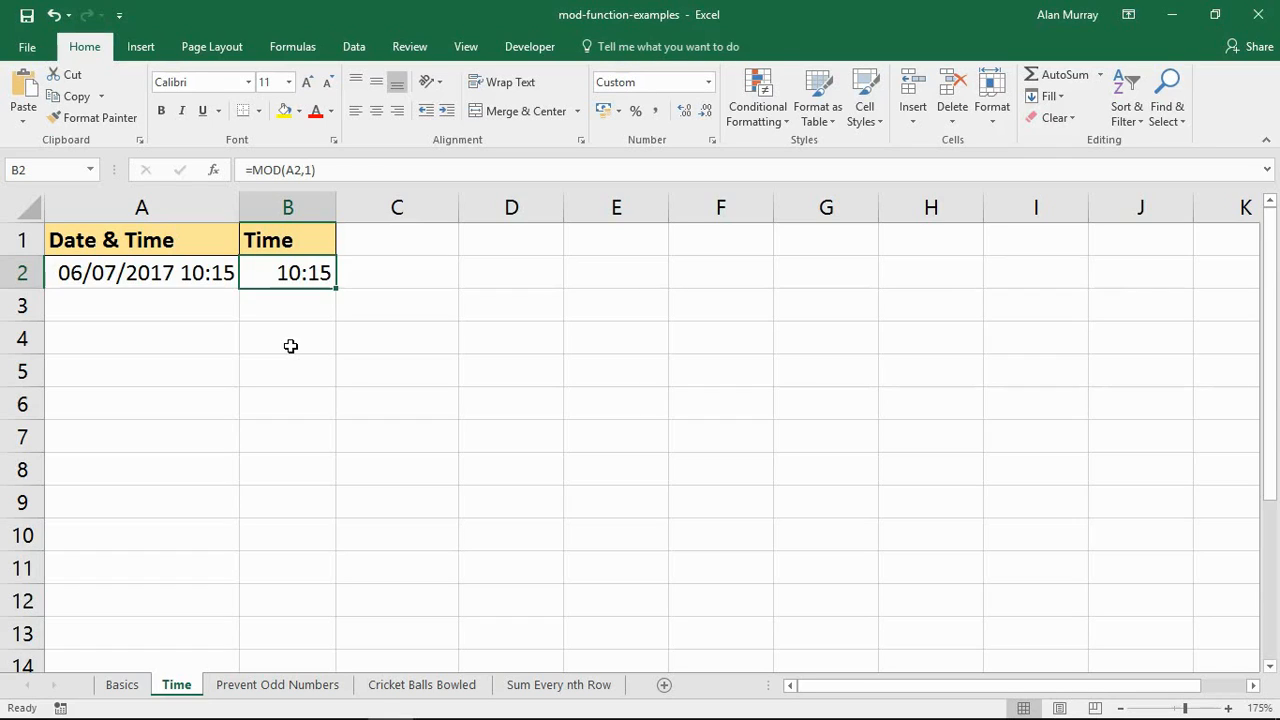
click(277, 684)
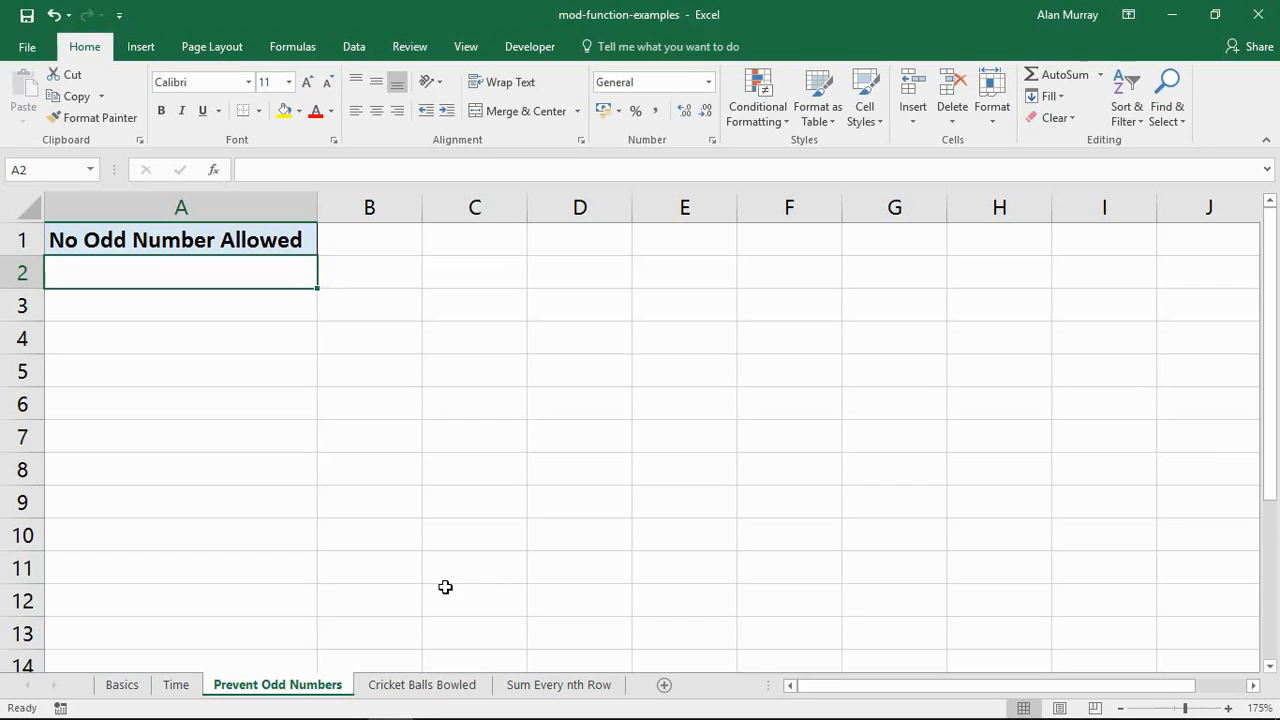
mouse_move(200, 432)
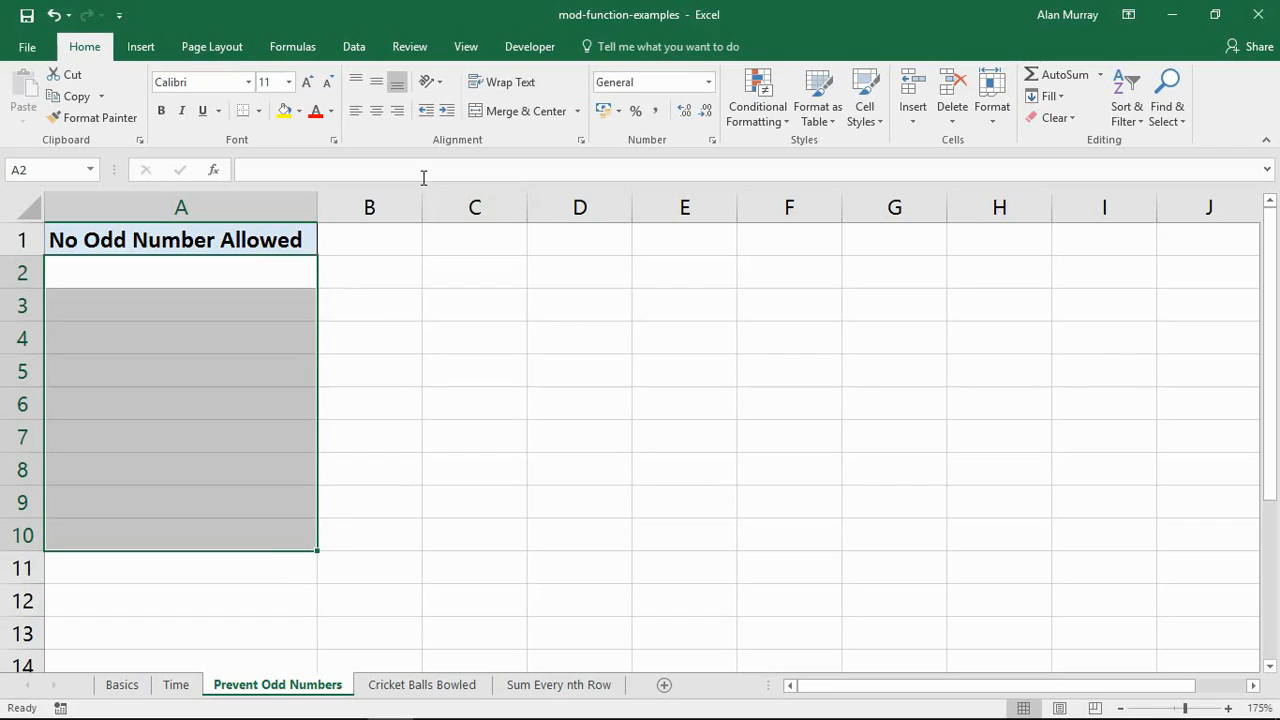
click(353, 46)
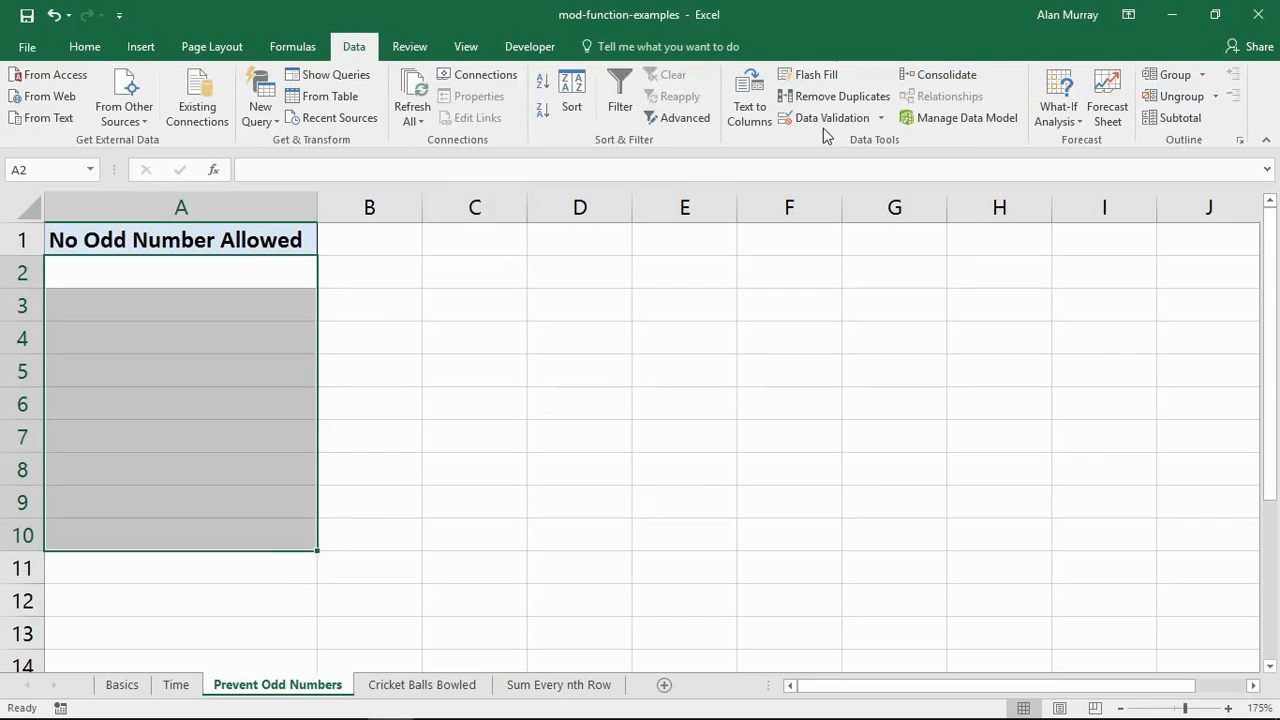
click(831, 117)
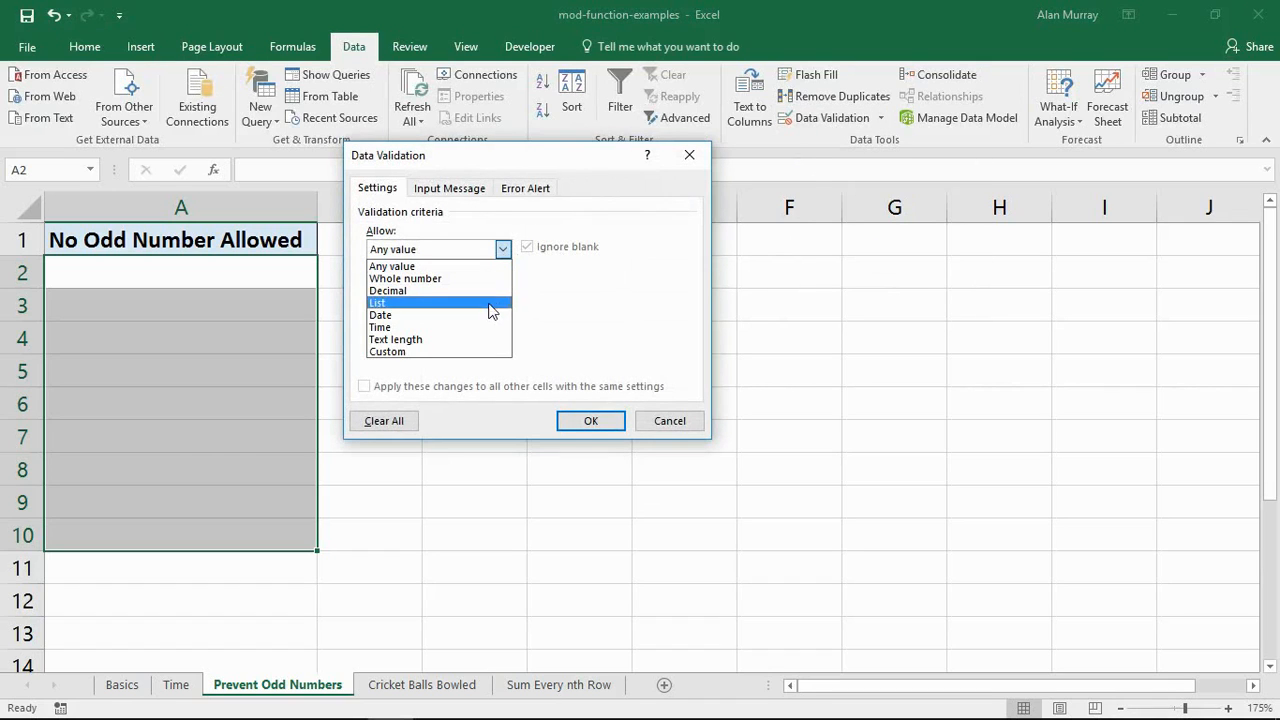
click(387, 351)
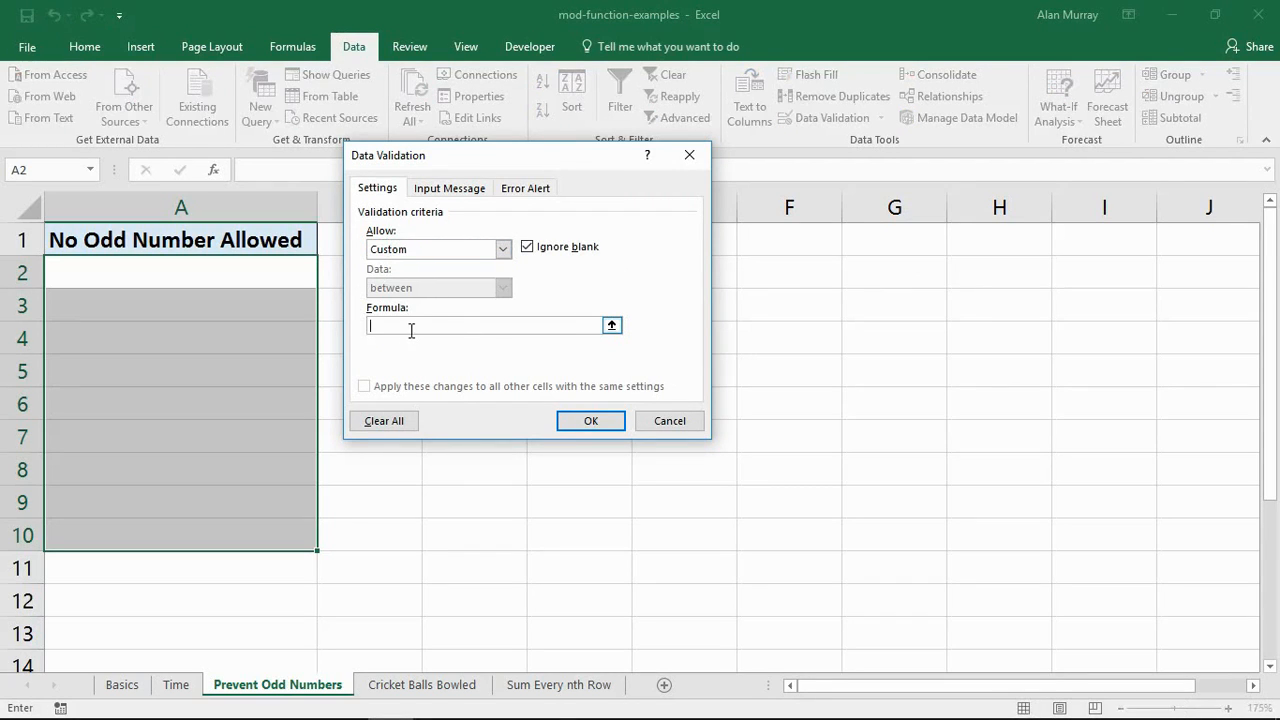
mouse_move(406, 340)
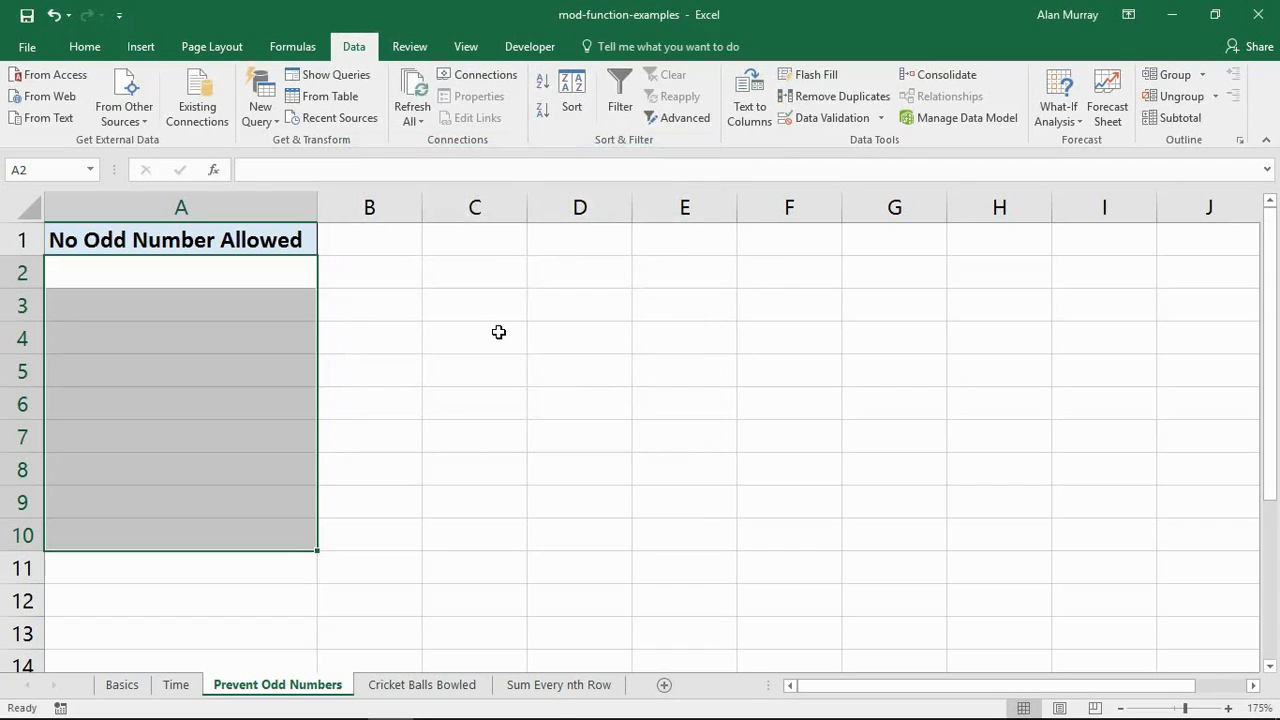
- Enter =MOD(A2,2)=0 in C4, returning TRUE, and reopen it to copy
click(475, 338)
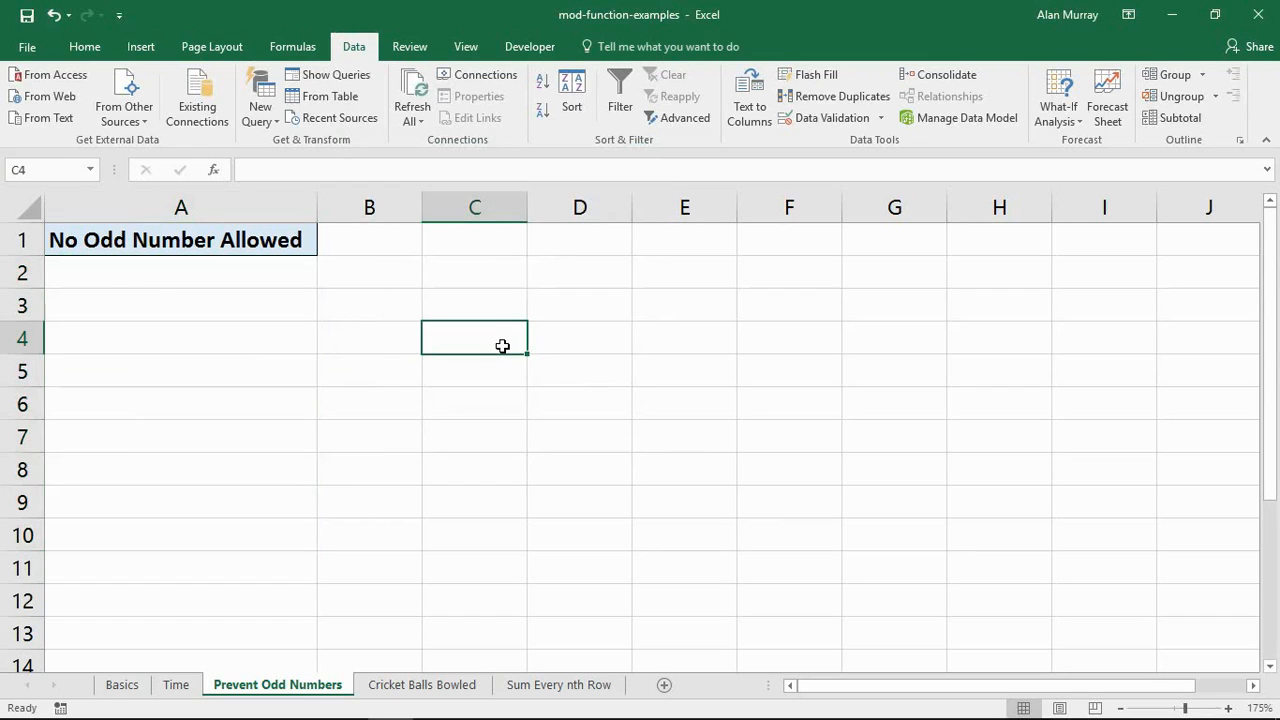
text(=mod)
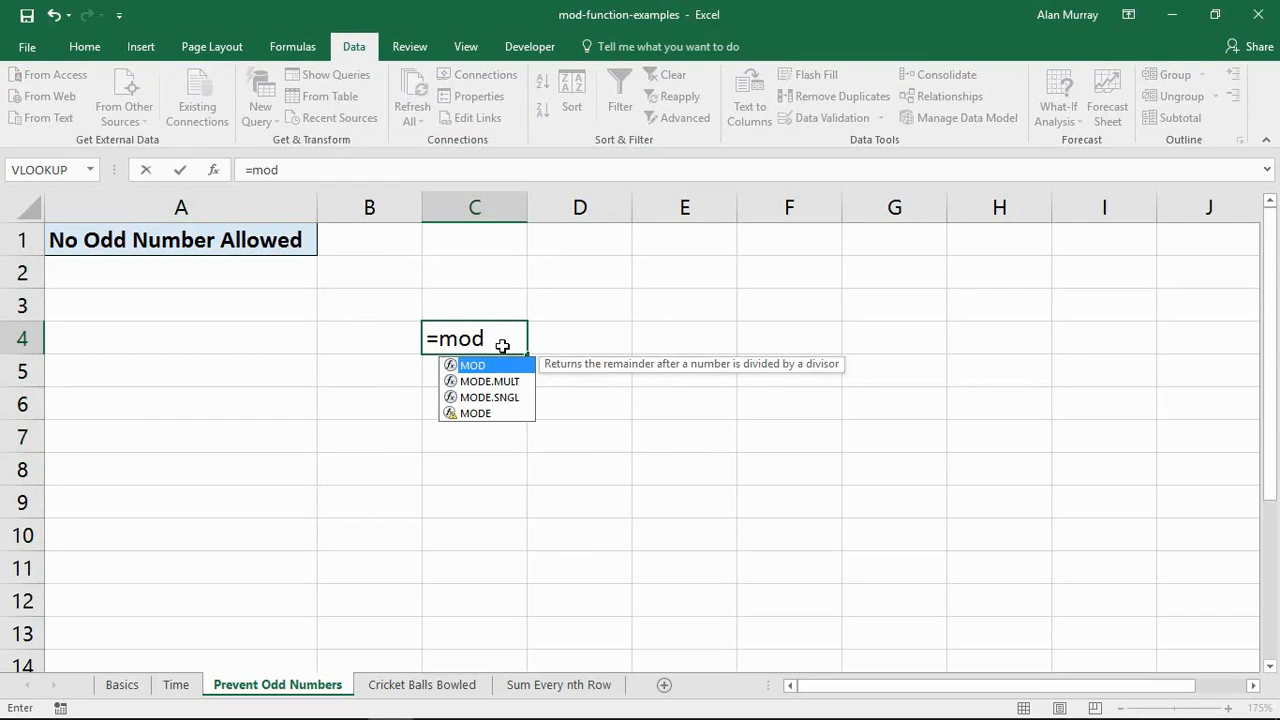
text(()
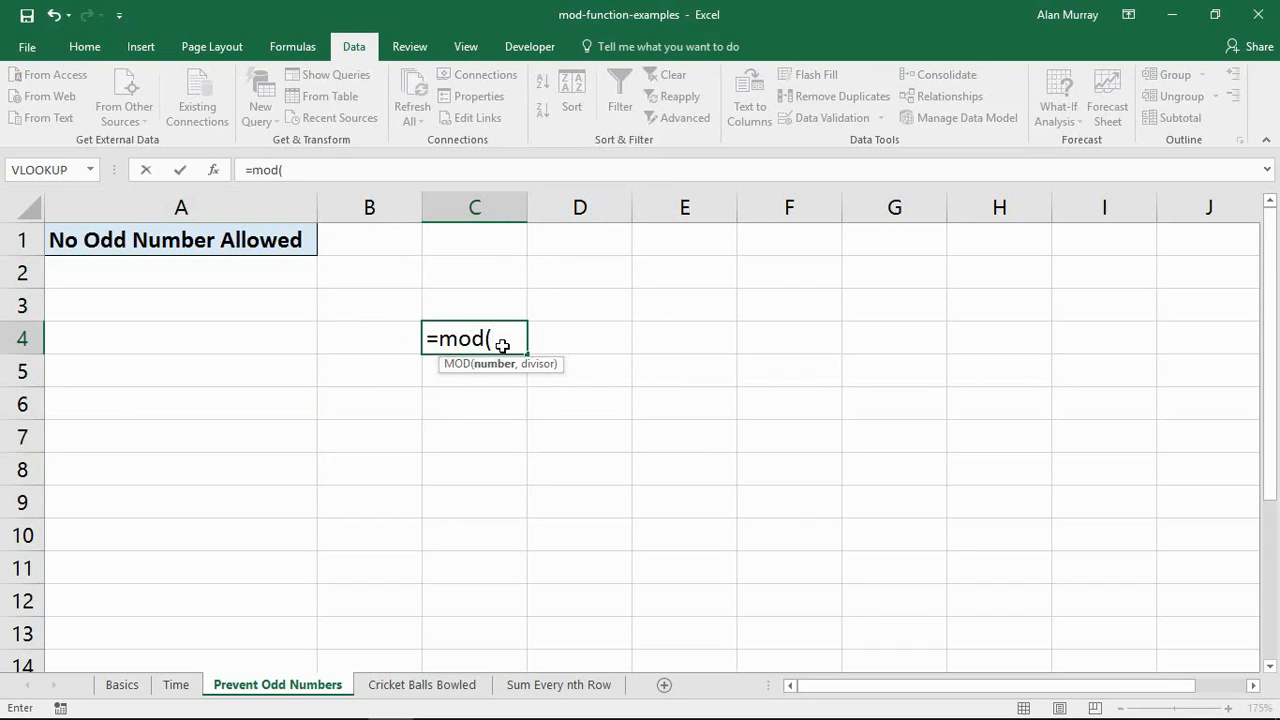
text(A)
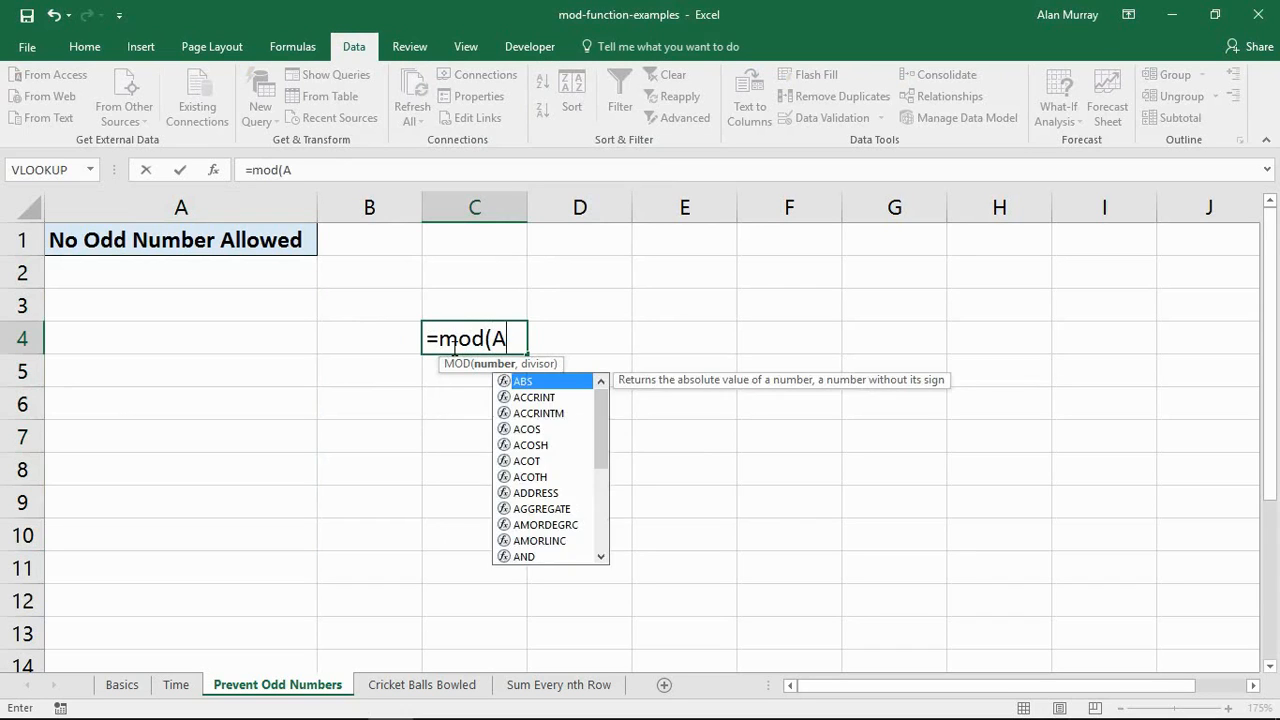
click(180, 272)
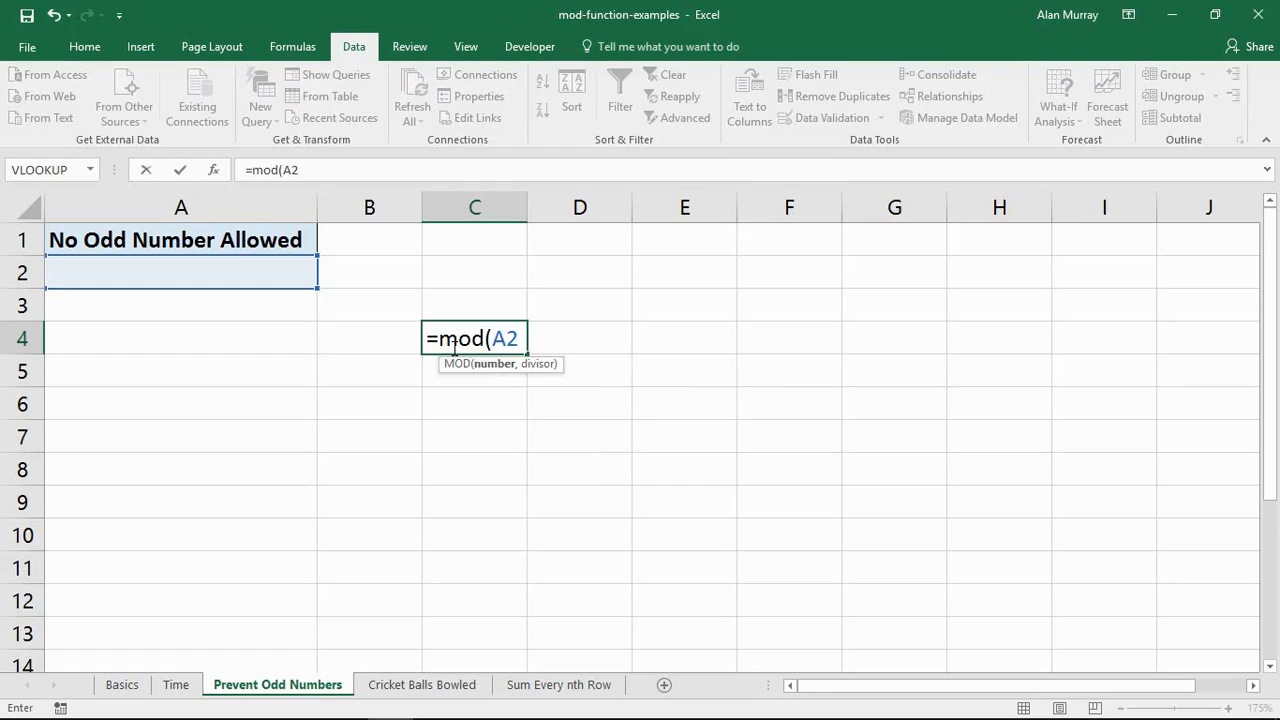
text(,)
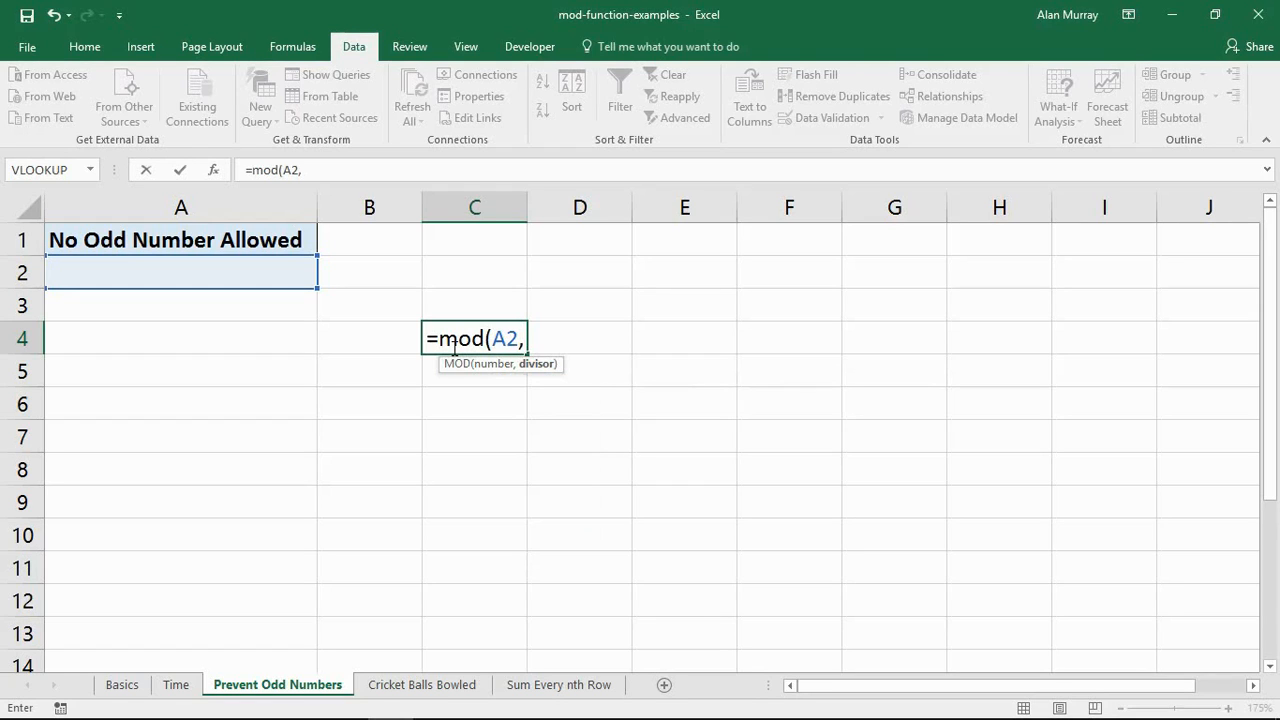
text(2))
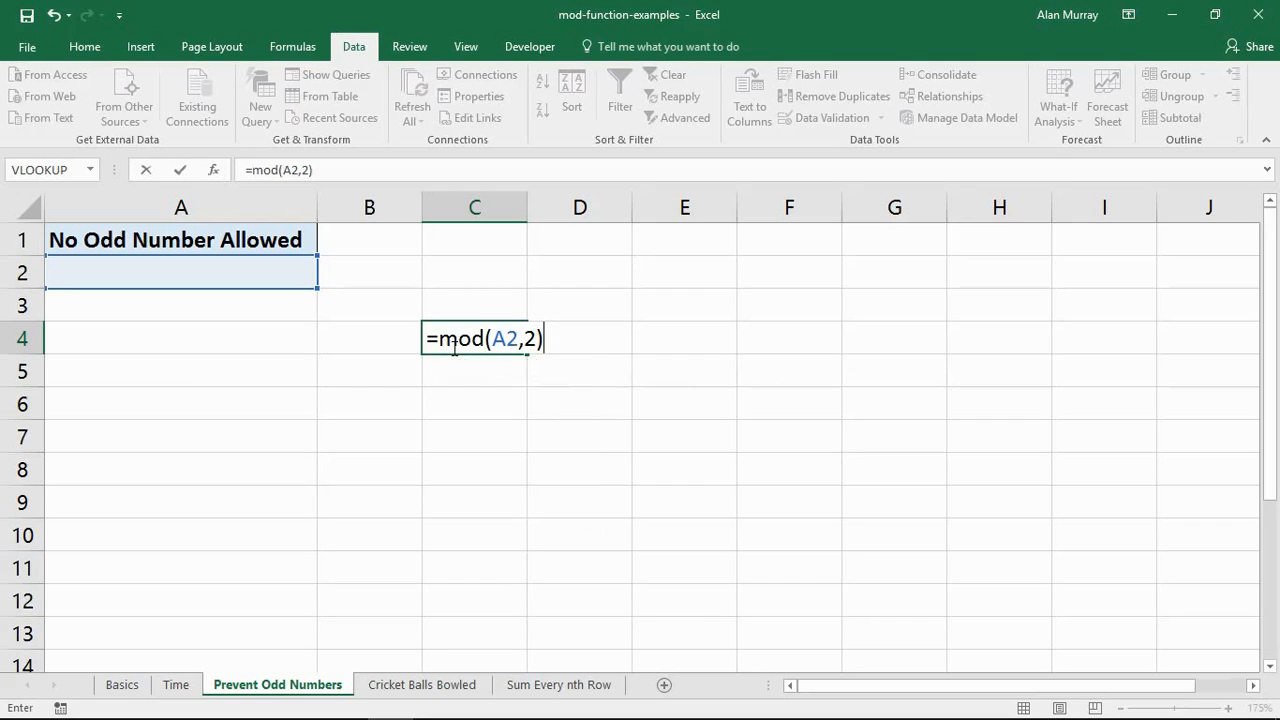
text(=)
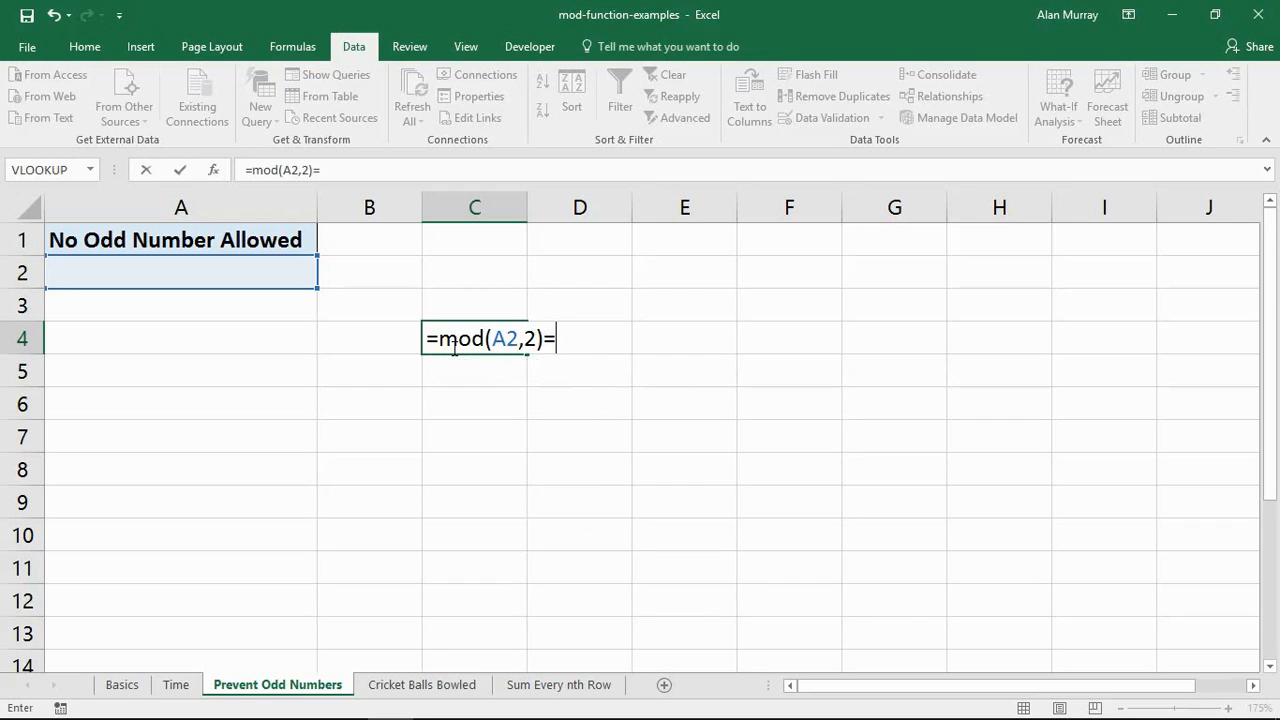
text(0)
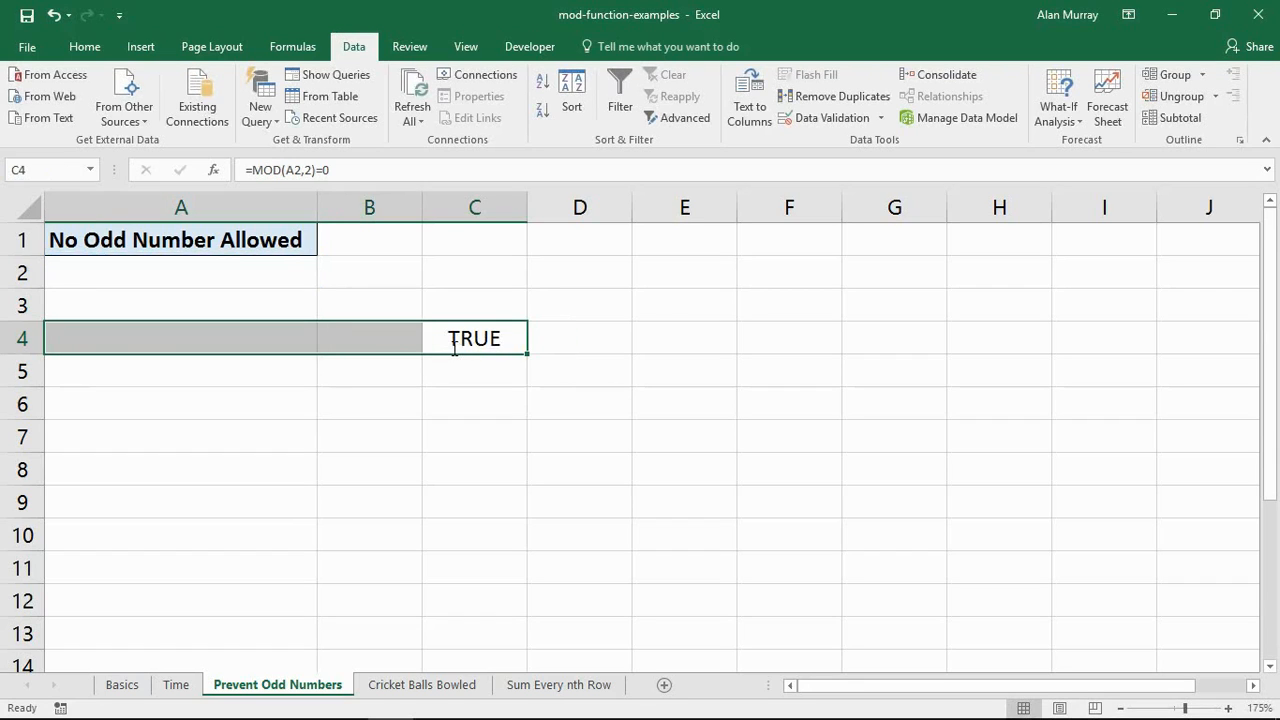
double_click(474, 338)
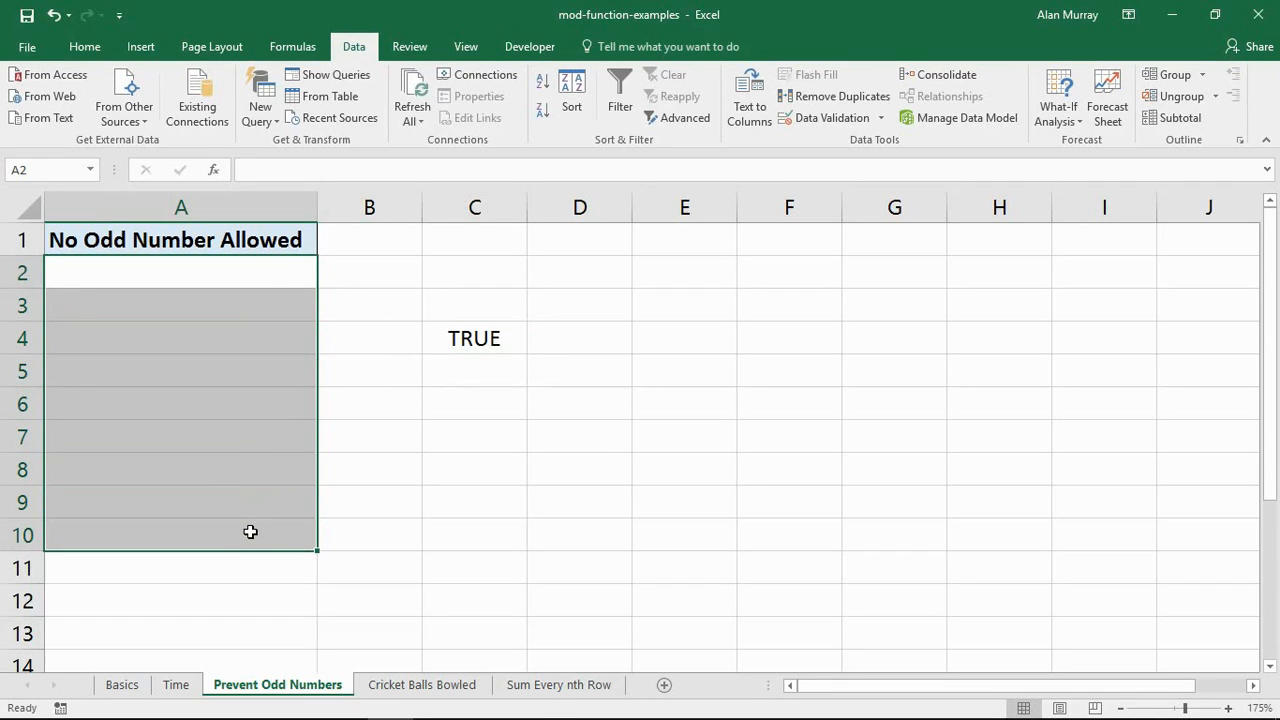
- Apply custom validation =MOD(A2,2)=0 to A2:A10 so only even numbers are allowed
click(826, 117)
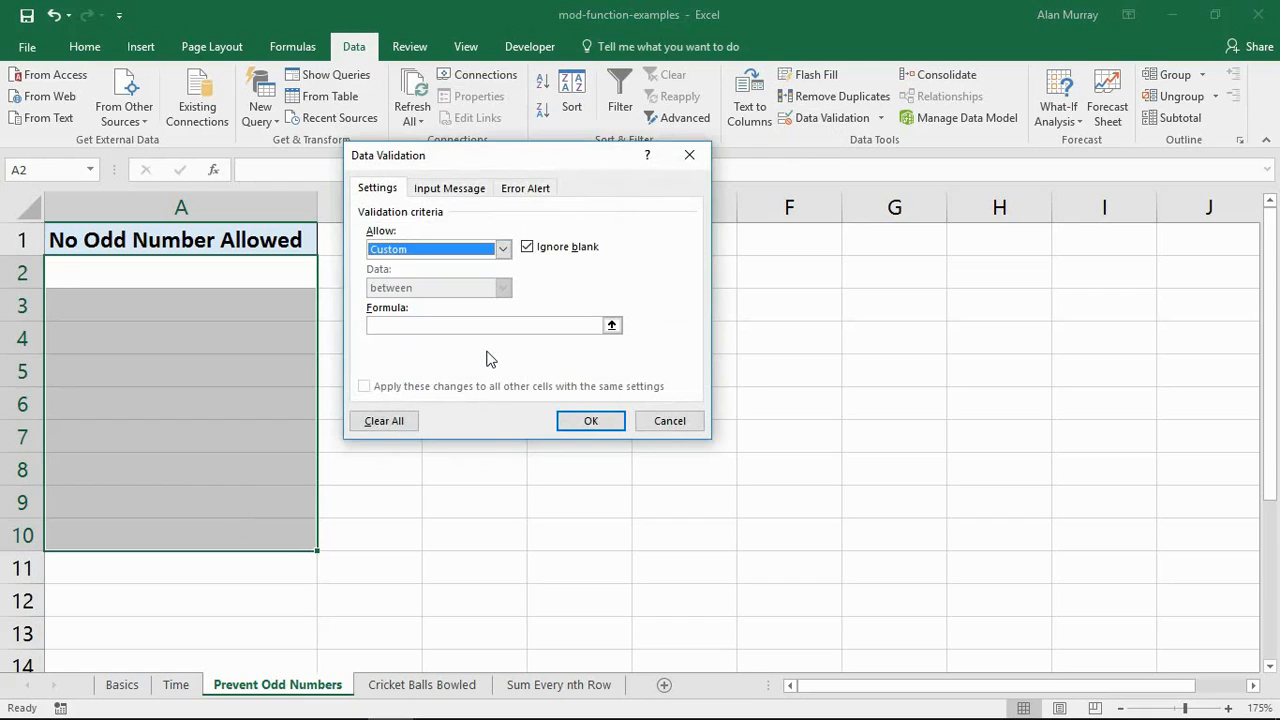
text(=MOD(A2,2)=0)
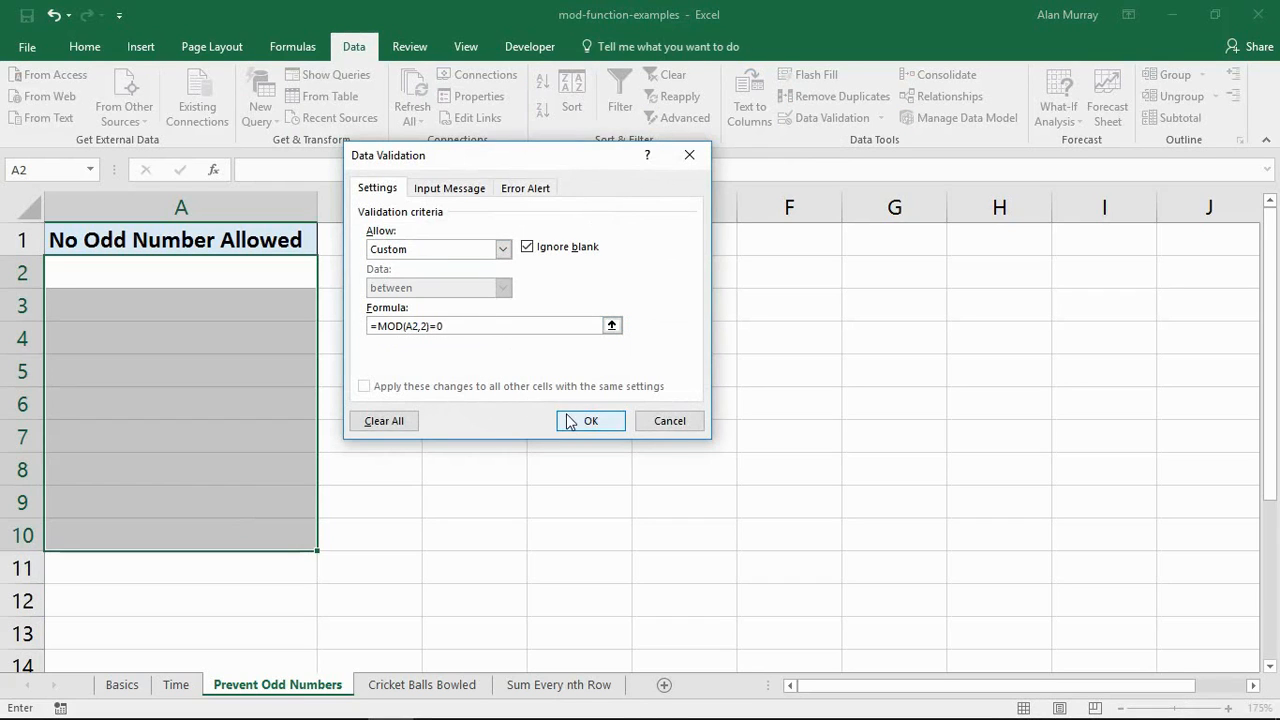
click(590, 420)
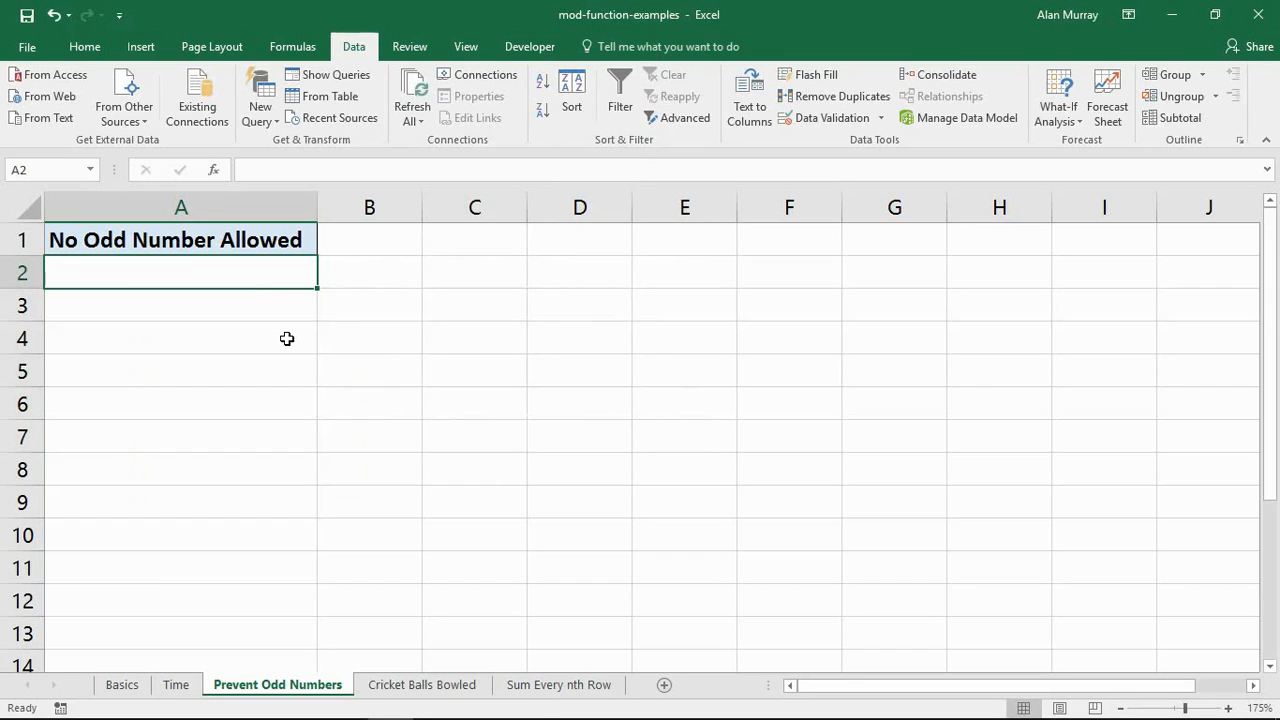
- Enter 4 in A2 and 12 in A3, then cancel the rejected odd 7
text(4)
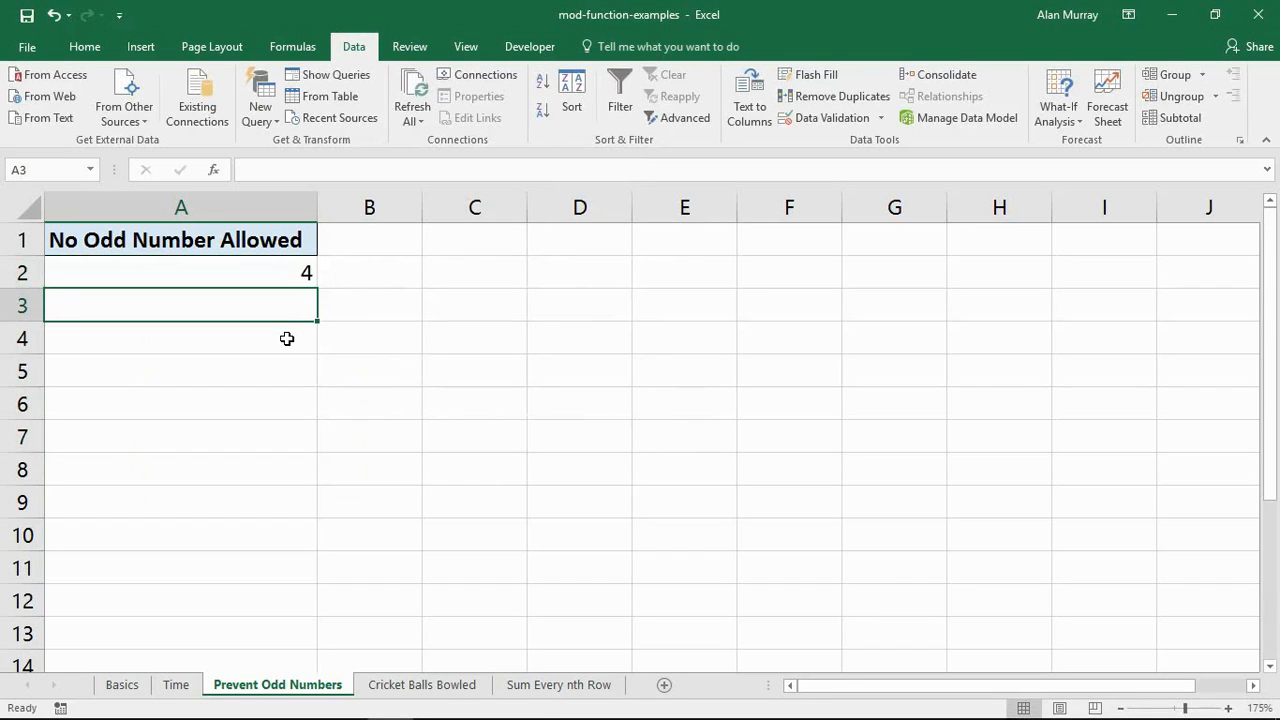
text(12)
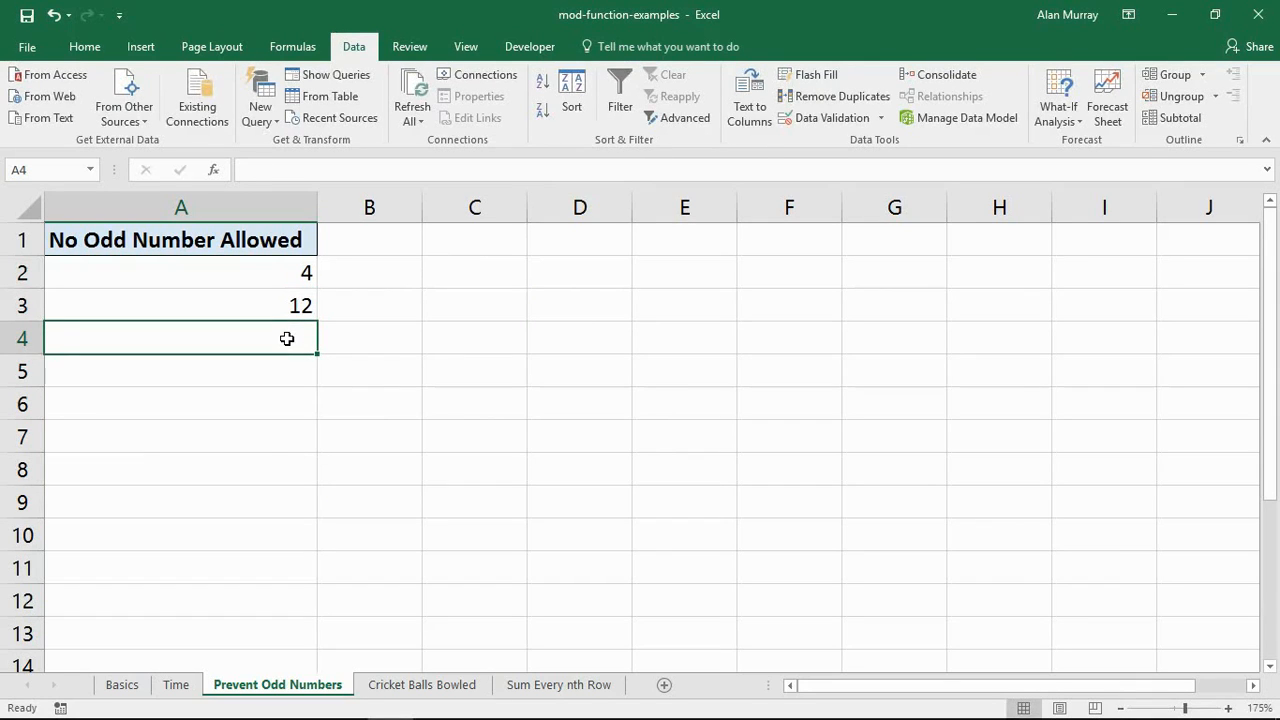
text(7)
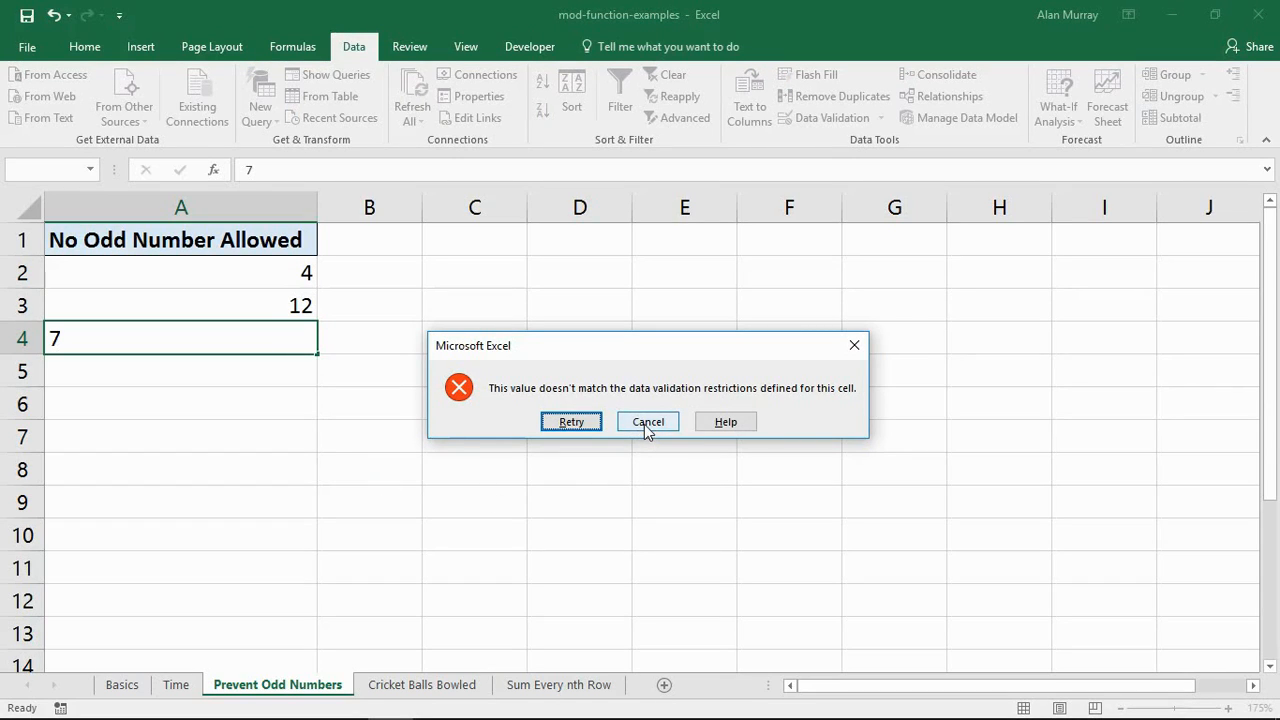
click(647, 421)
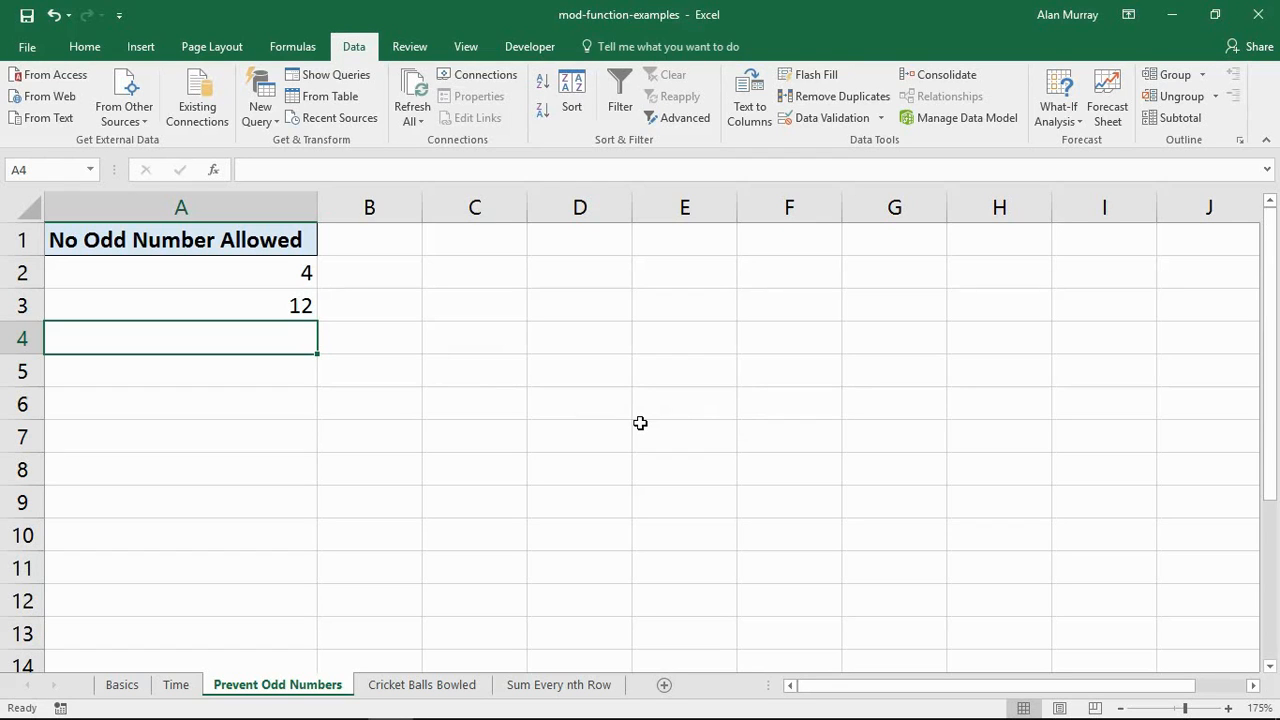
click(421, 684)
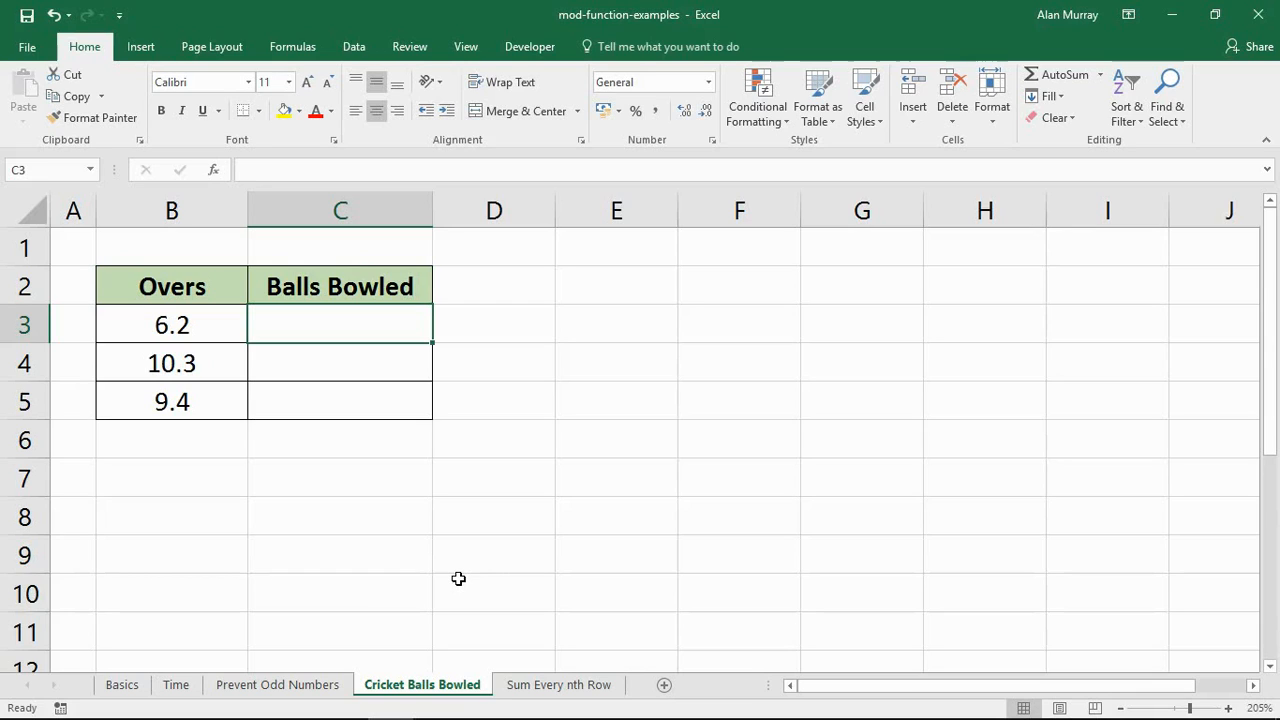
mouse_move(416, 588)
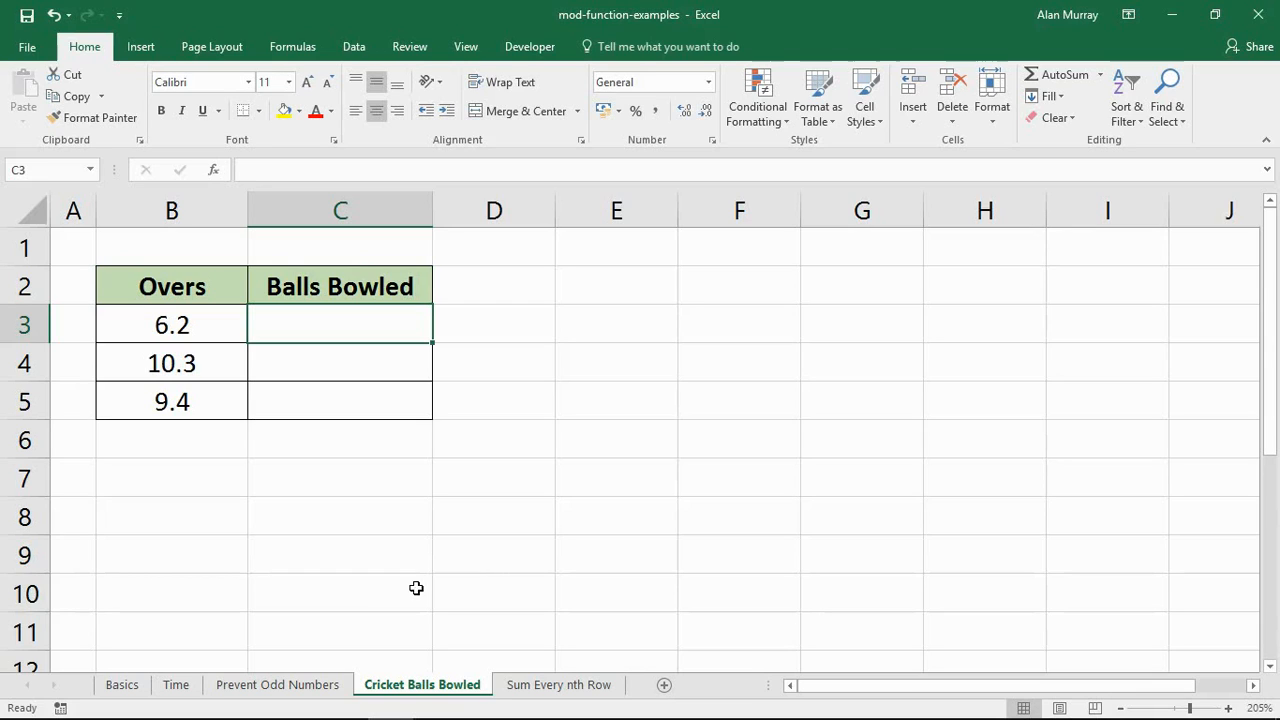
drag(171, 324, 171, 363)
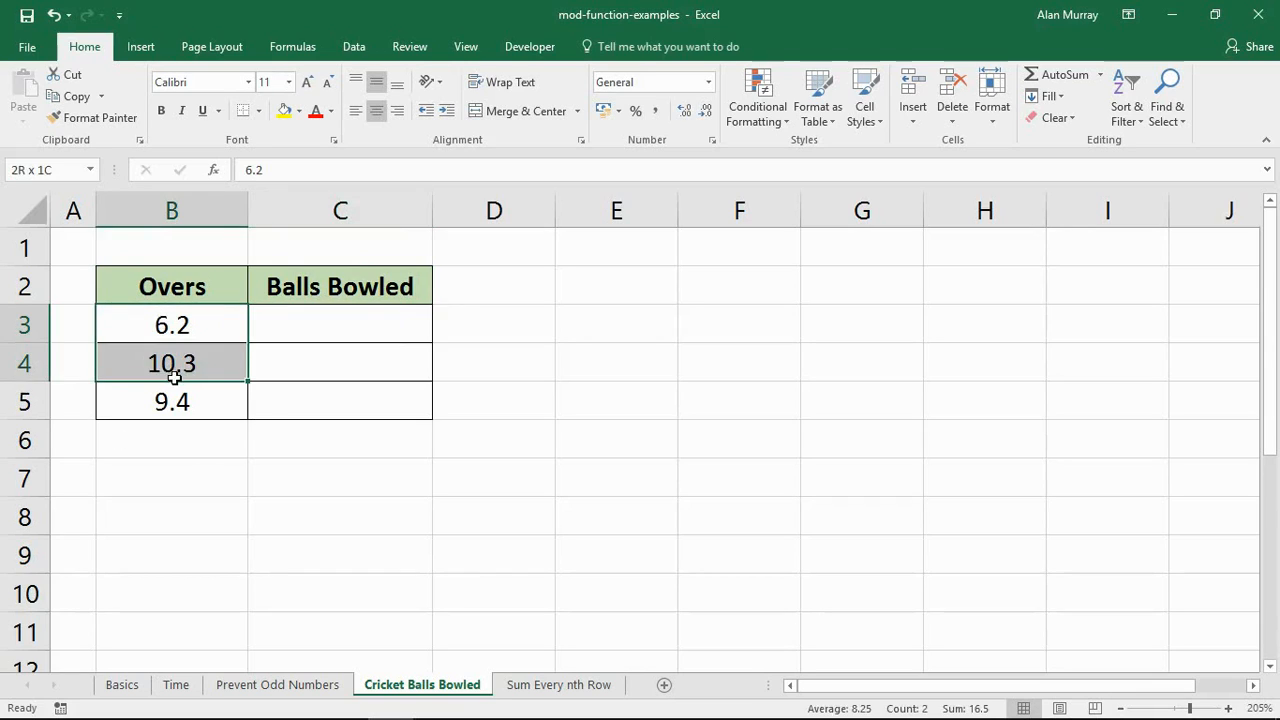
click(171, 401)
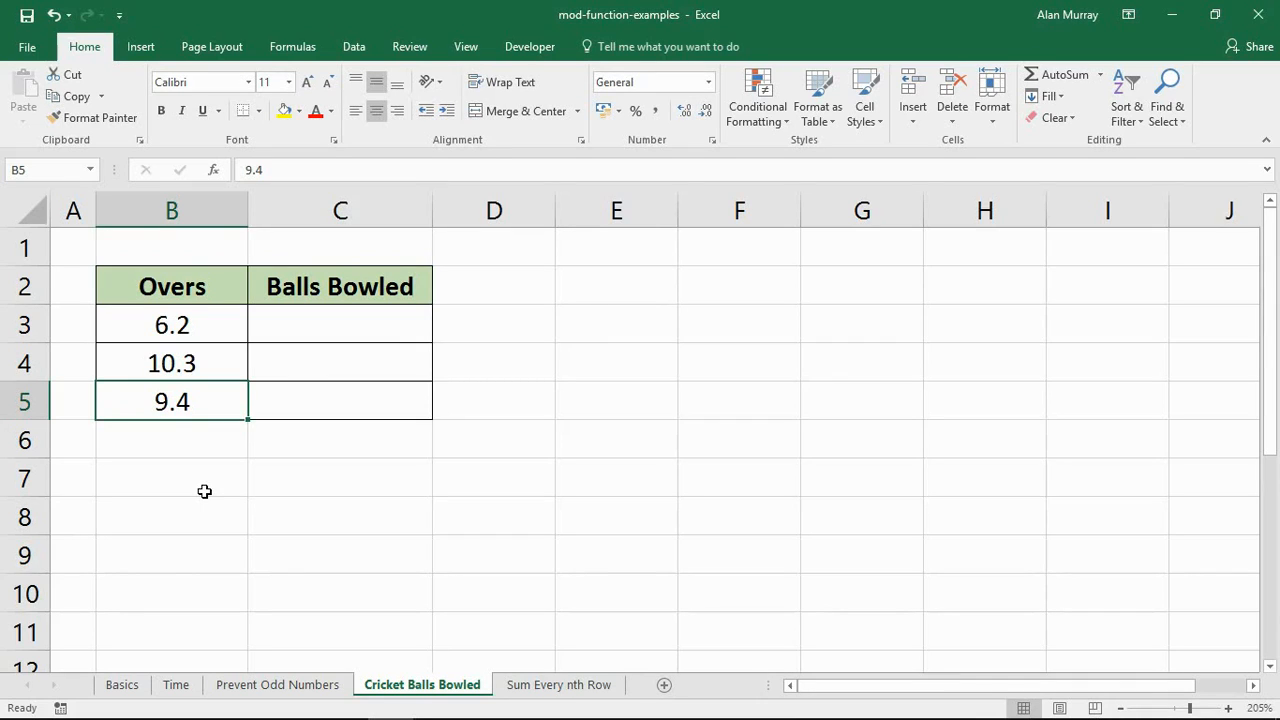
mouse_move(362, 318)
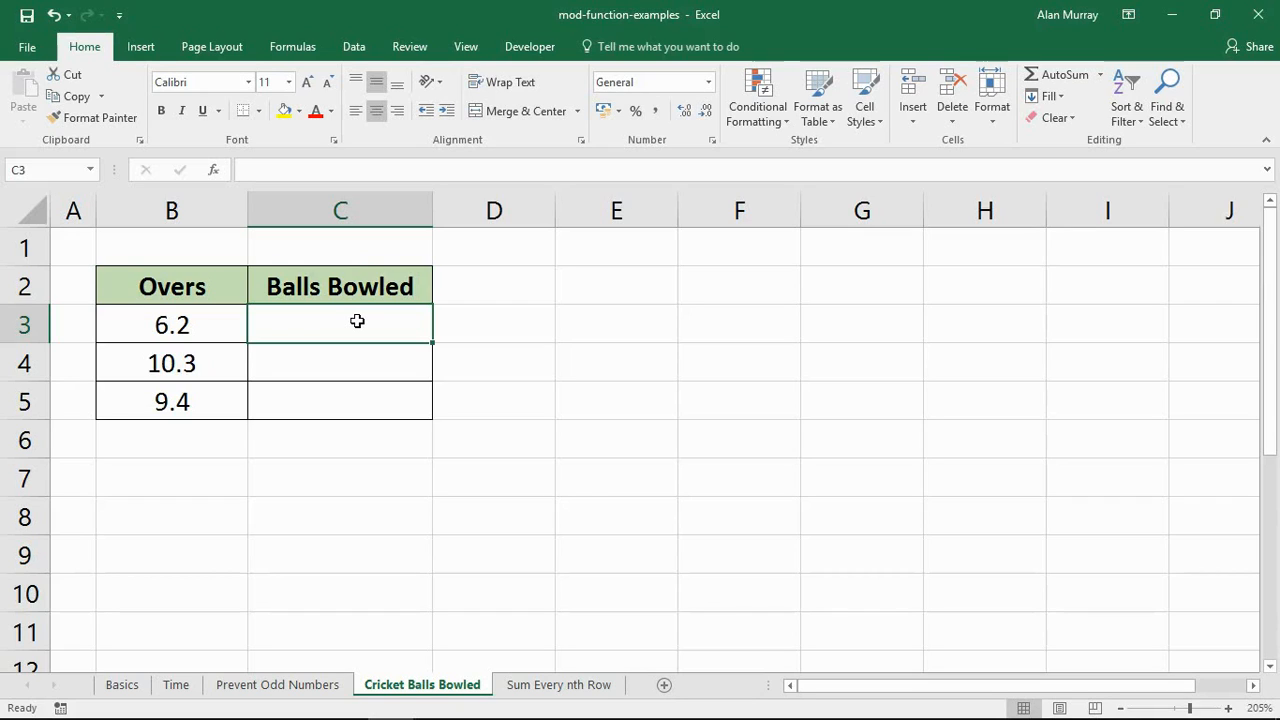
- Build =INT(B3)*6+MOD(B3,1)*10 in C3, converting 6.2 overs to 38 balls
text(=)
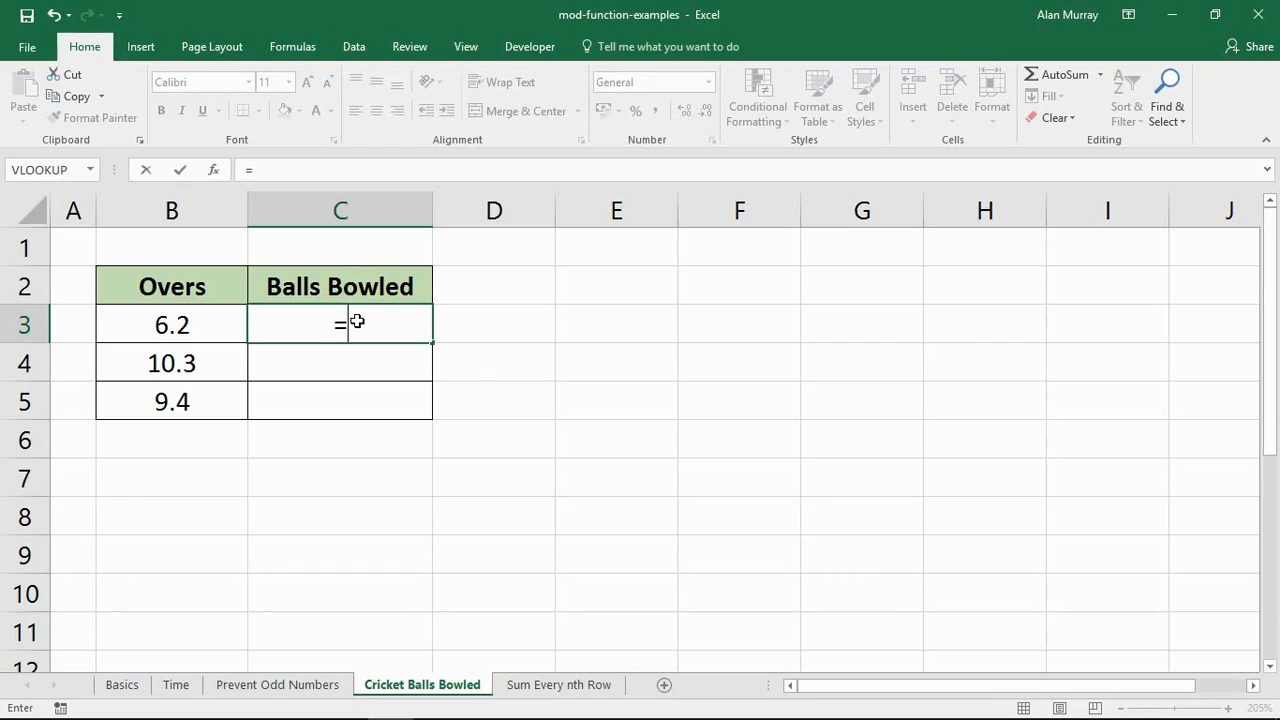
text(int)
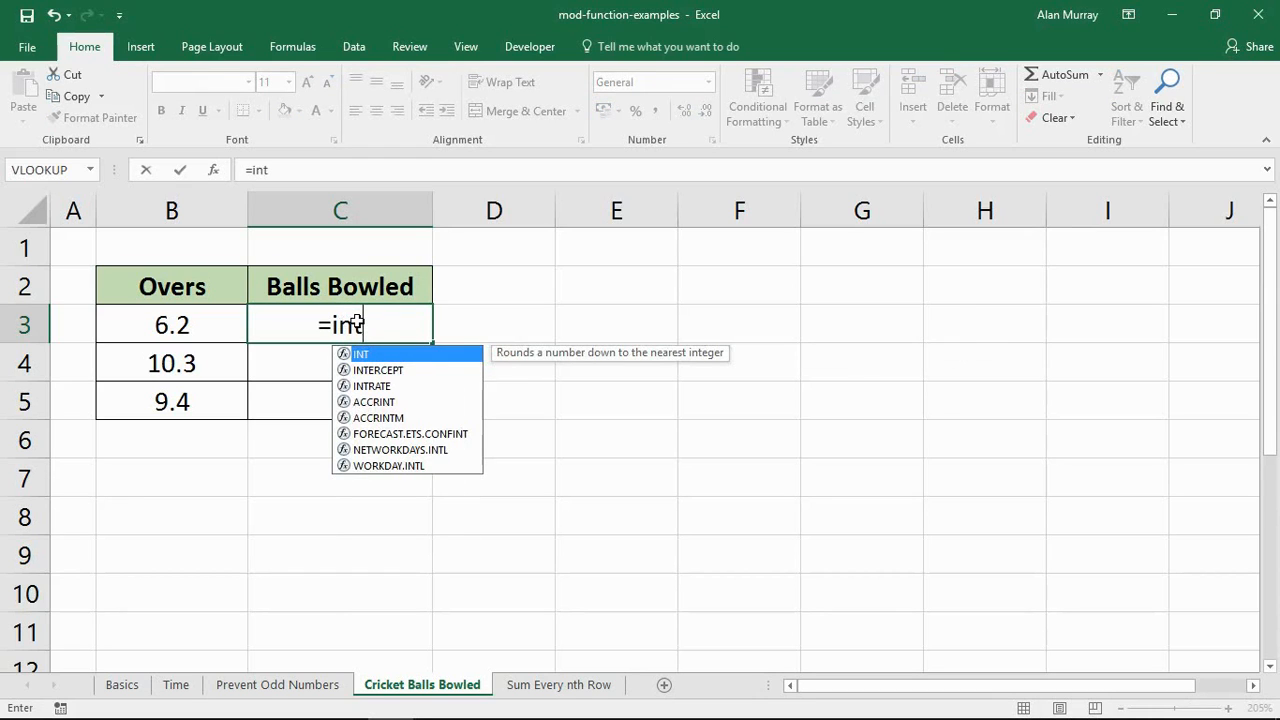
text(()
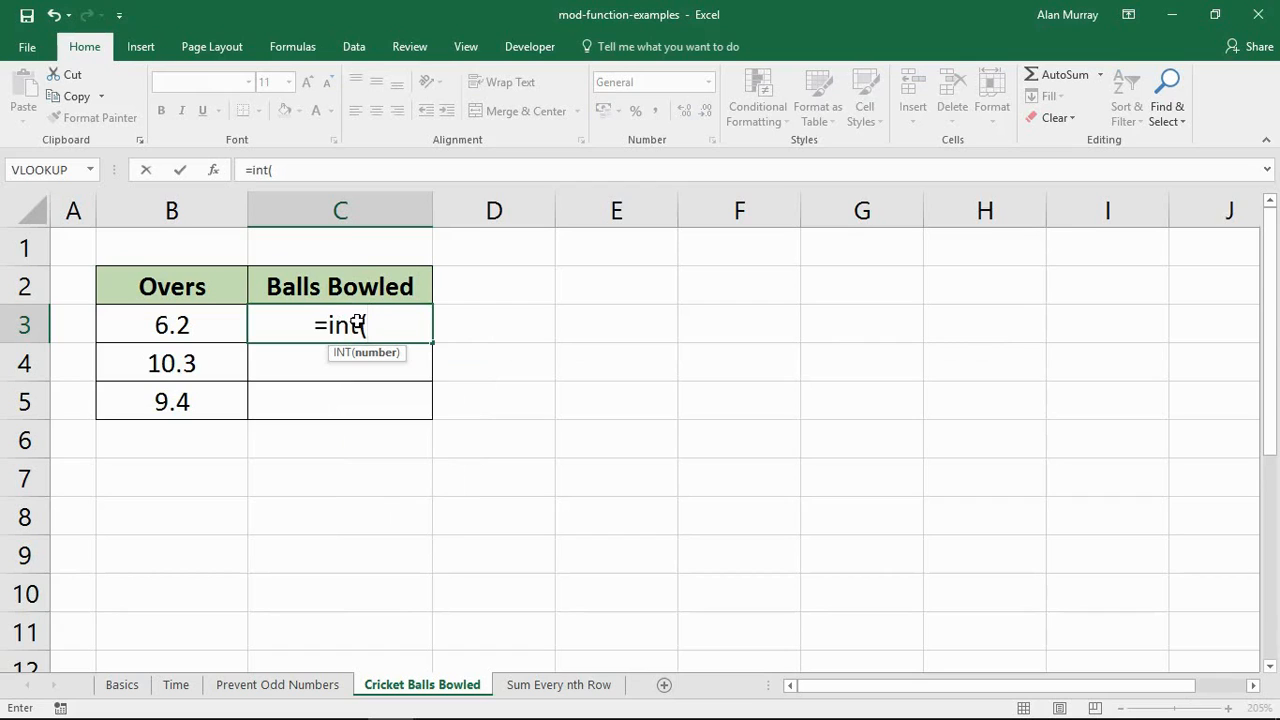
mouse_move(240, 327)
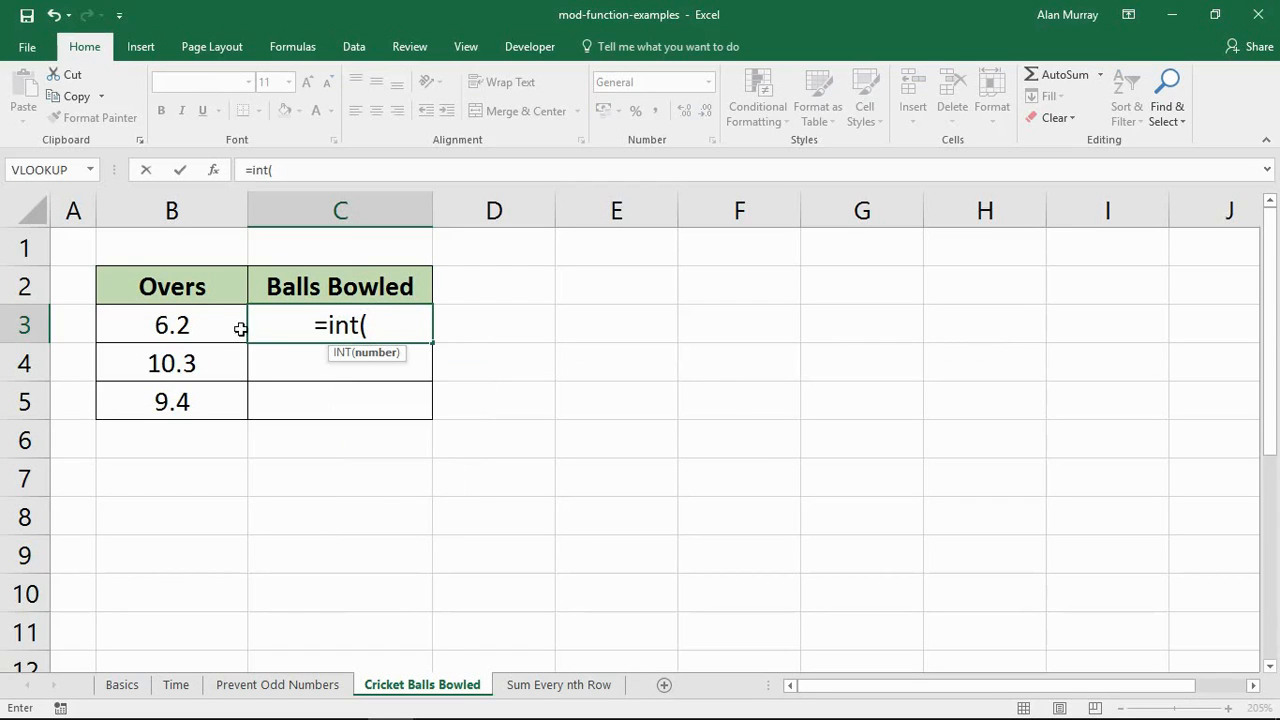
click(171, 324)
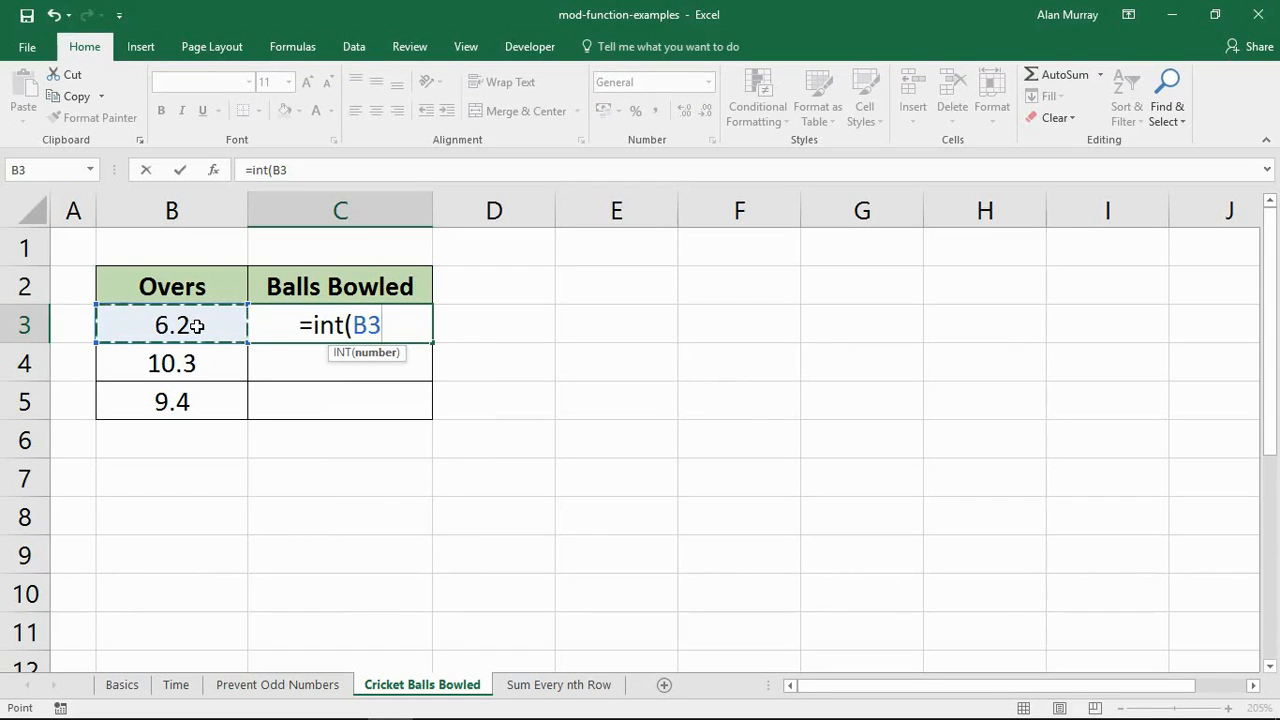
text())
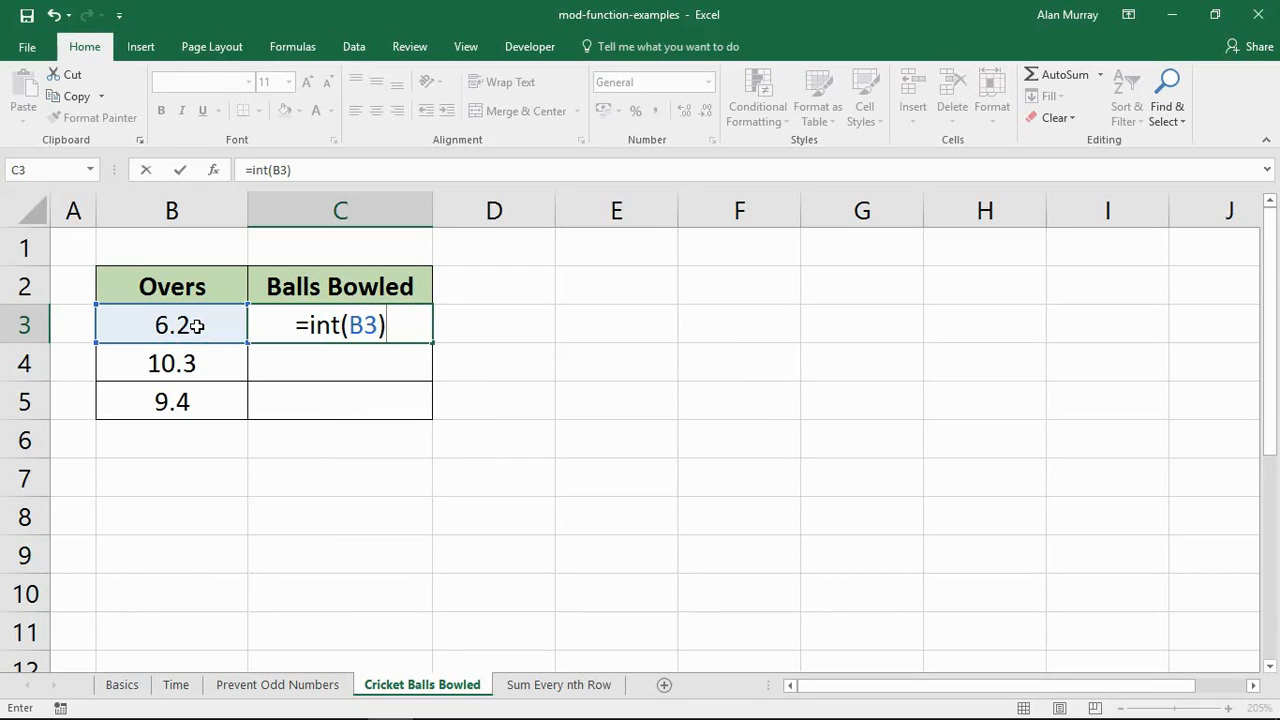
text(*)
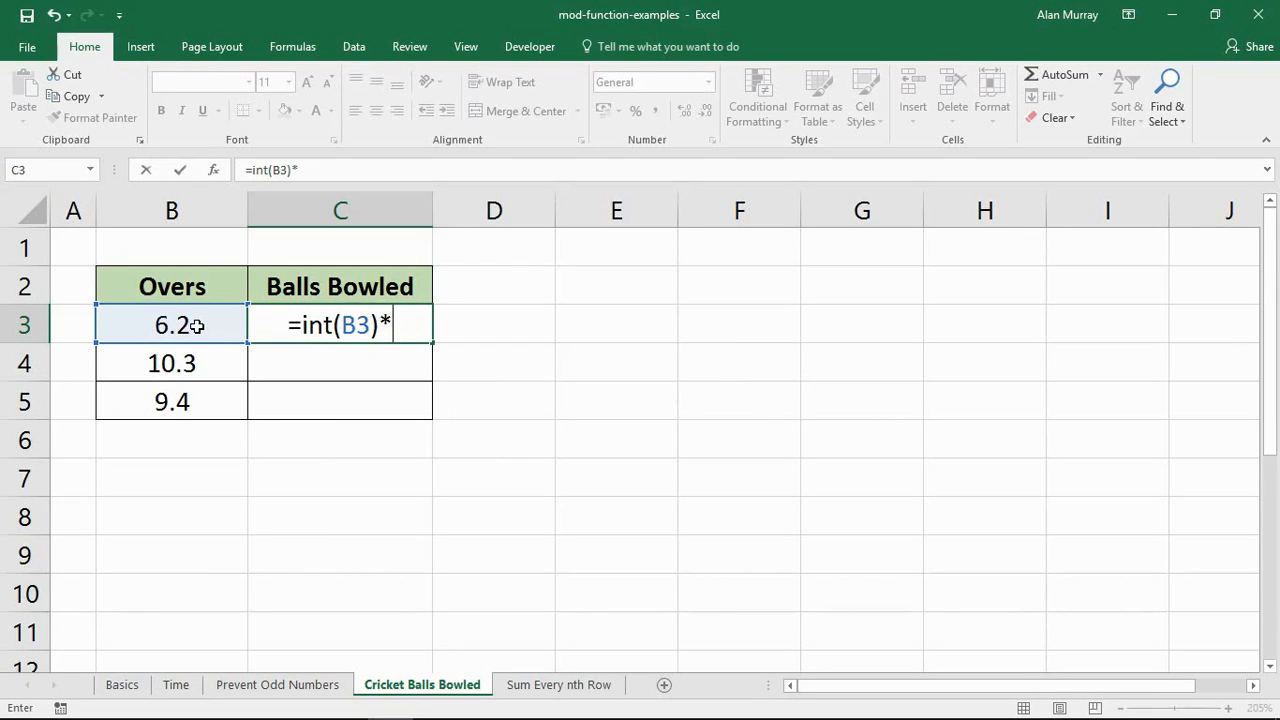
text(6)
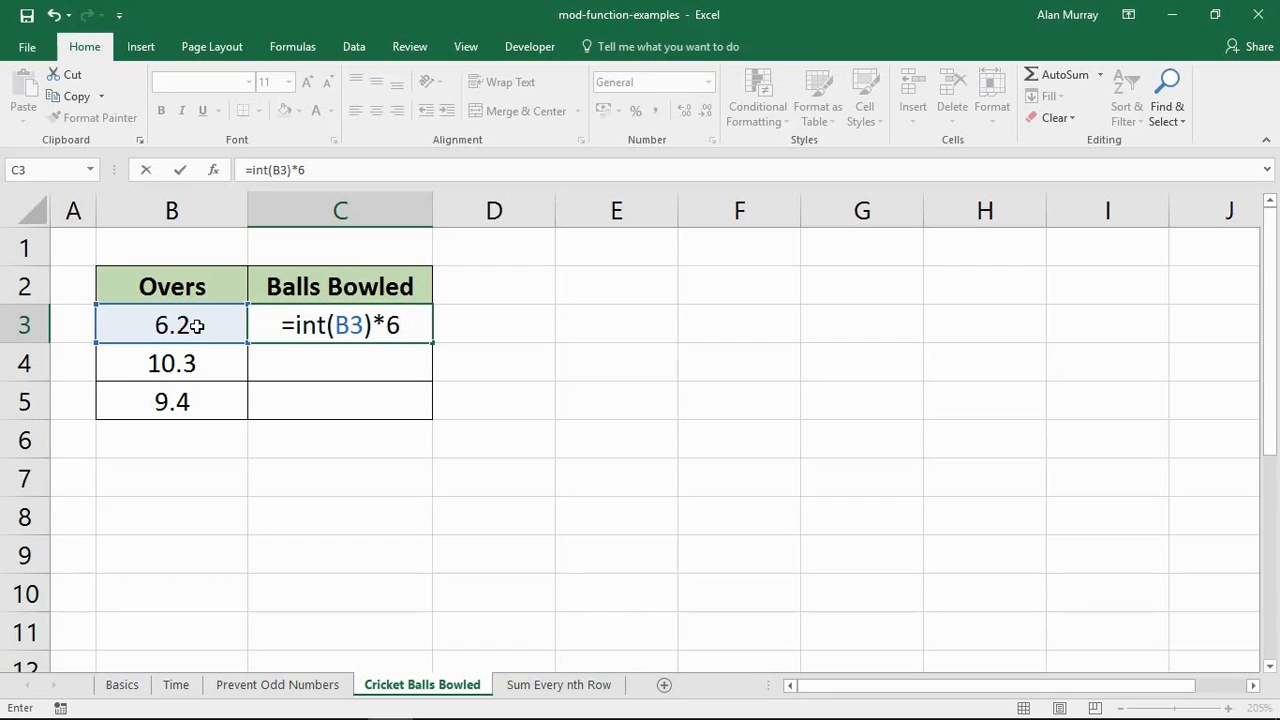
text(+)
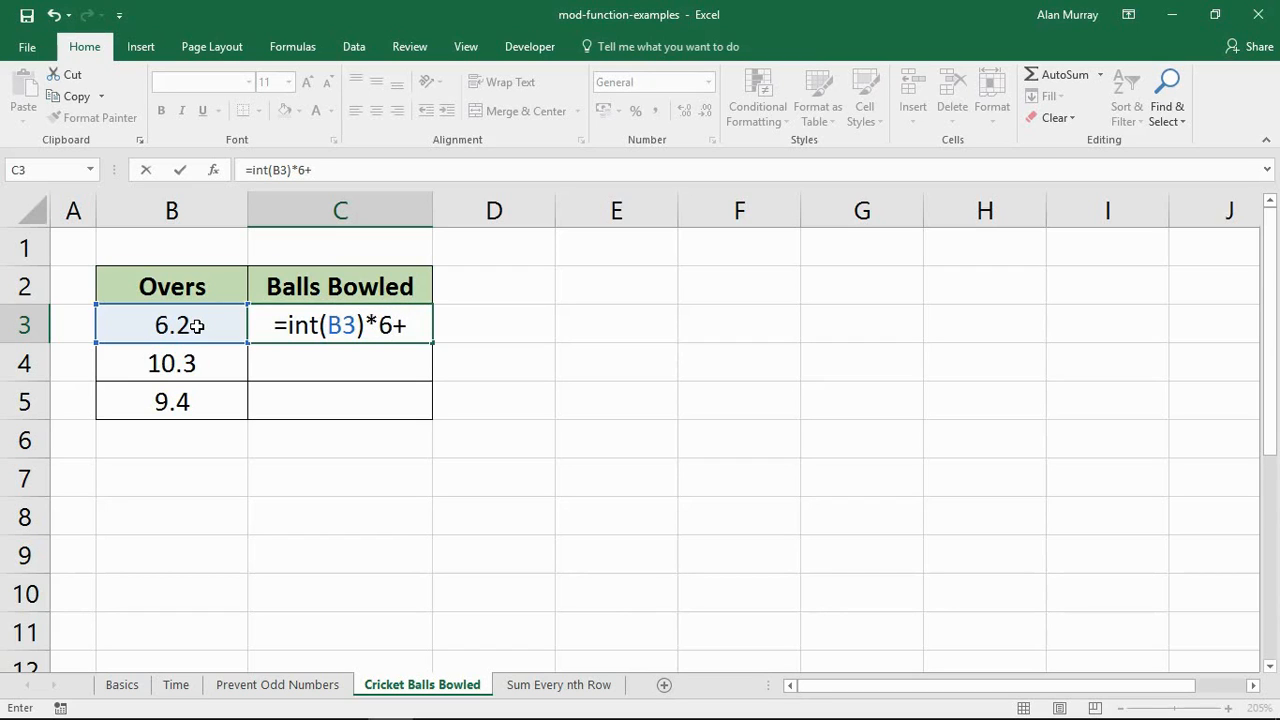
text(mod(B3)
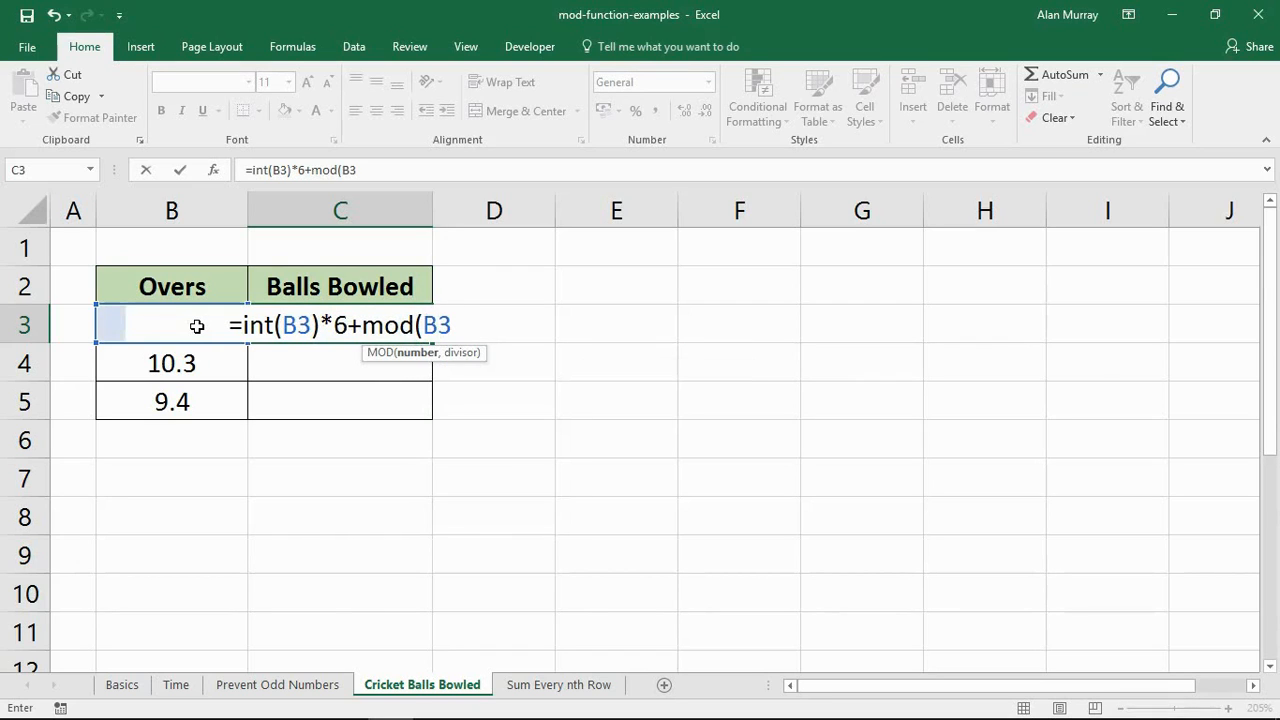
text(,1)
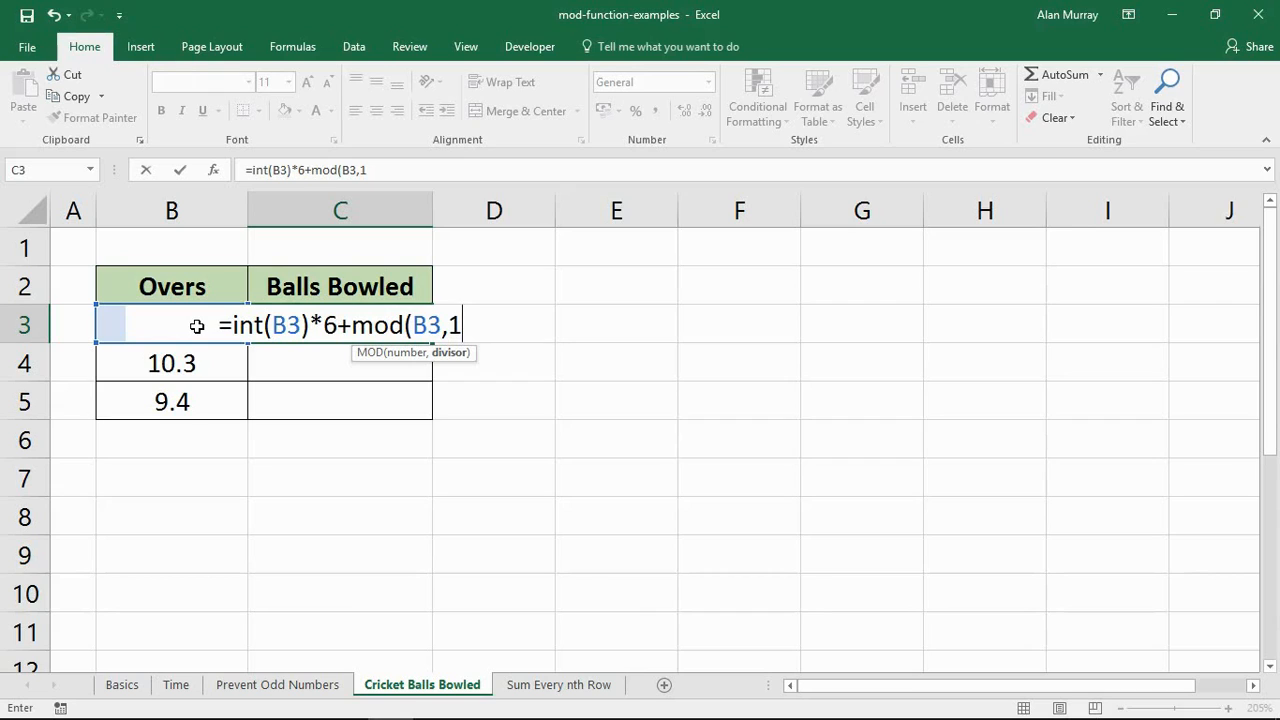
text())
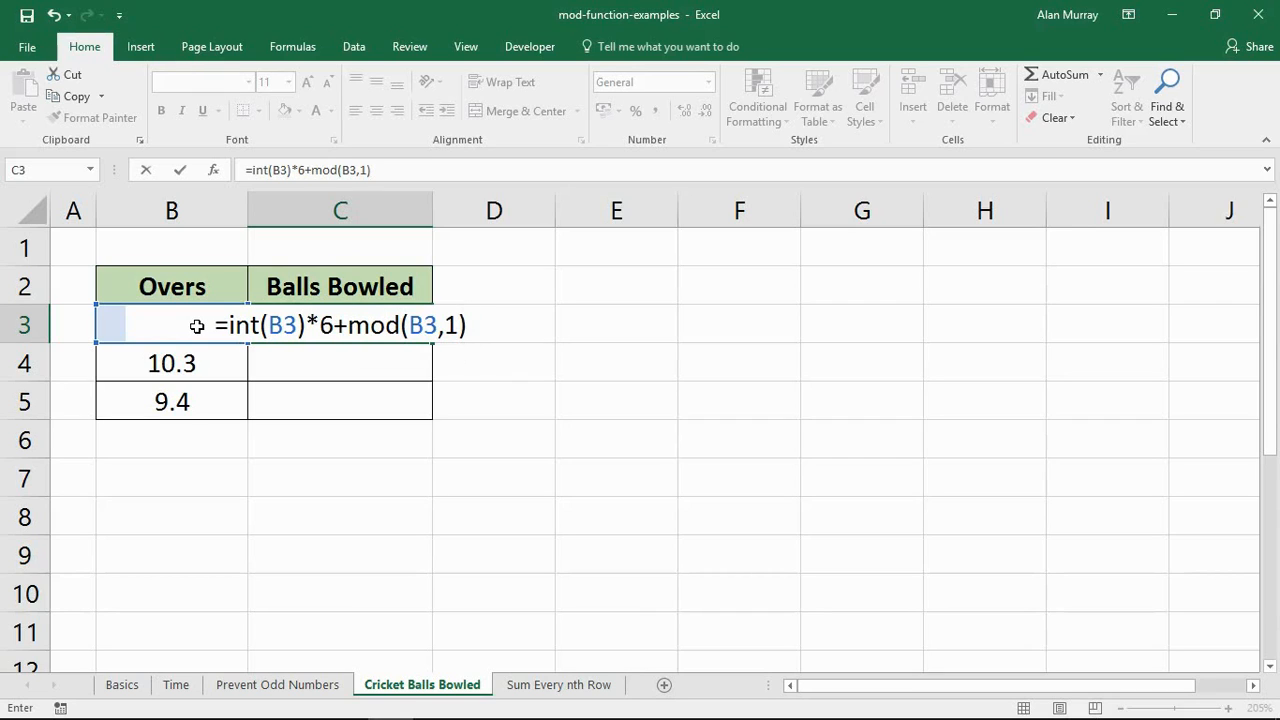
text(*10)
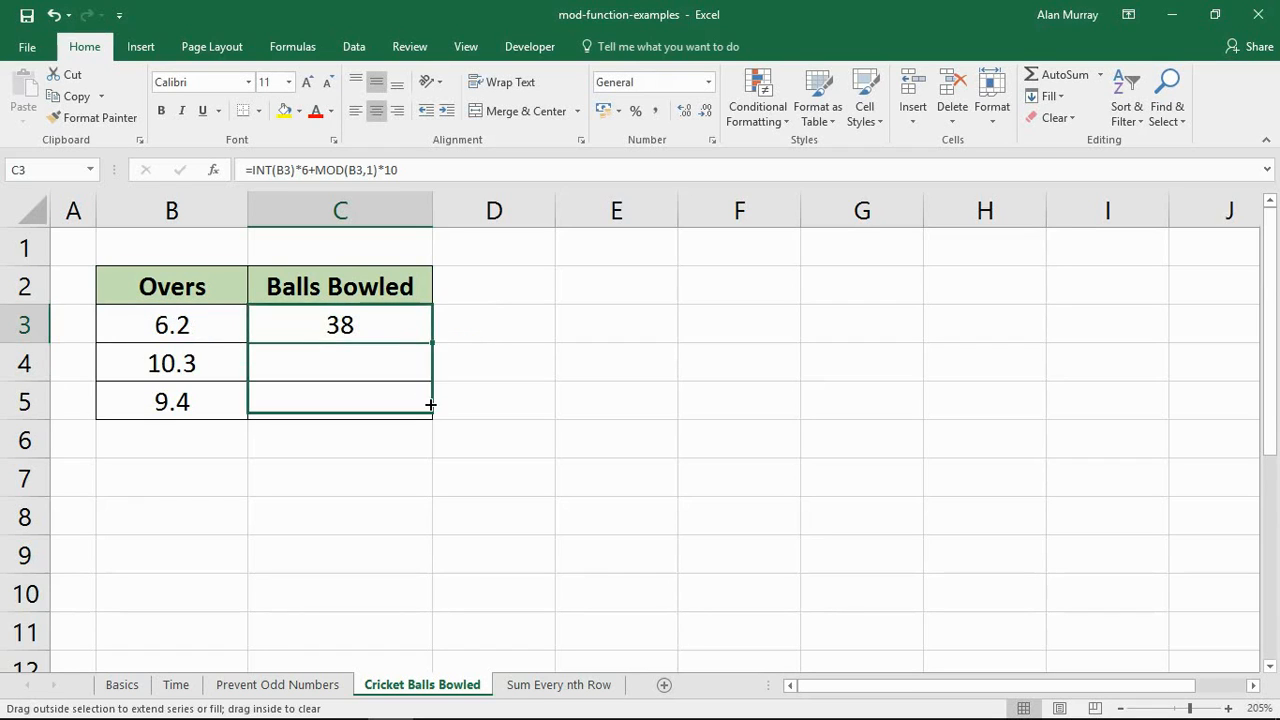
- Fill the C3 formula down to C5 and check the copies give 63 and 58
drag(340, 324, 340, 401)
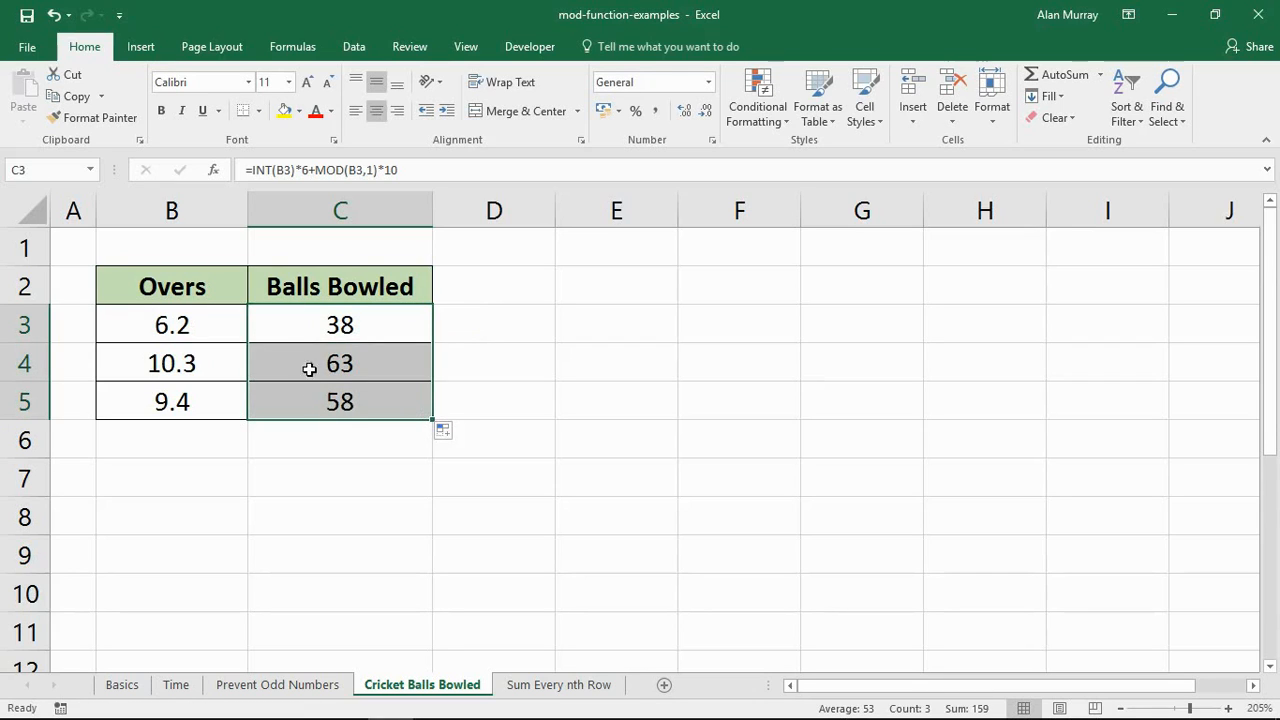
mouse_move(308, 408)
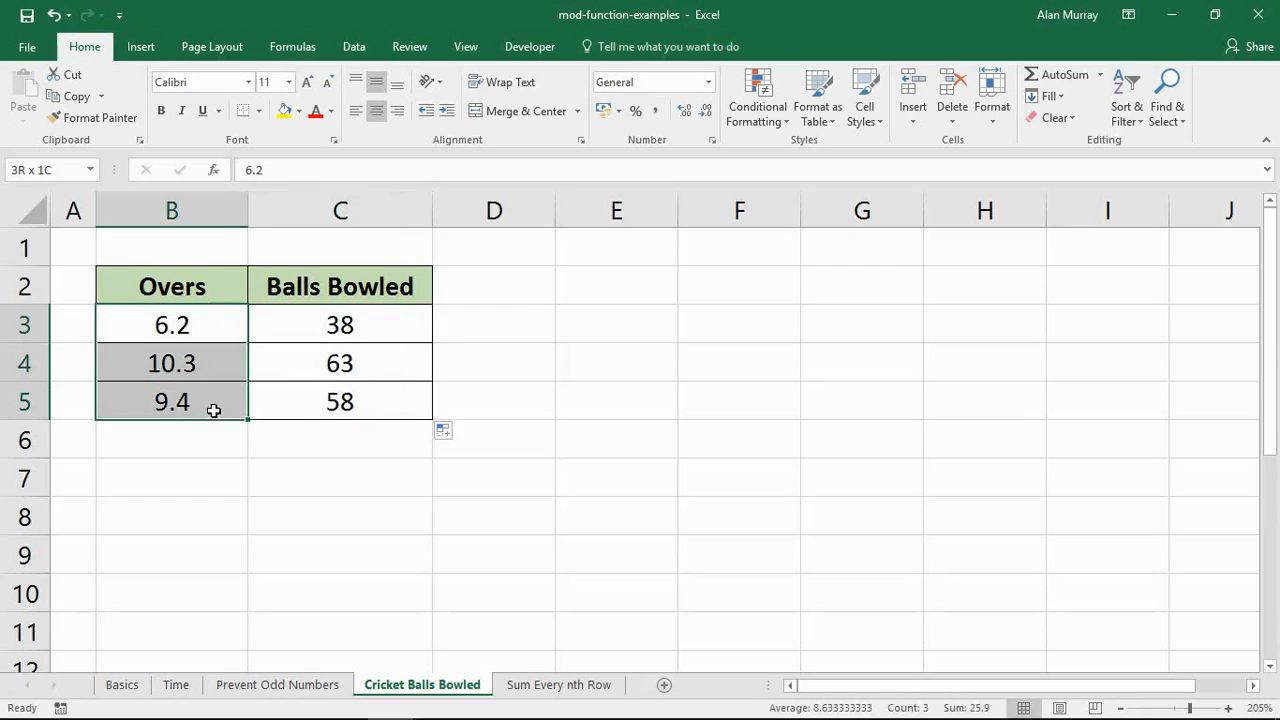
click(340, 401)
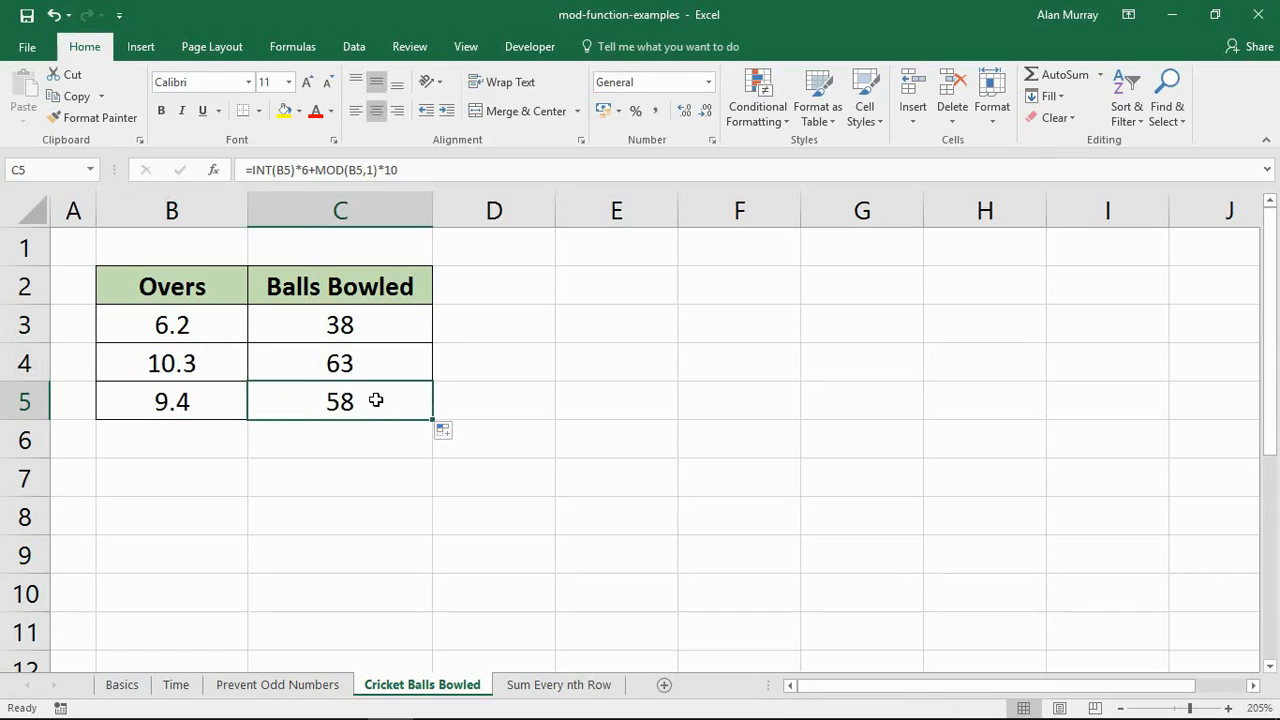
click(340, 324)
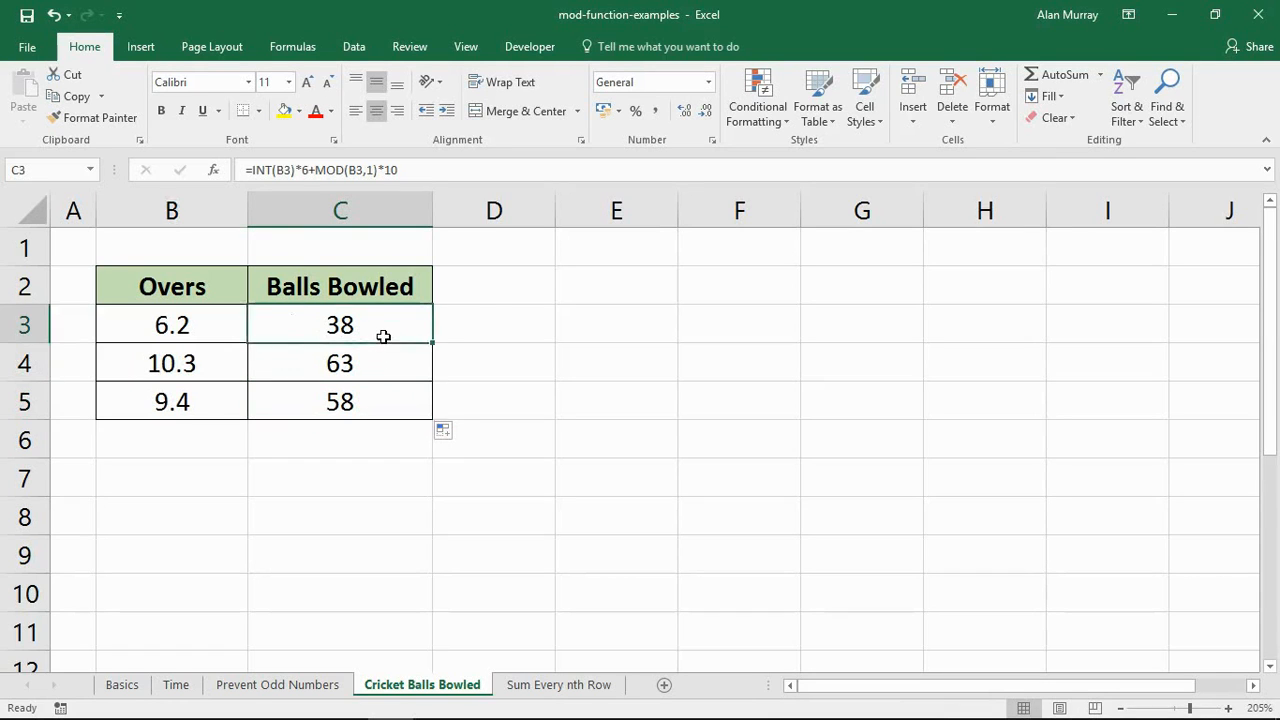
double_click(340, 324)
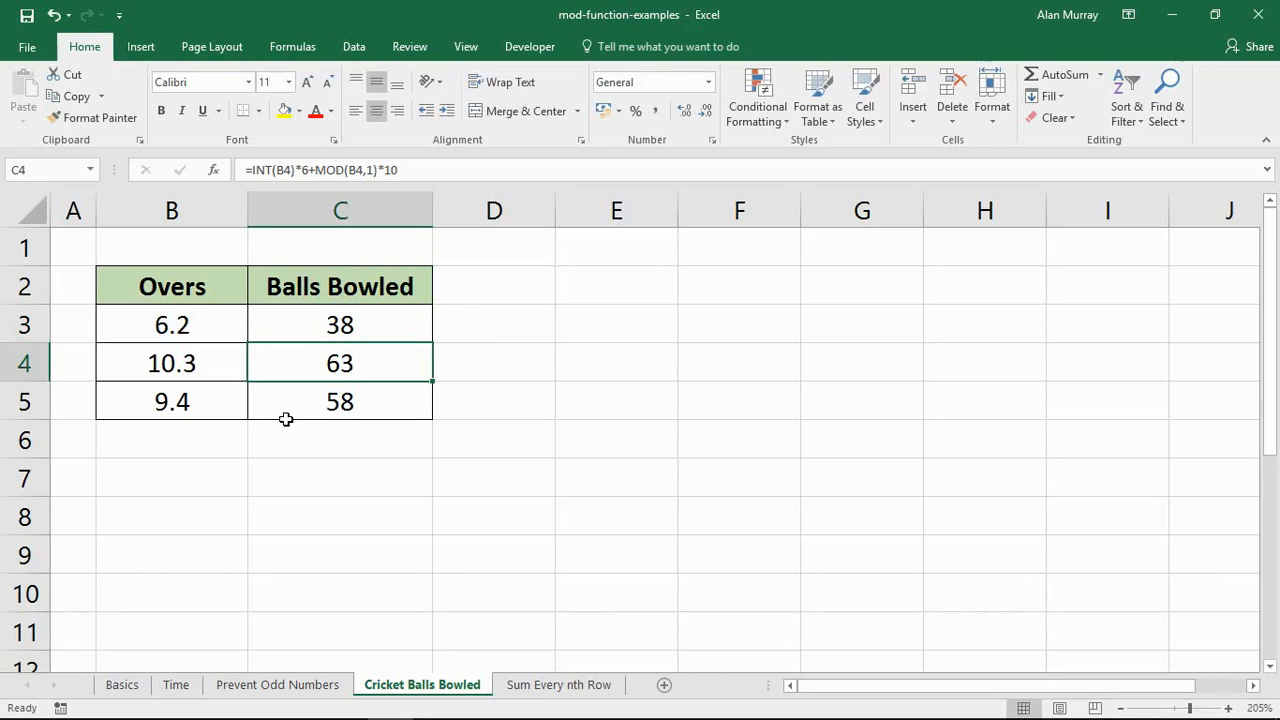
mouse_move(352, 485)
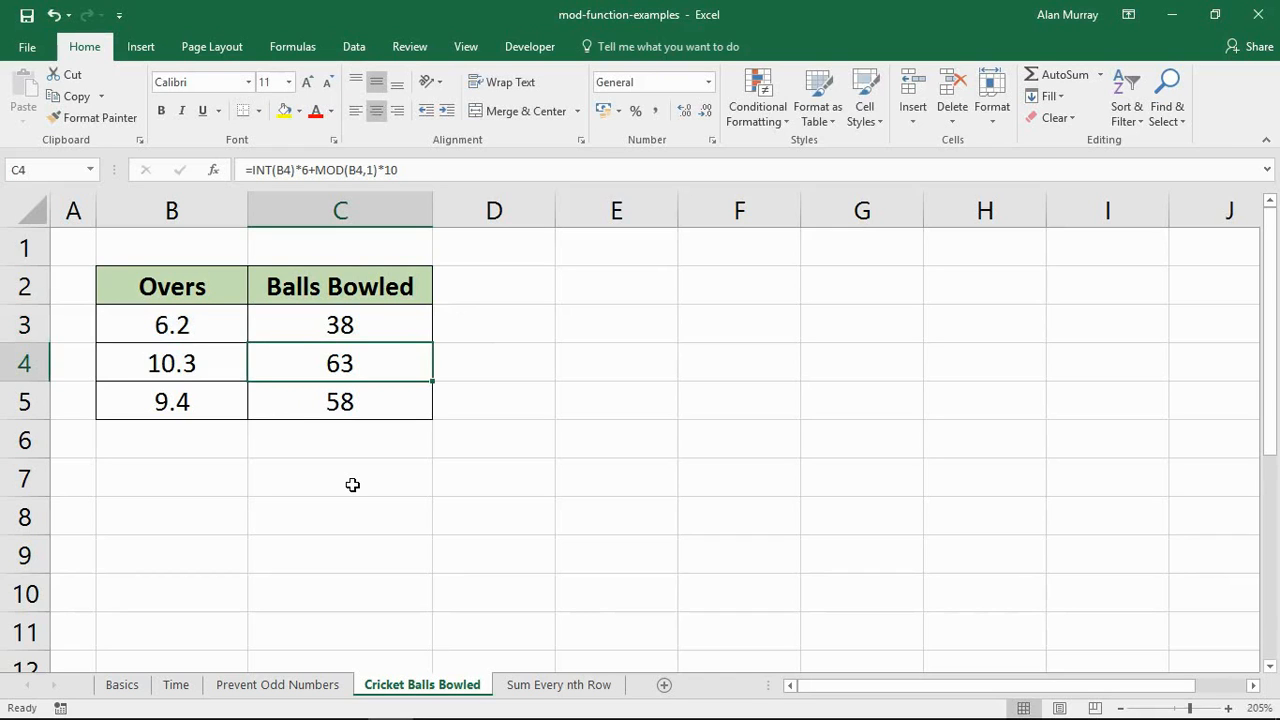
- Switch to the Sum Every nth Row sheet of city food and drink sales
click(558, 684)
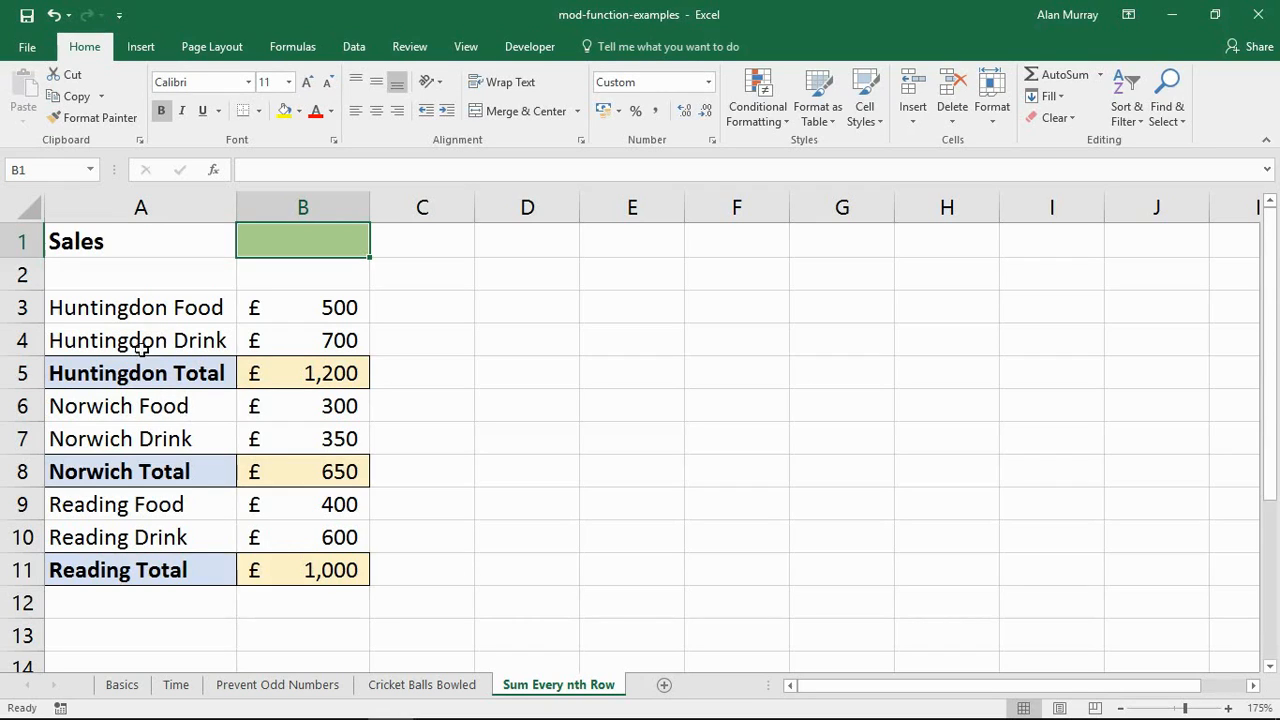
click(119, 471)
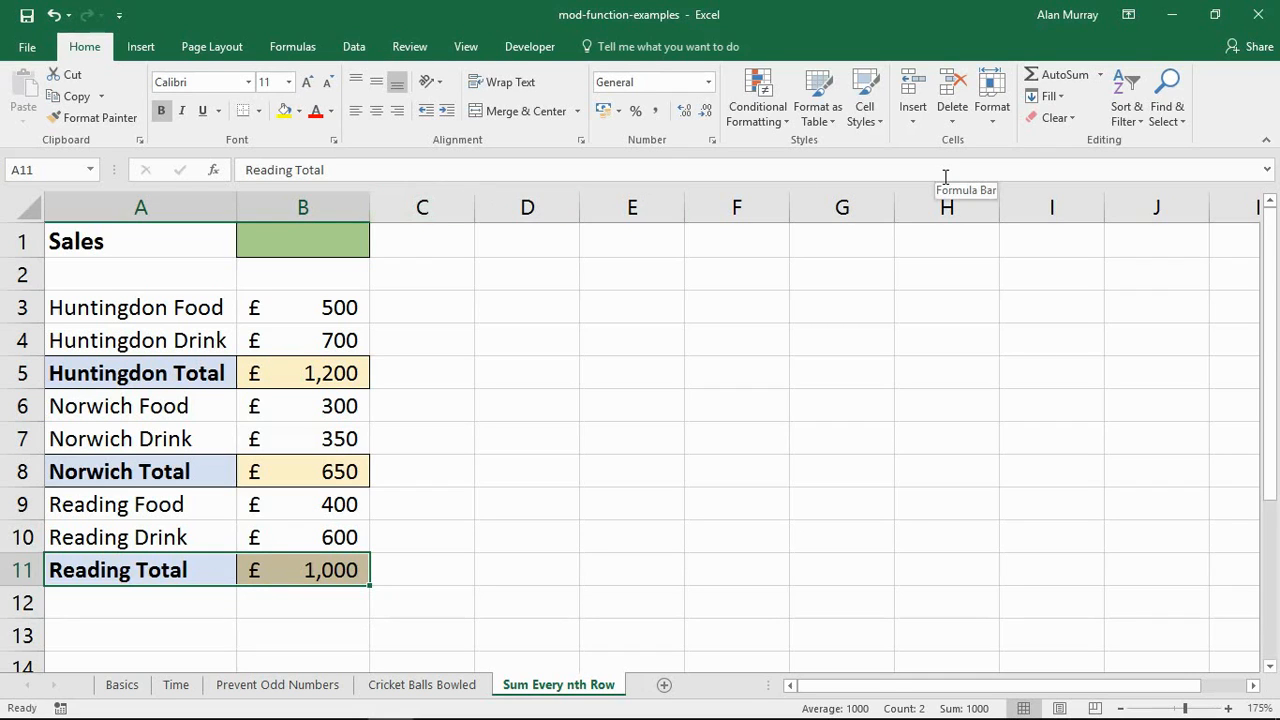
mouse_move(940, 347)
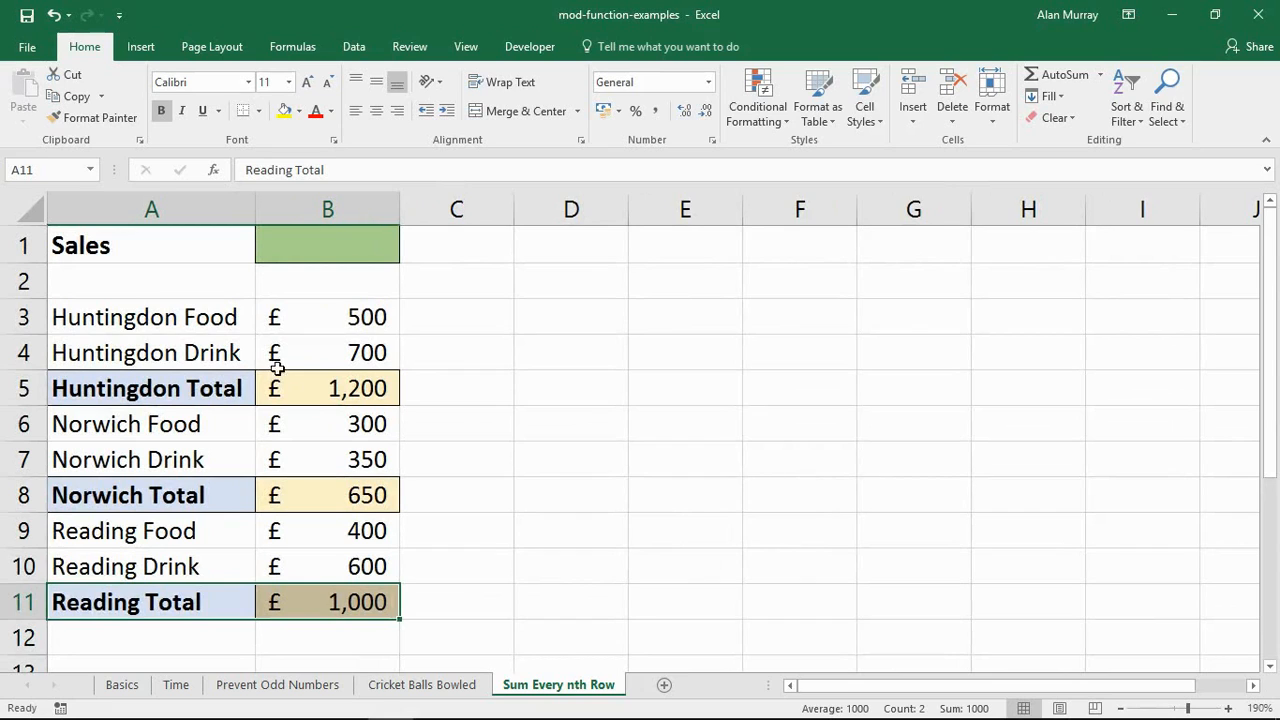
click(327, 245)
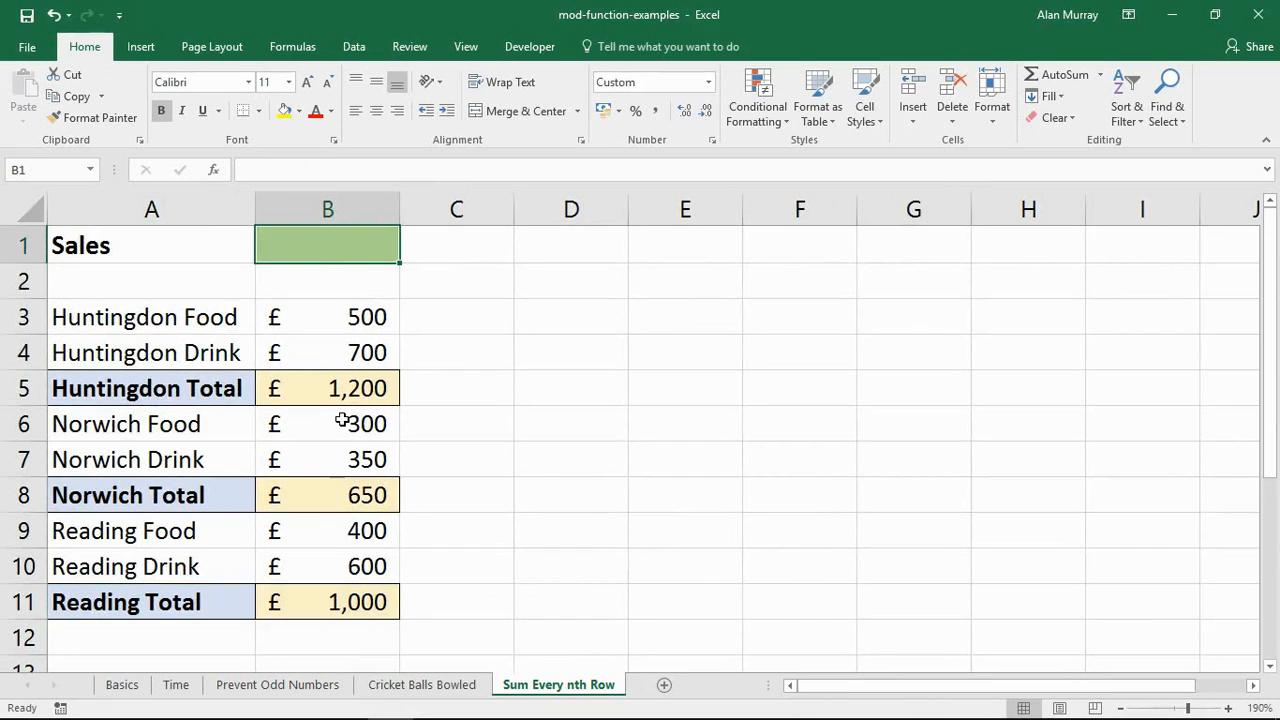
- Type =sumproduct(( into B1 to begin the every-third-row total
text(=s)
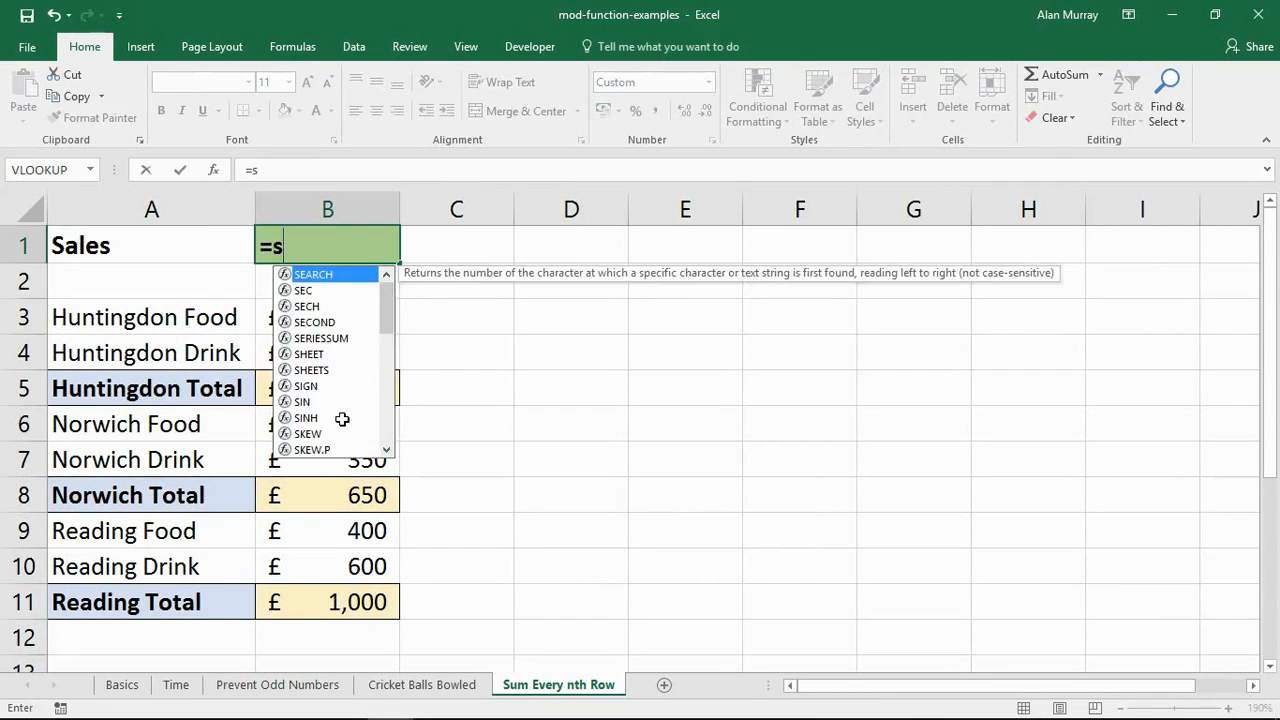
text(umproduct)
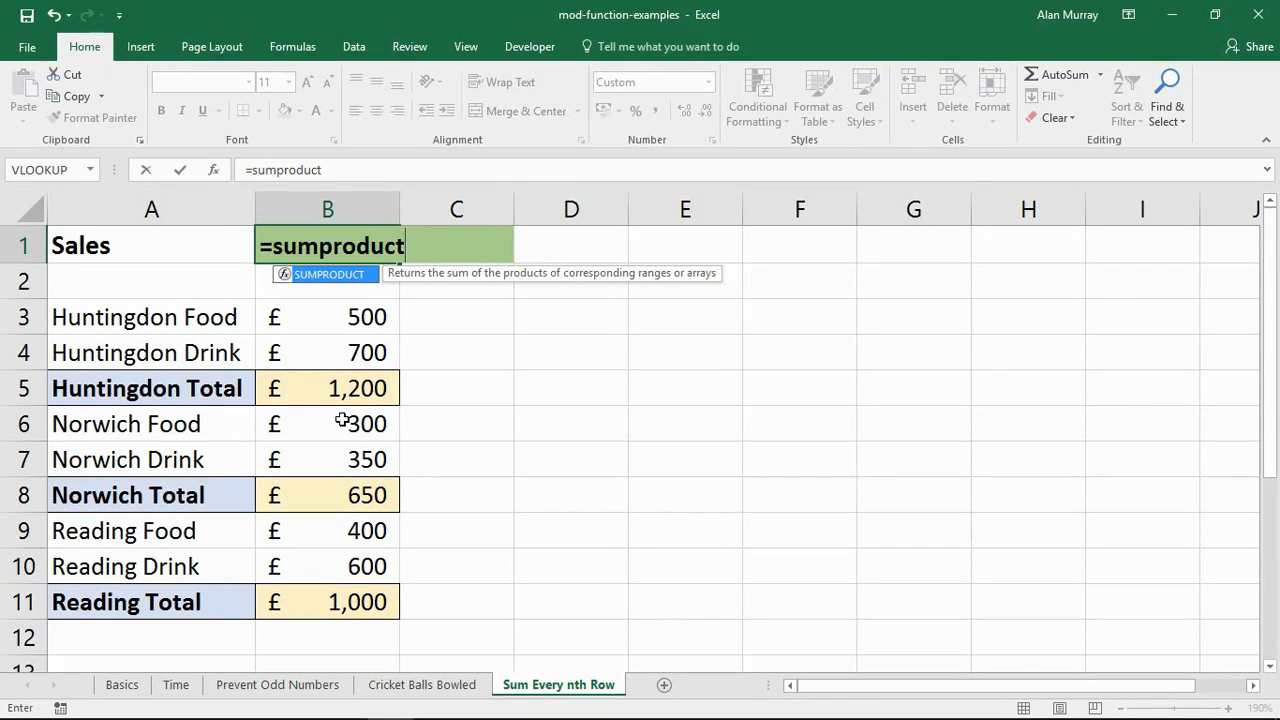
text(()
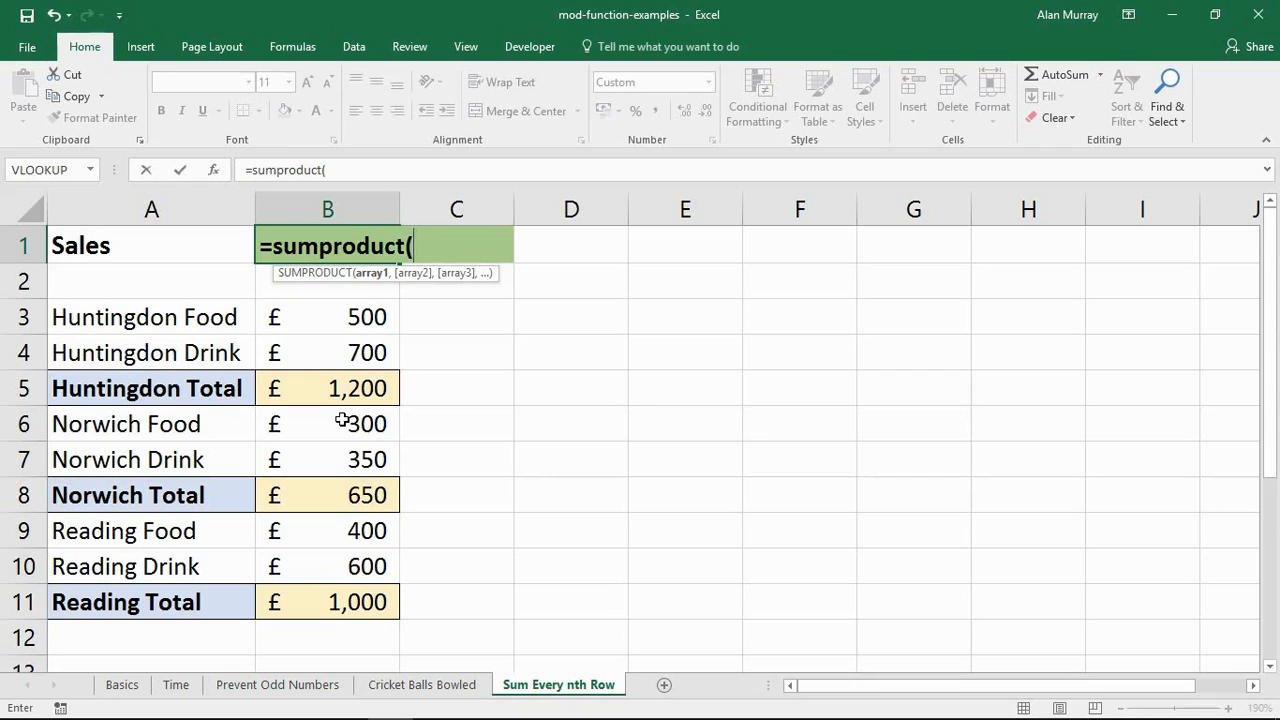
text(()
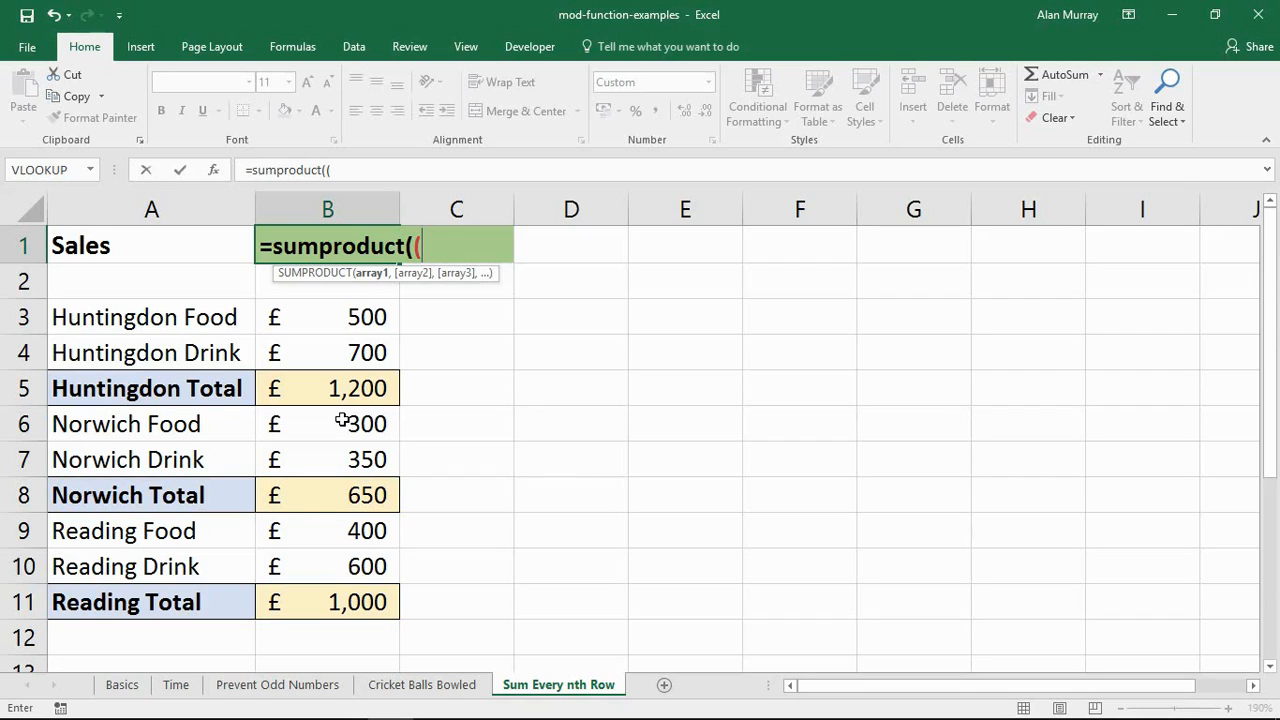
- Extend the formula with mod(row($B$3:$B$11)-2, using F4 for the absolute range
text(mod)
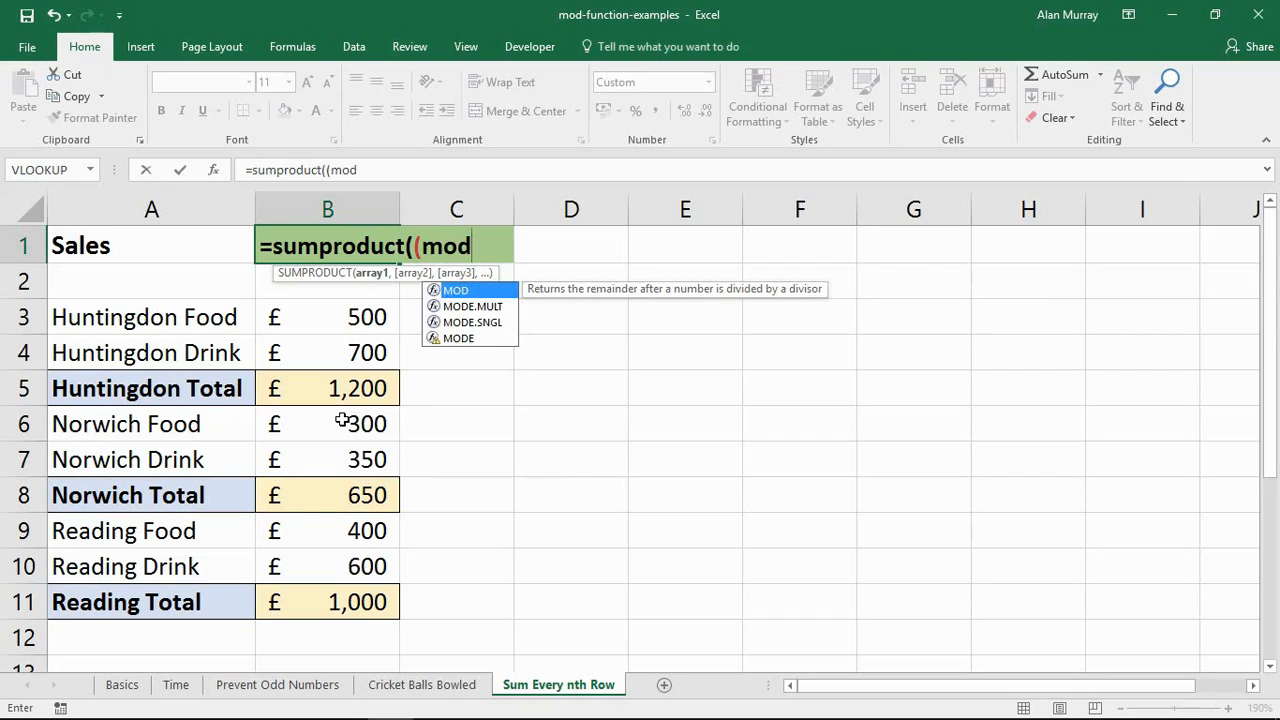
text(()
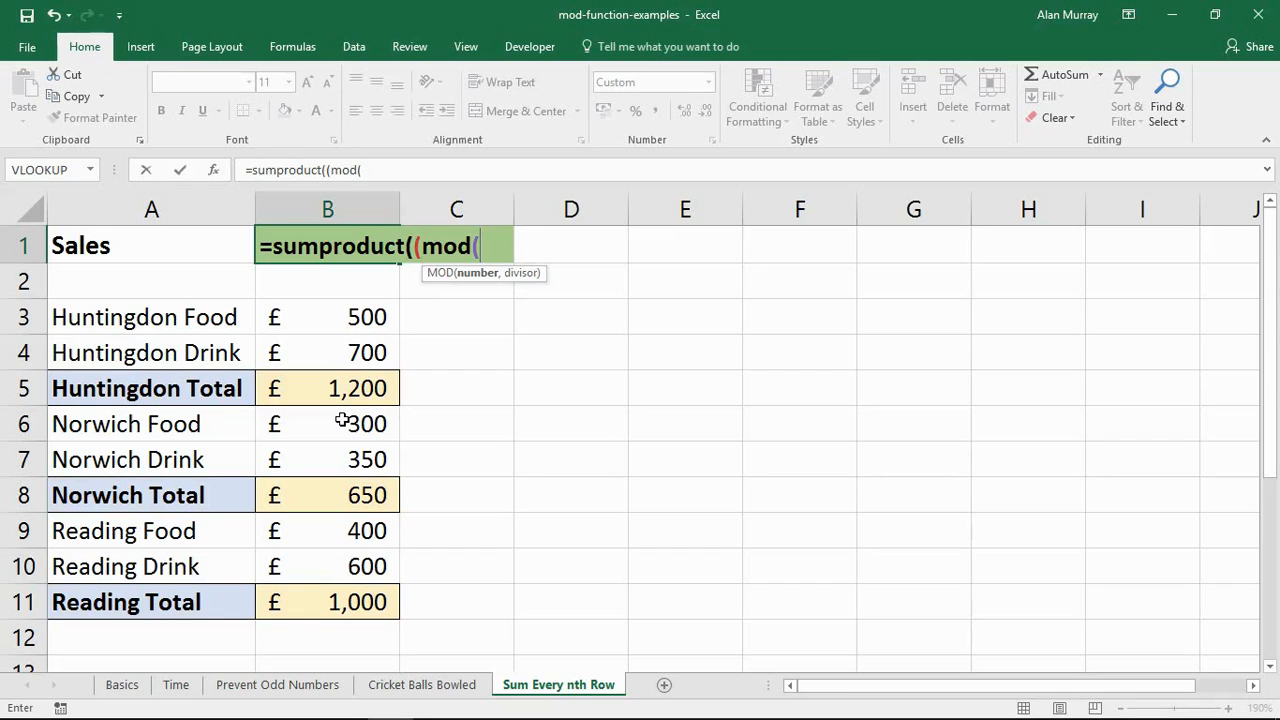
text(row)
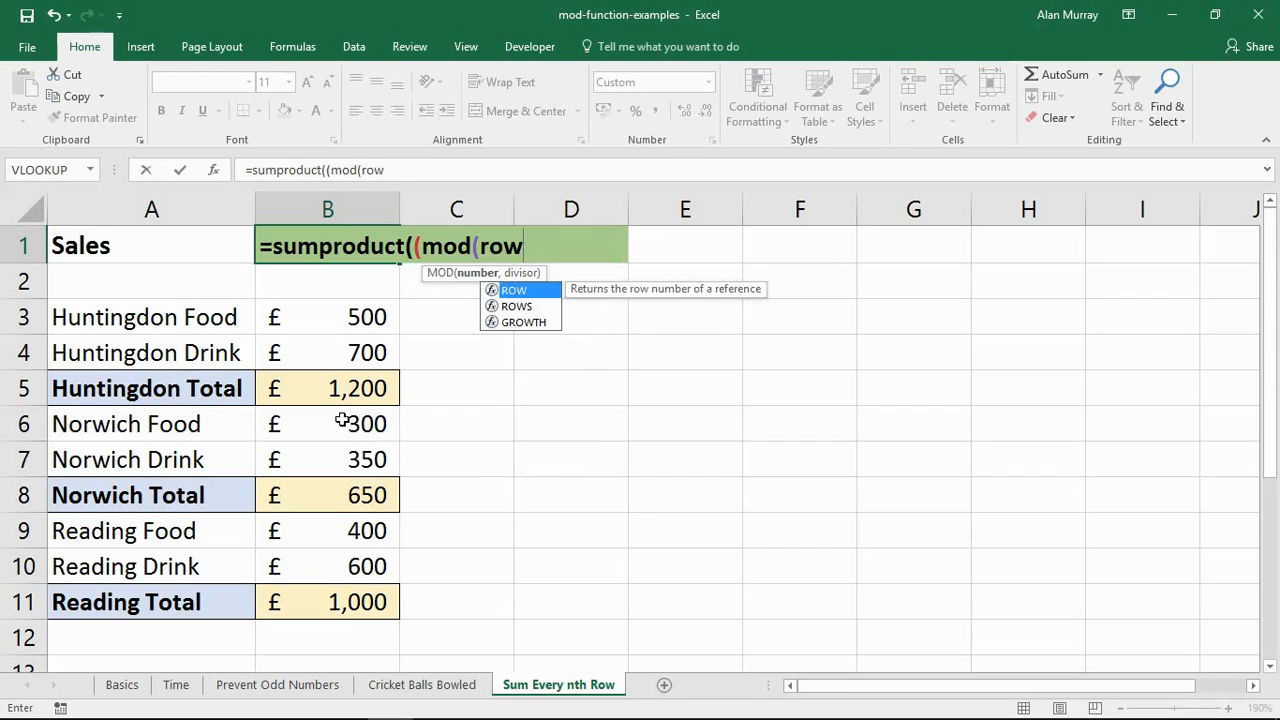
text(()
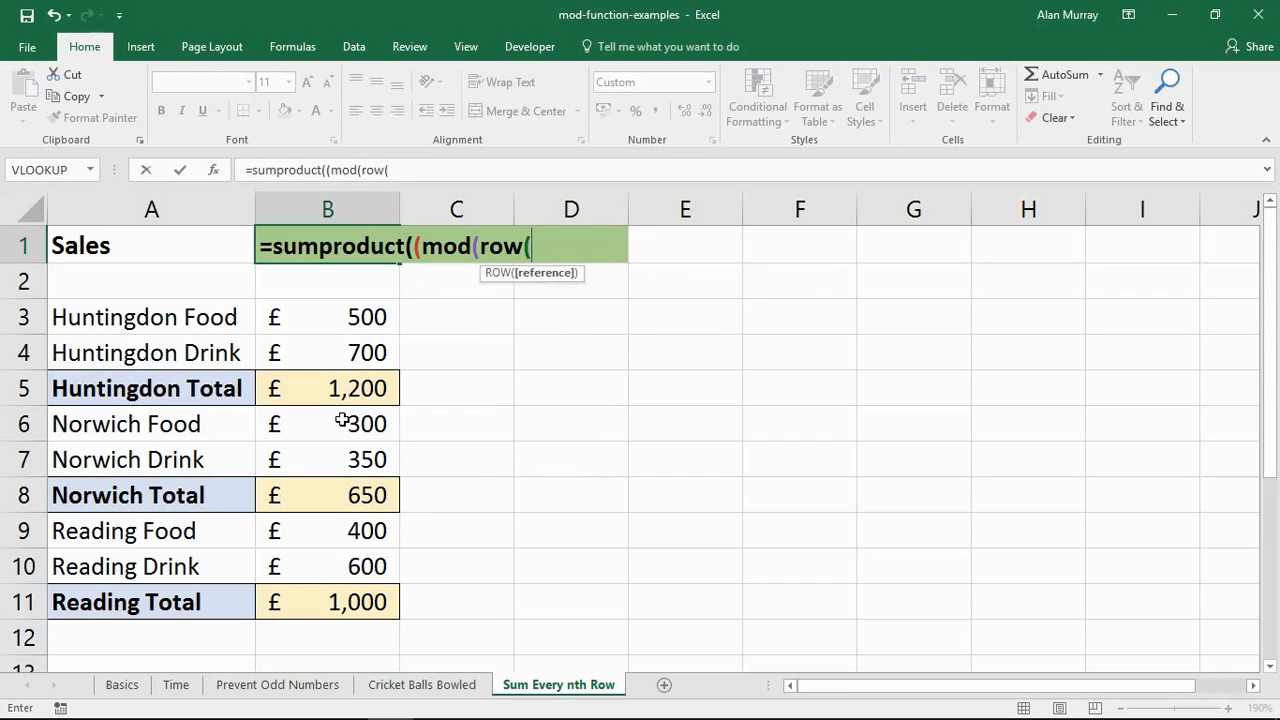
click(327, 317)
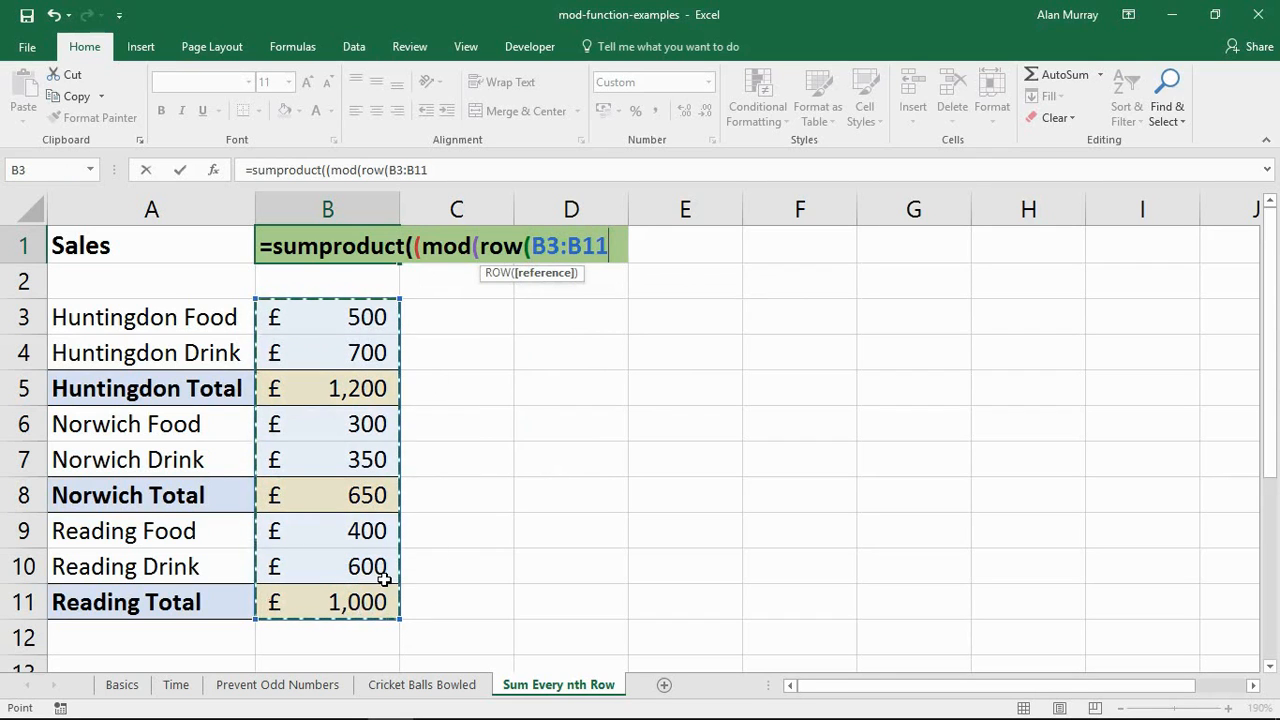
key(f4)
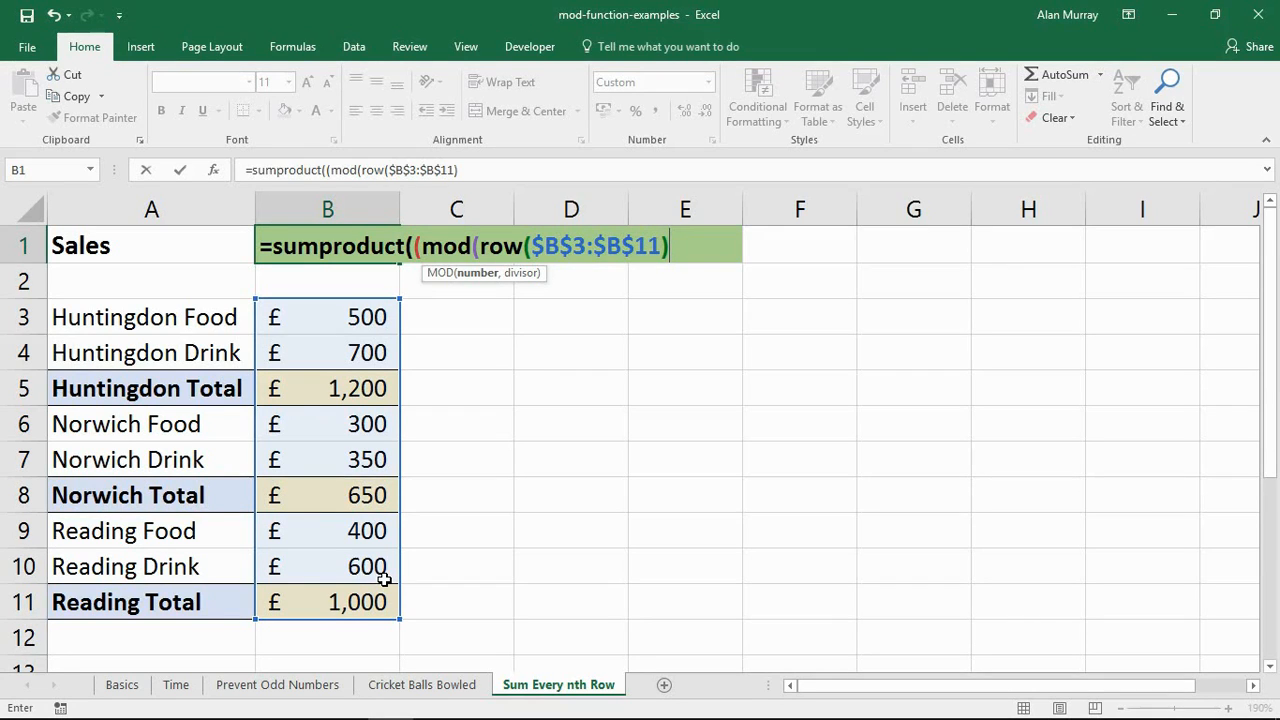
text(-)
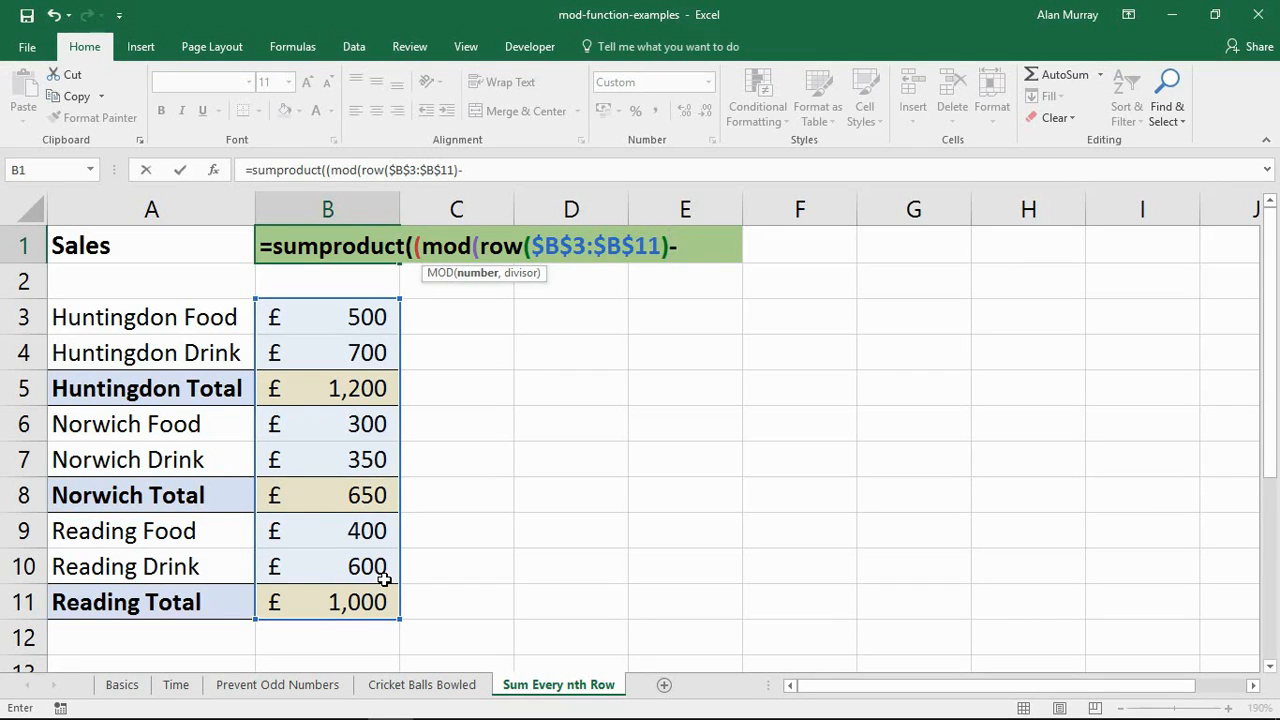
text(2)
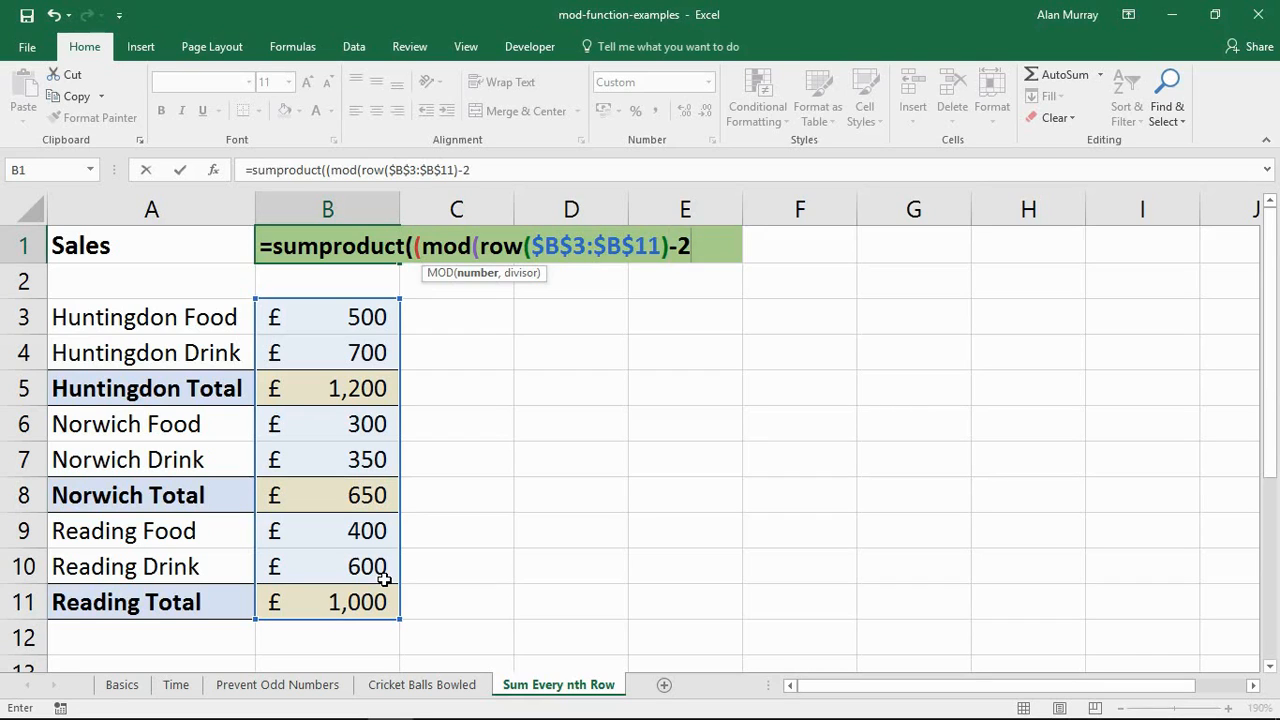
mouse_move(311, 331)
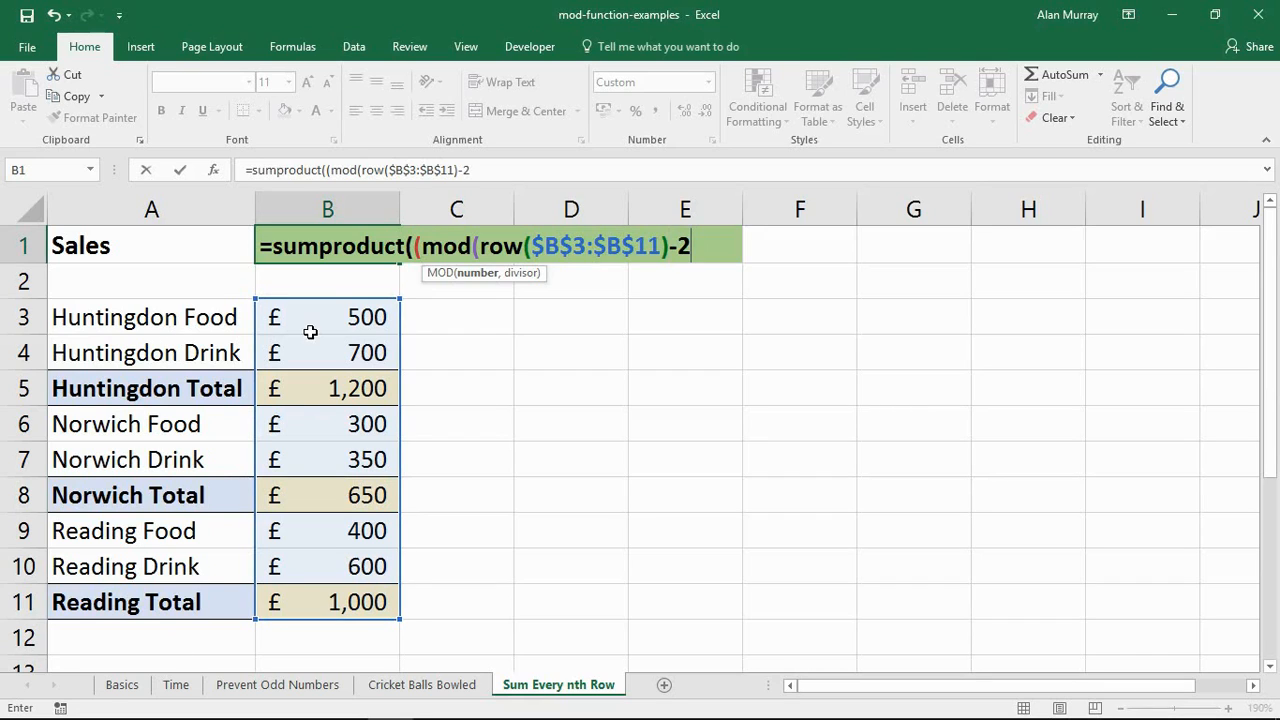
mouse_move(363, 318)
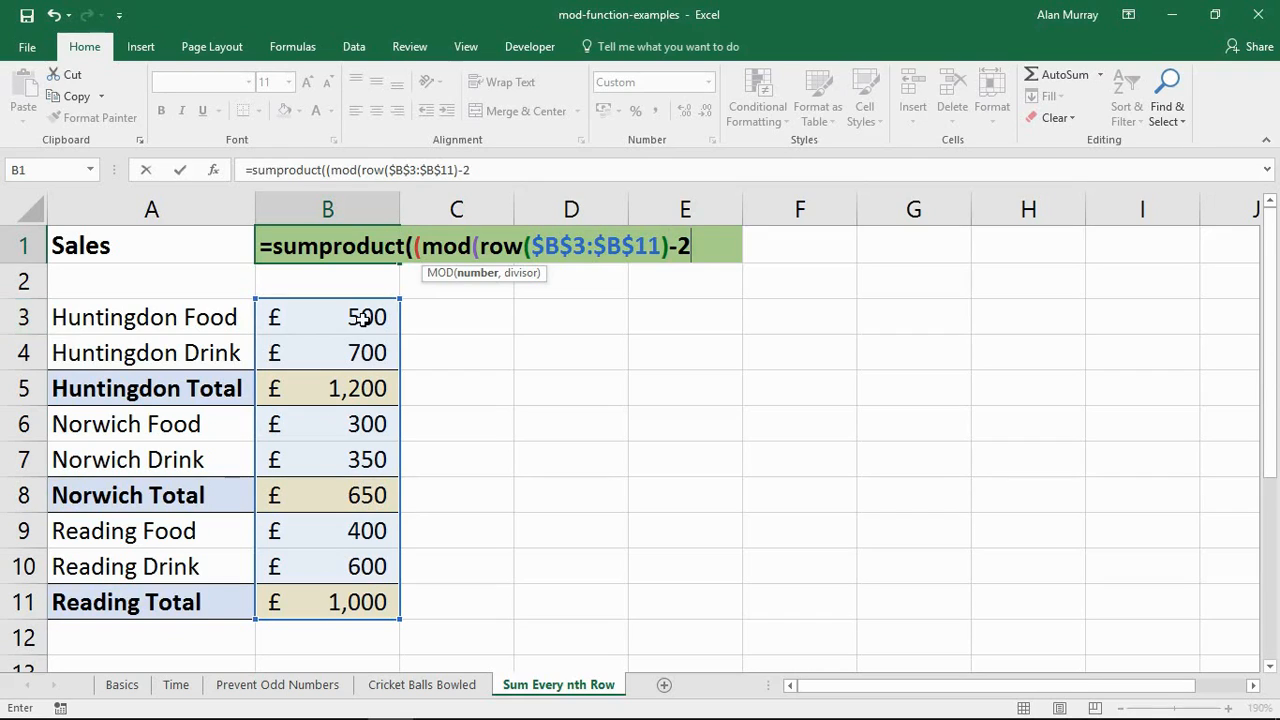
mouse_move(360, 317)
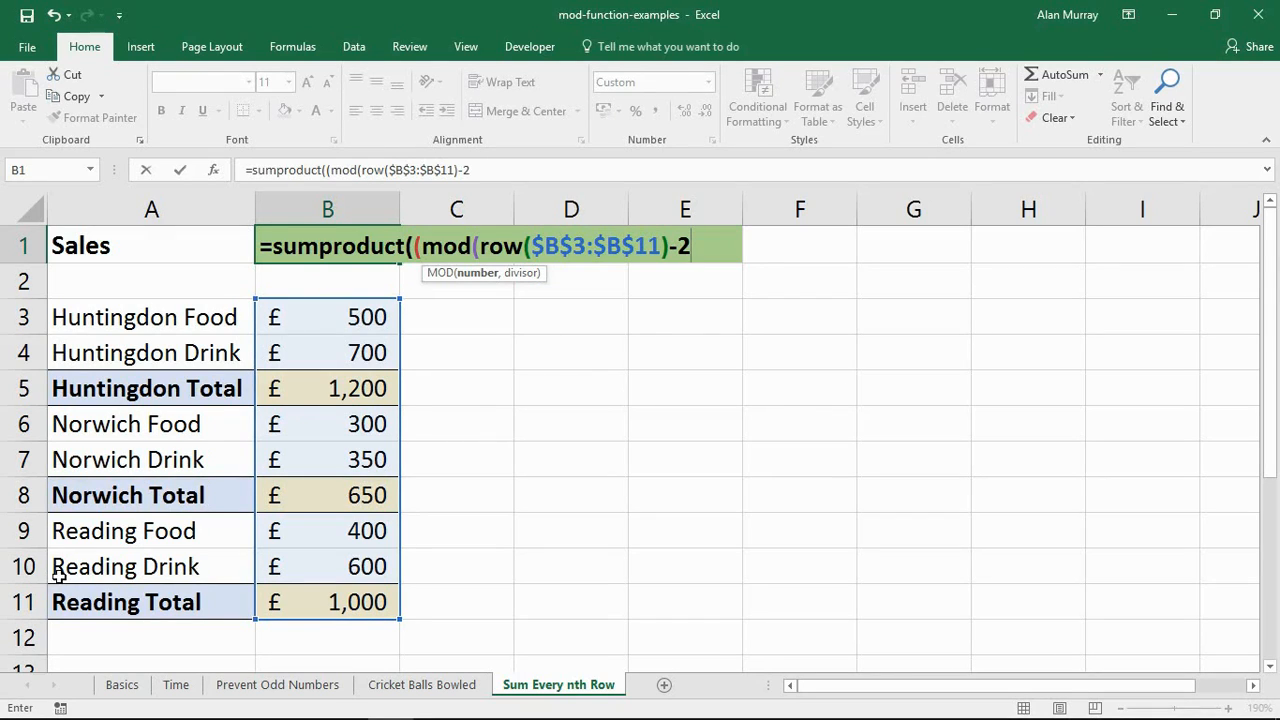
mouse_move(296, 650)
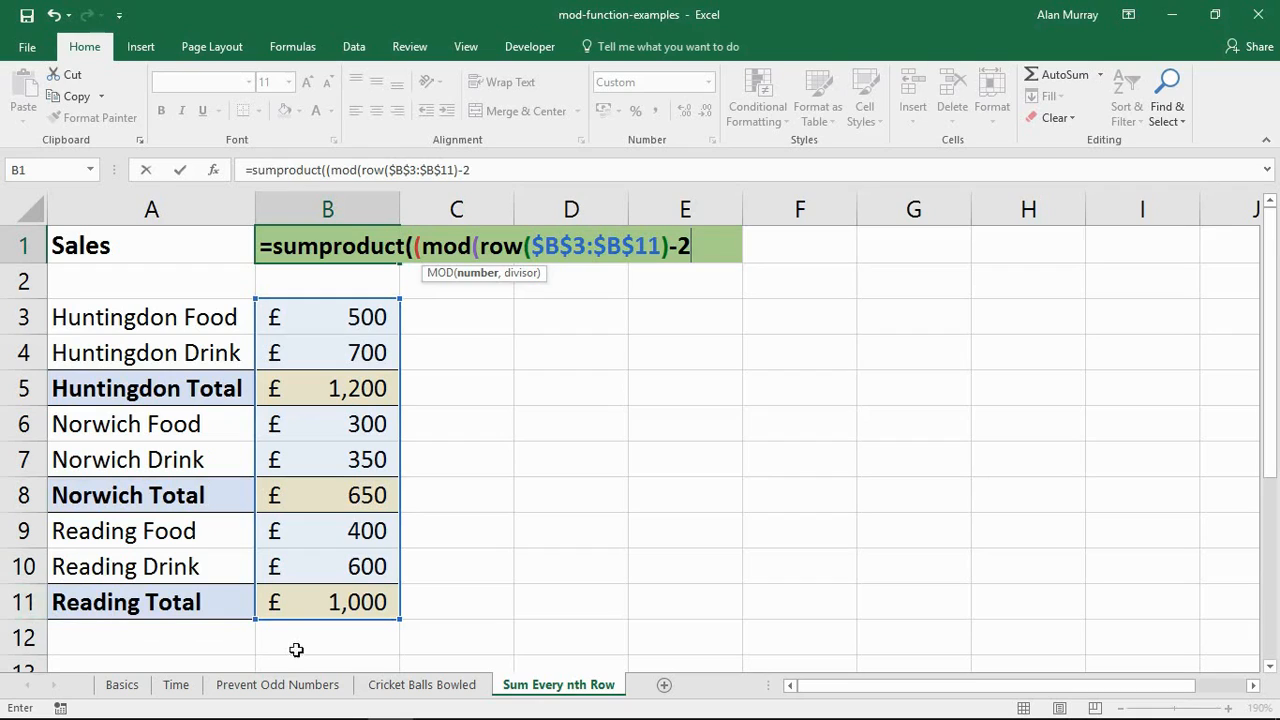
mouse_move(292, 621)
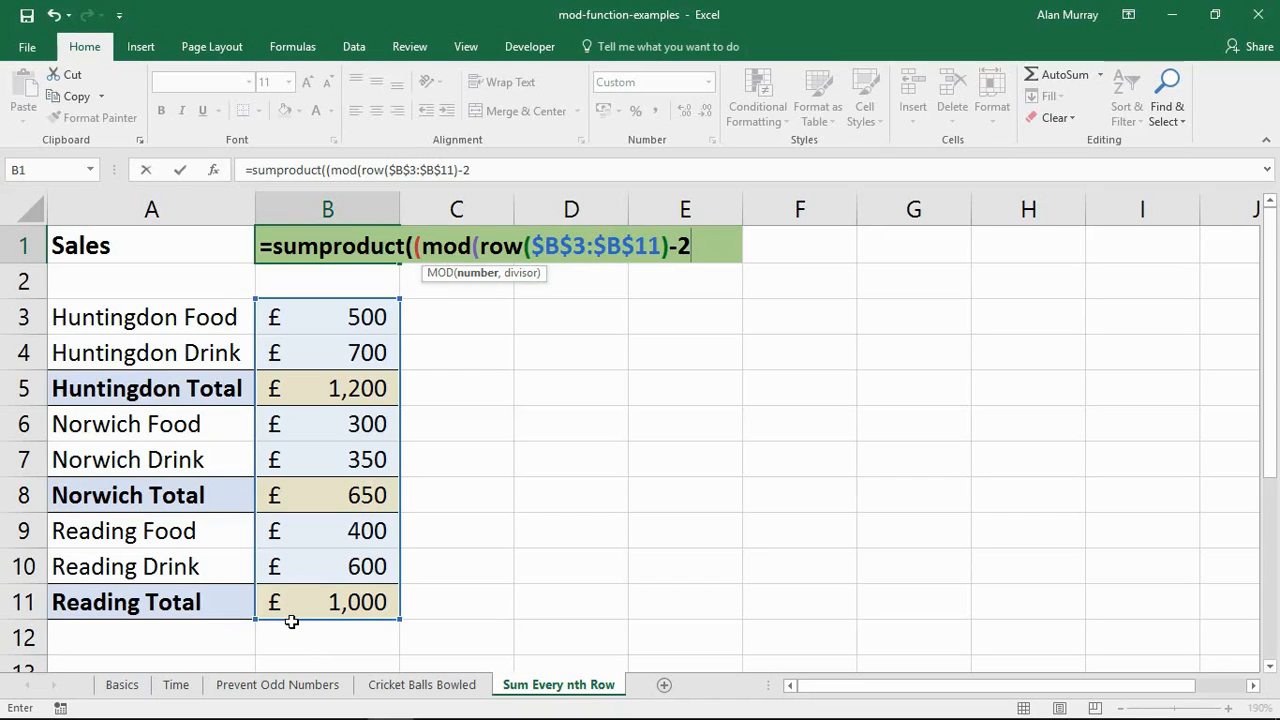
- Type ,3)=0)*( to finish the MOD test and open the multiplier bracket
text(,)
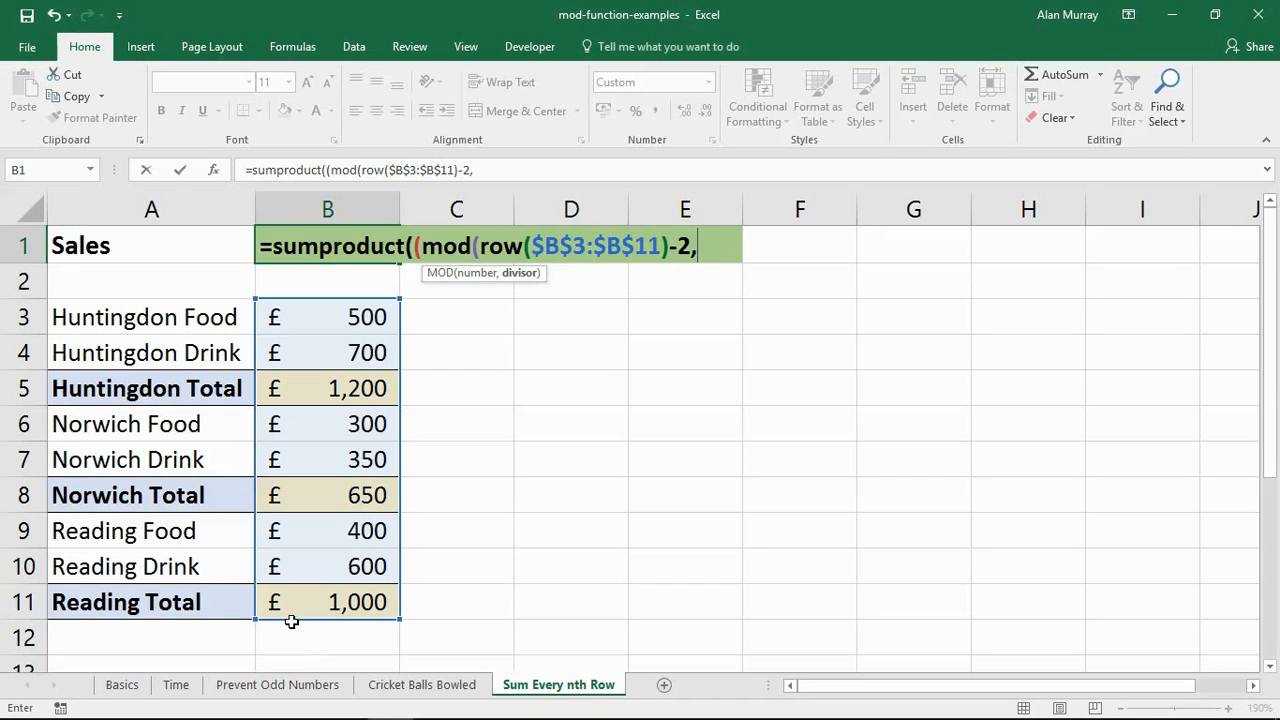
mouse_move(435, 281)
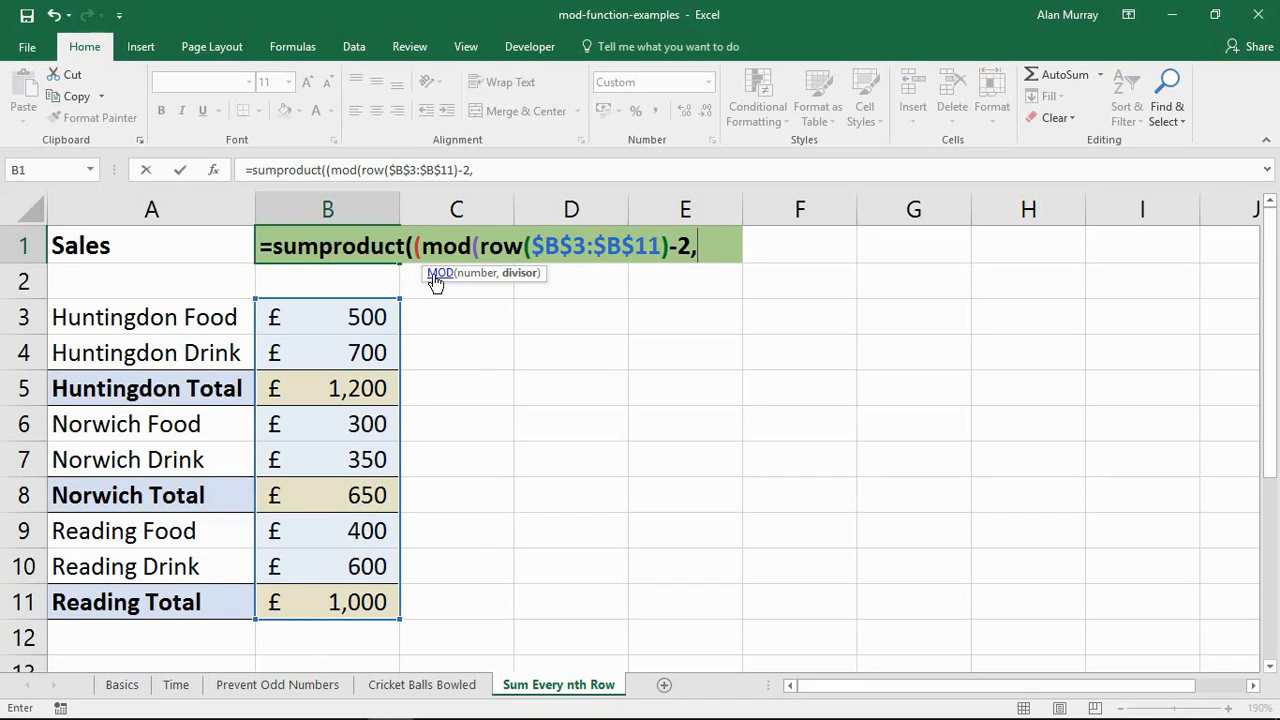
mouse_move(470, 300)
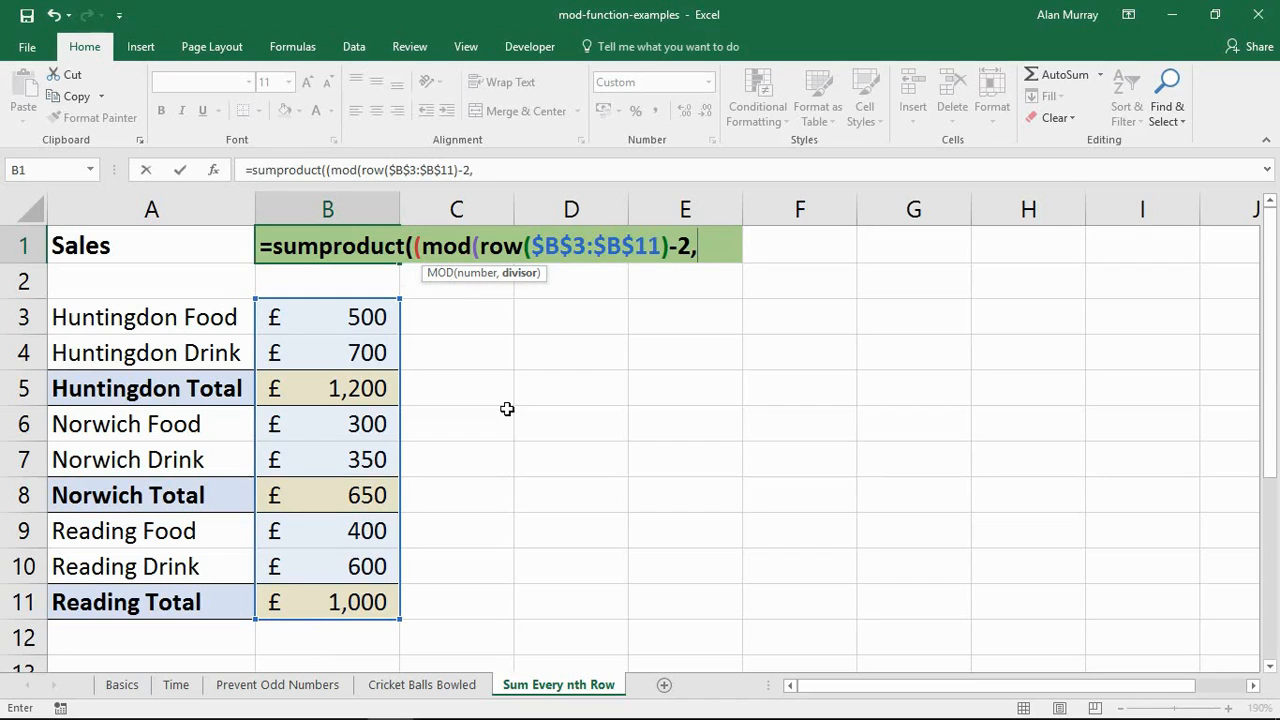
text(3)
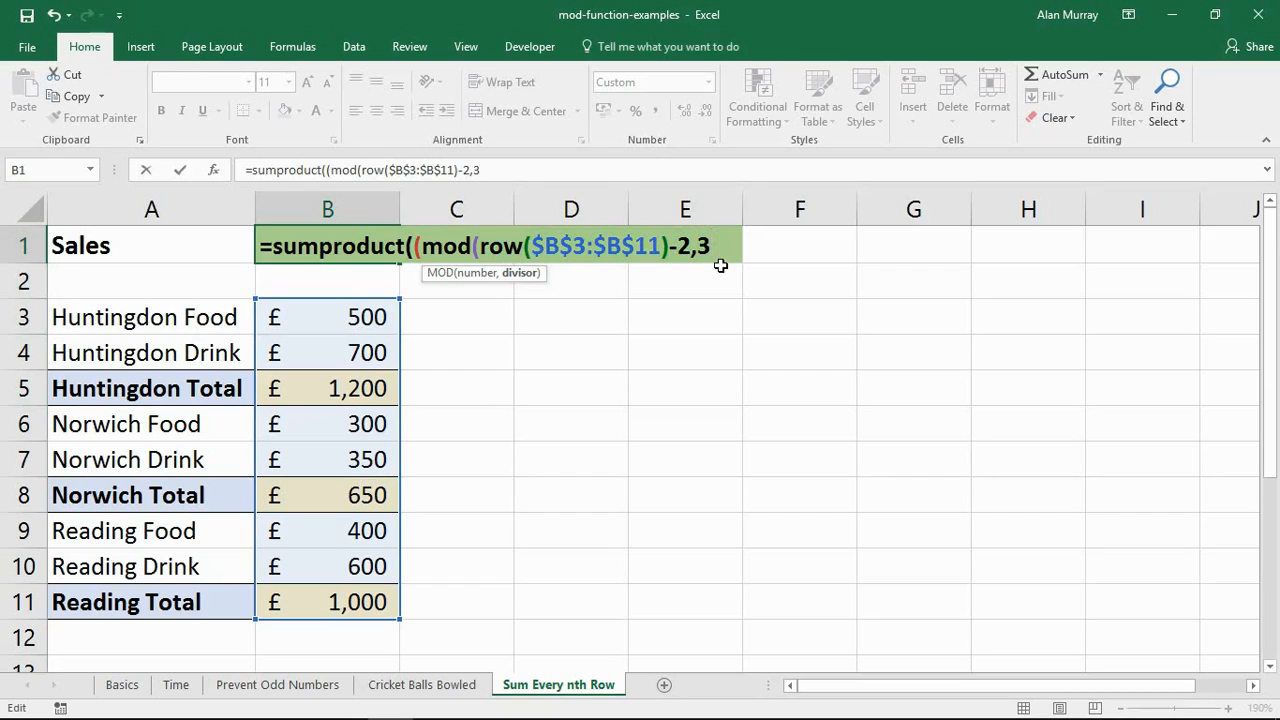
text())
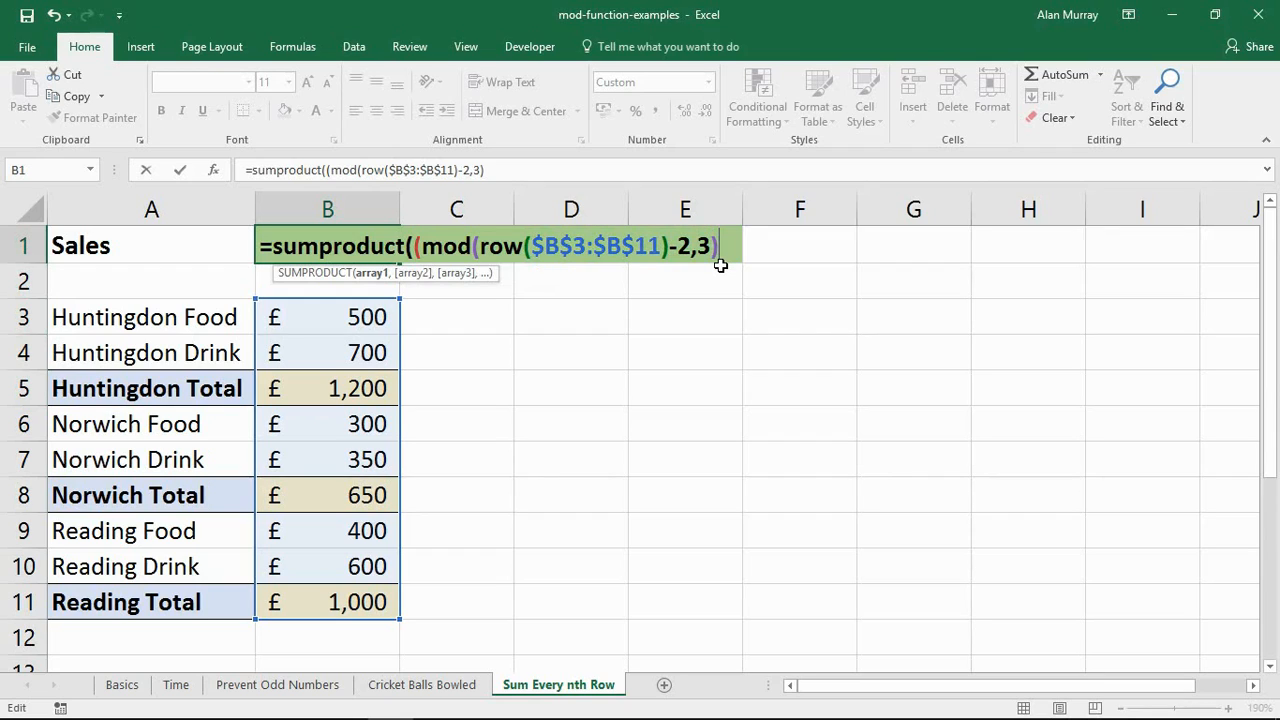
text(=0)
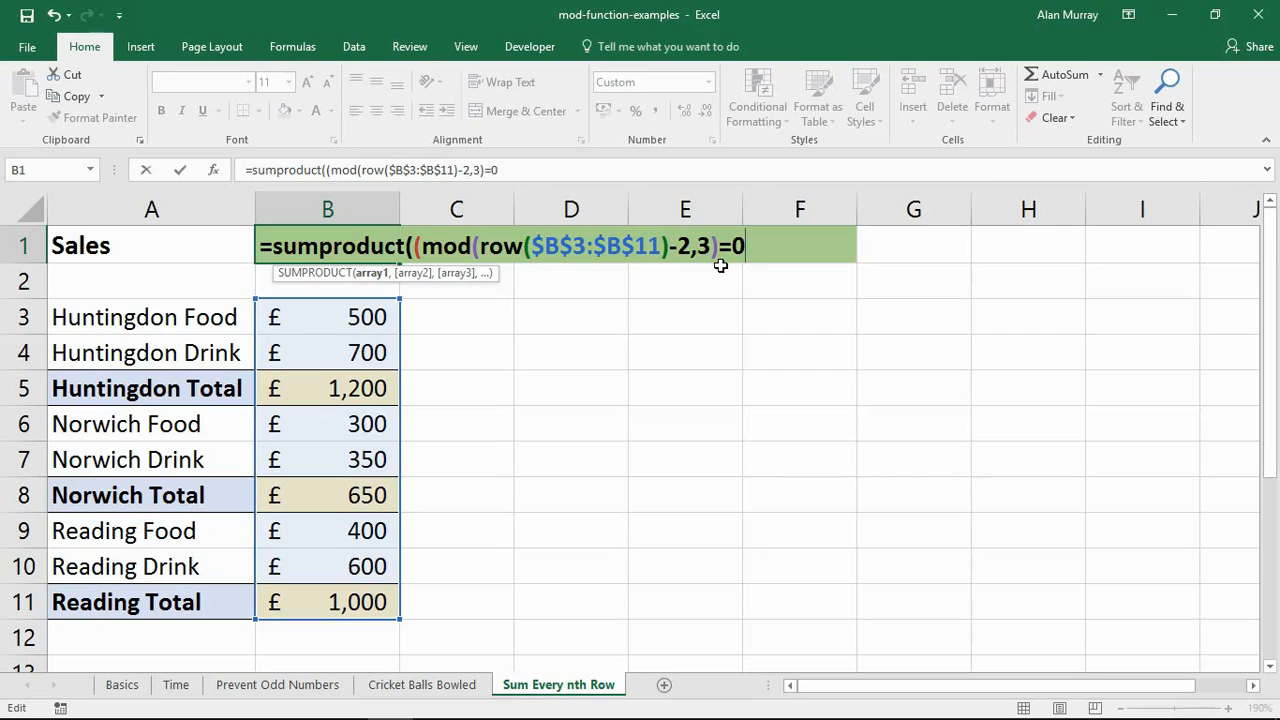
text())
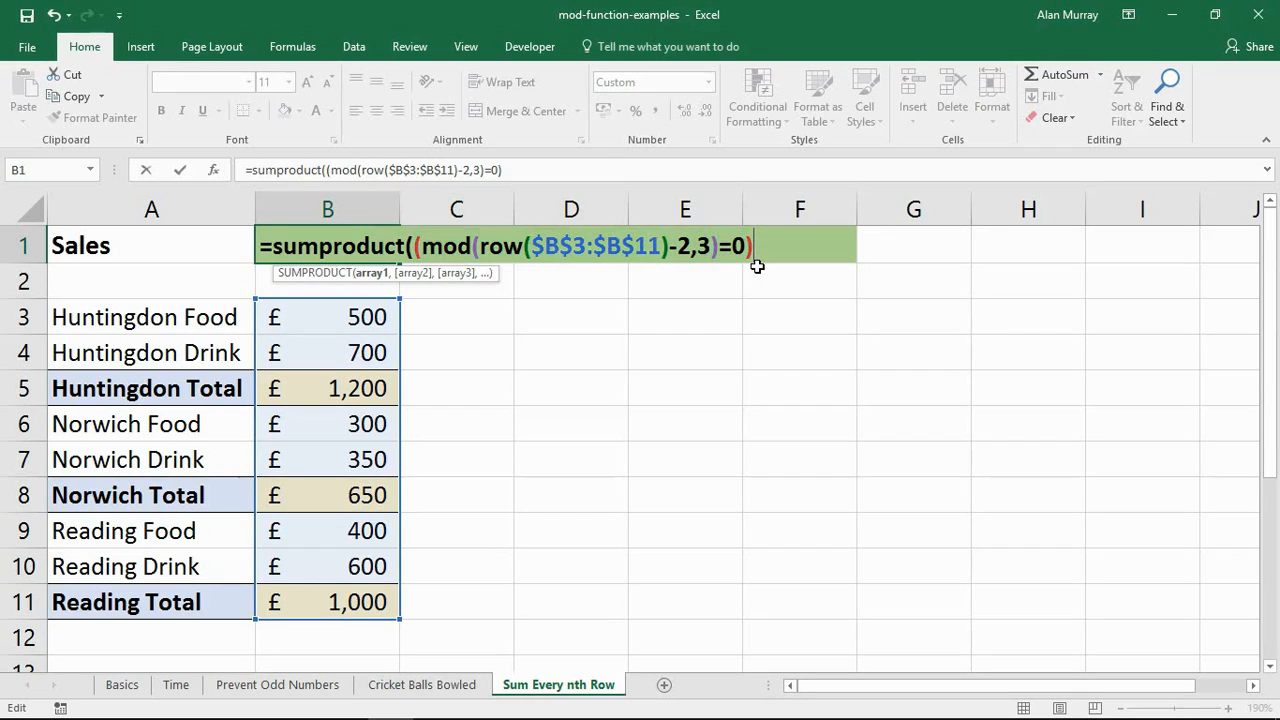
text(*)
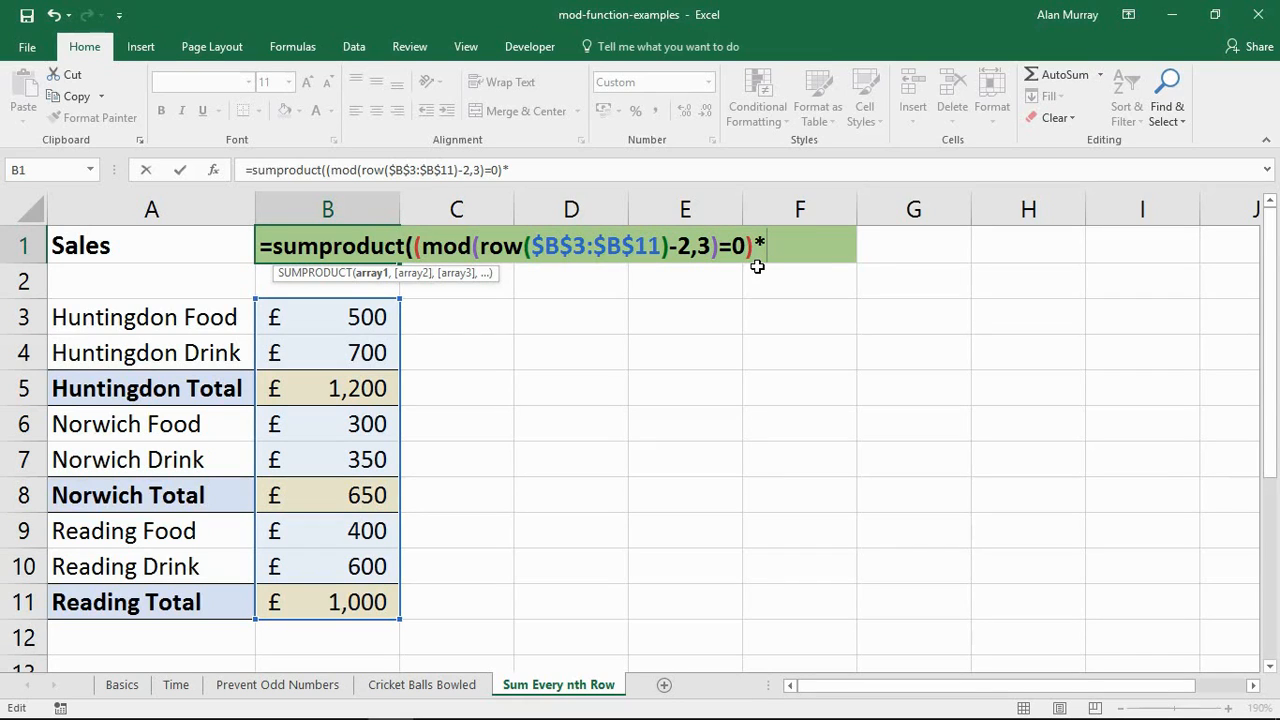
text(()
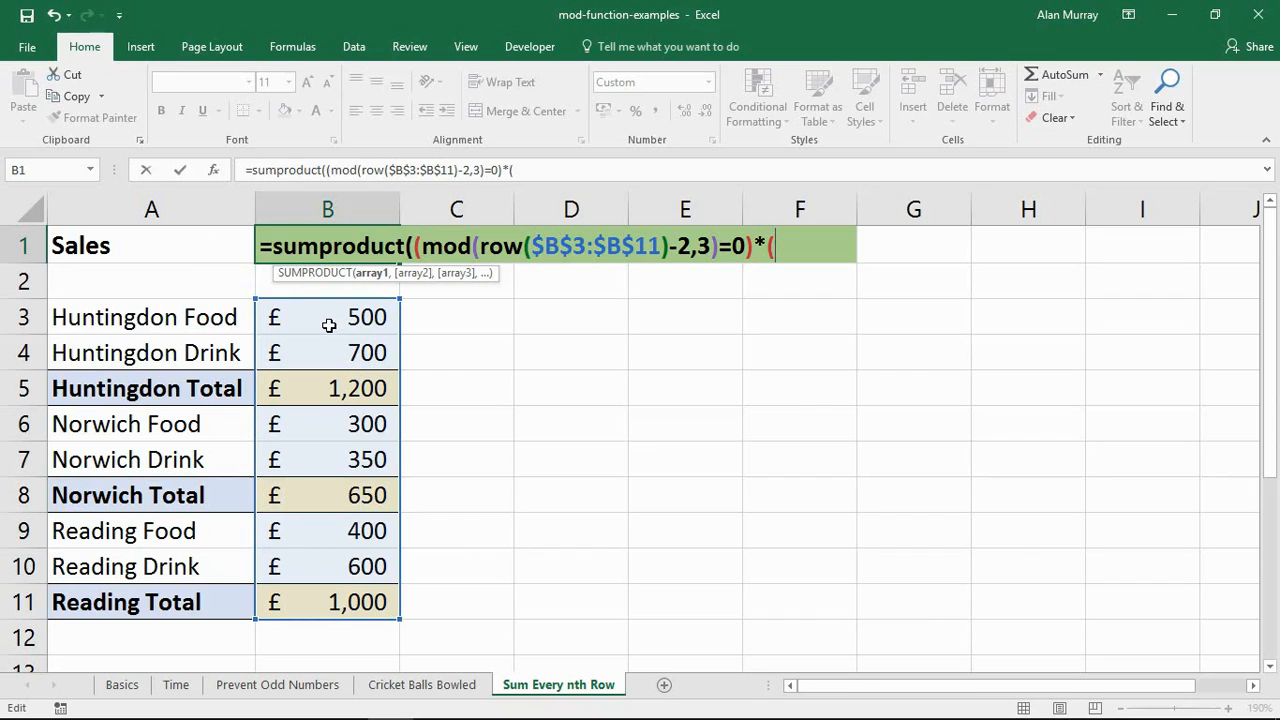
- Select B3:B11 as the multiplier, declining the correction and dismissing both warnings
drag(328, 317, 328, 459)
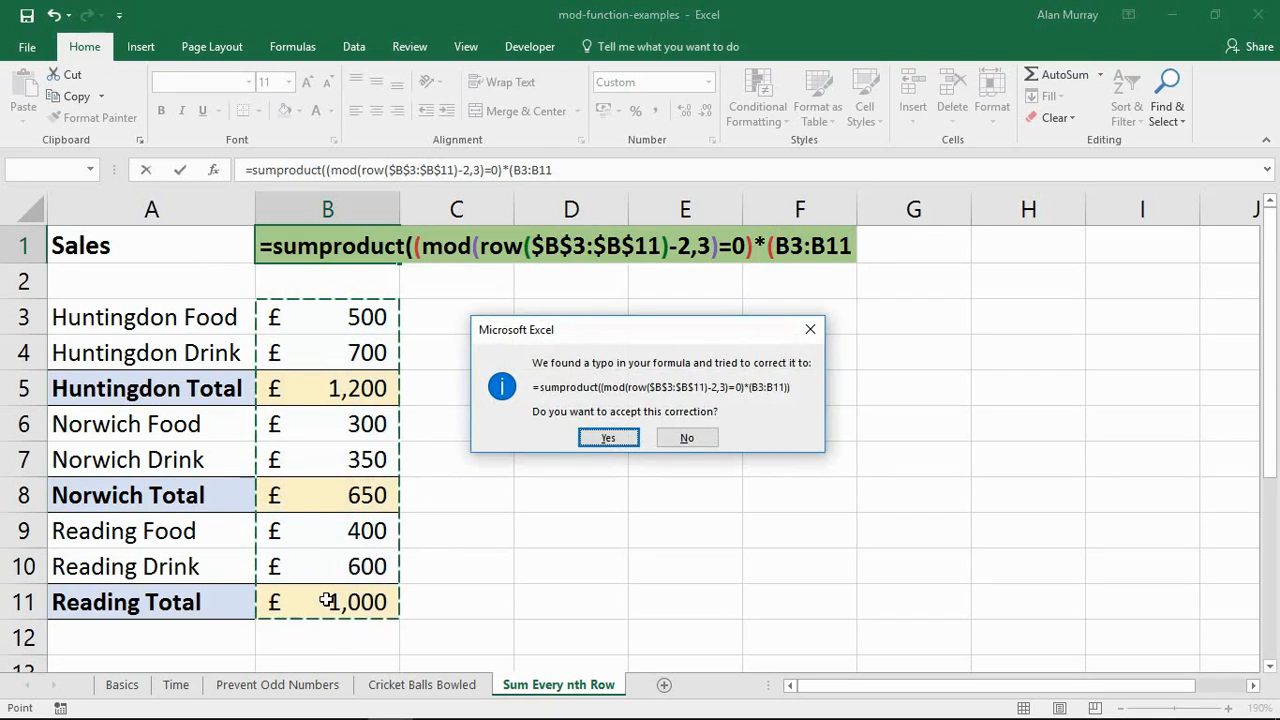
click(687, 437)
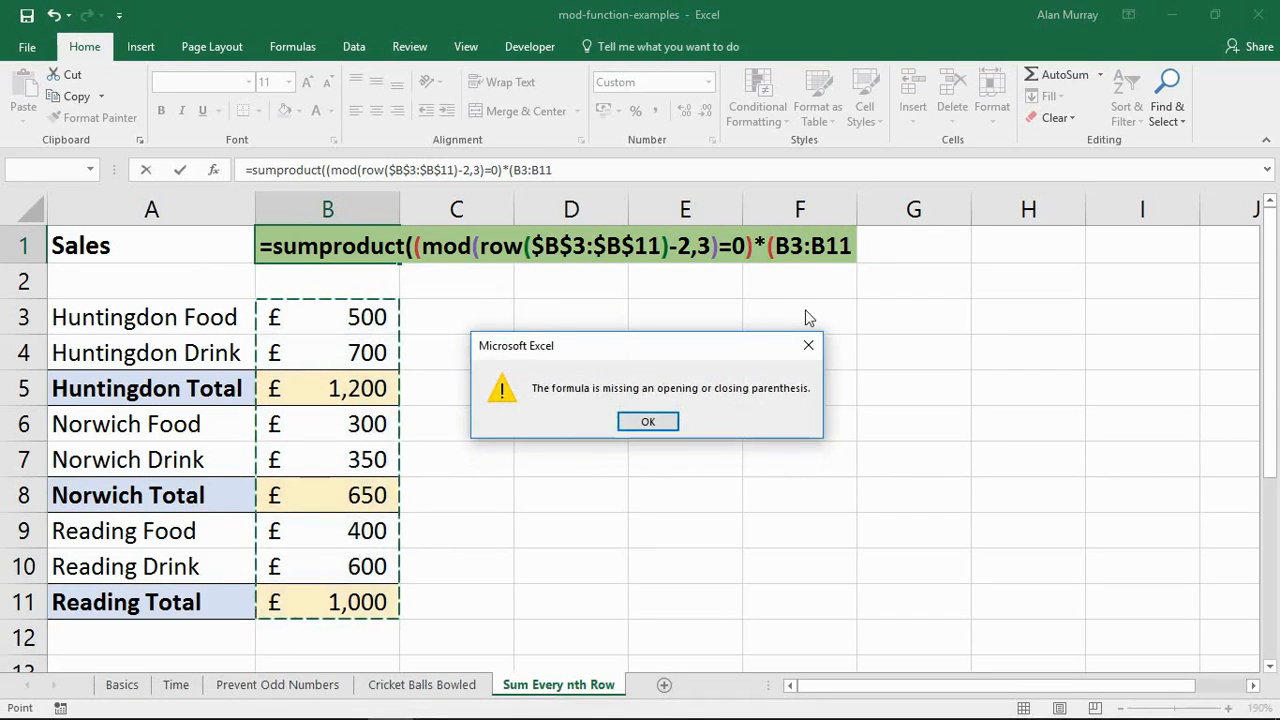
click(647, 421)
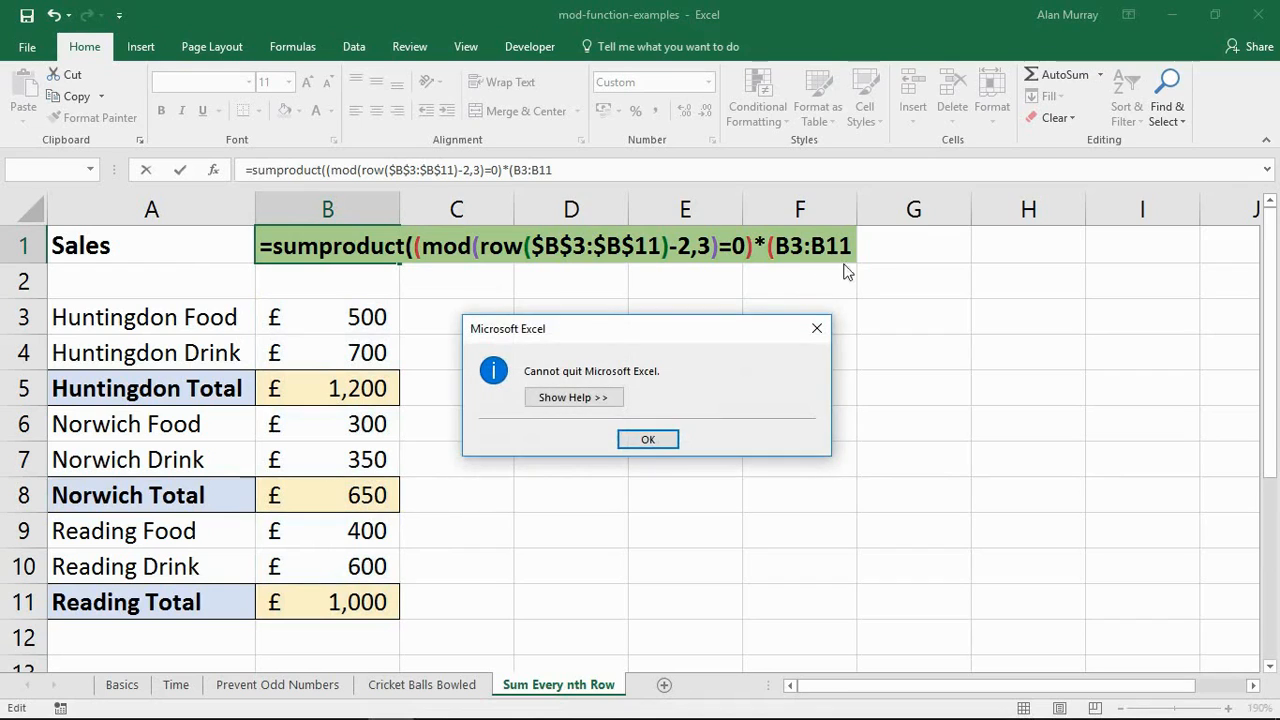
click(648, 439)
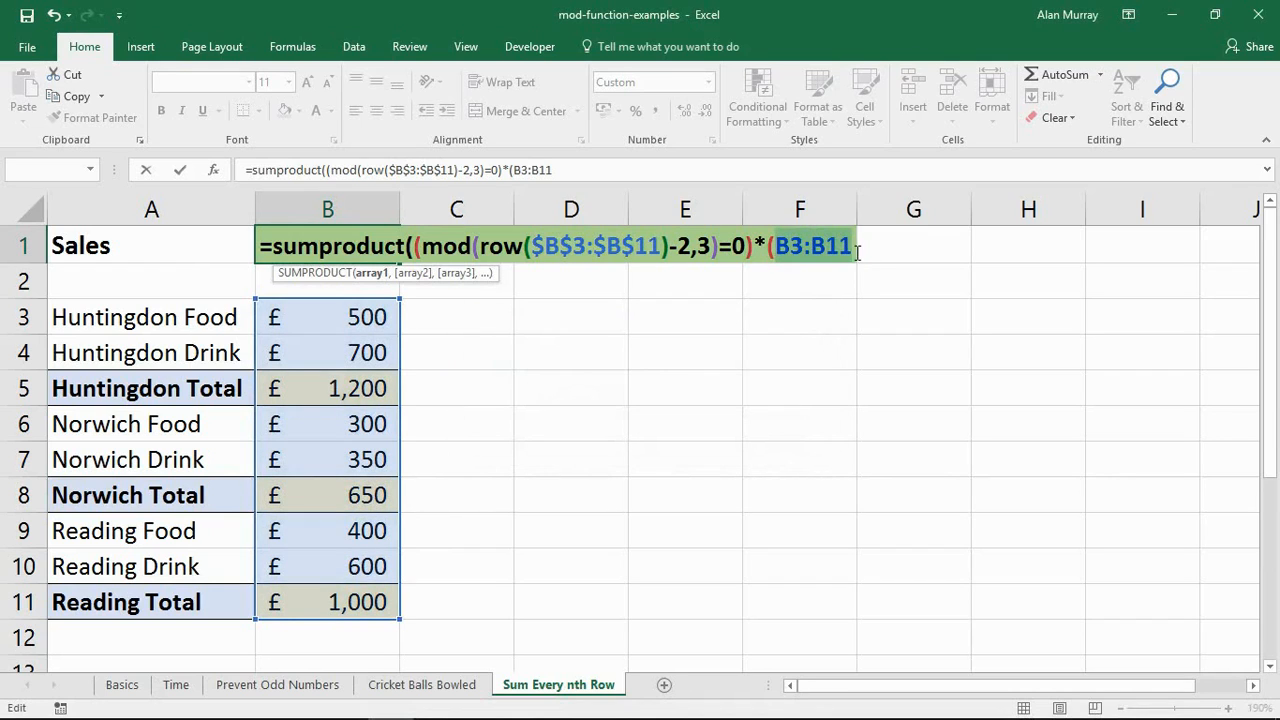
- Make B3:B11 absolute, close the bracket and commit the formula, giving £2,850
key(f4)
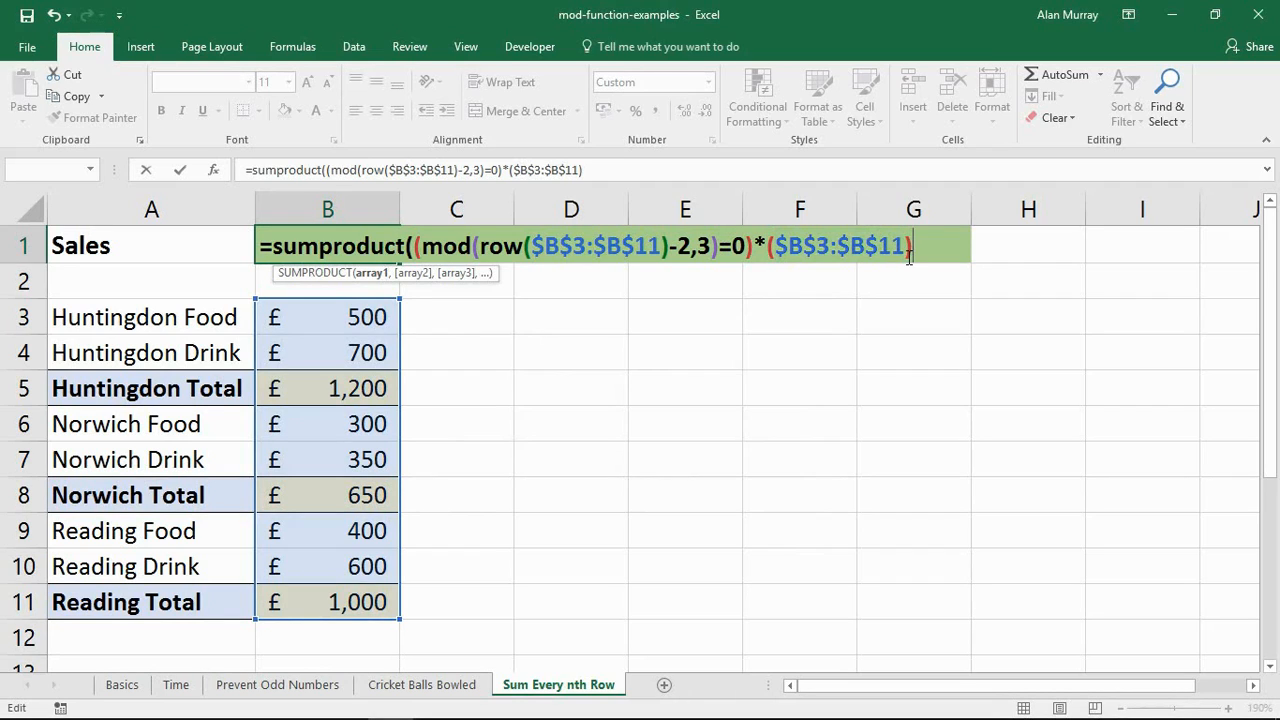
text())
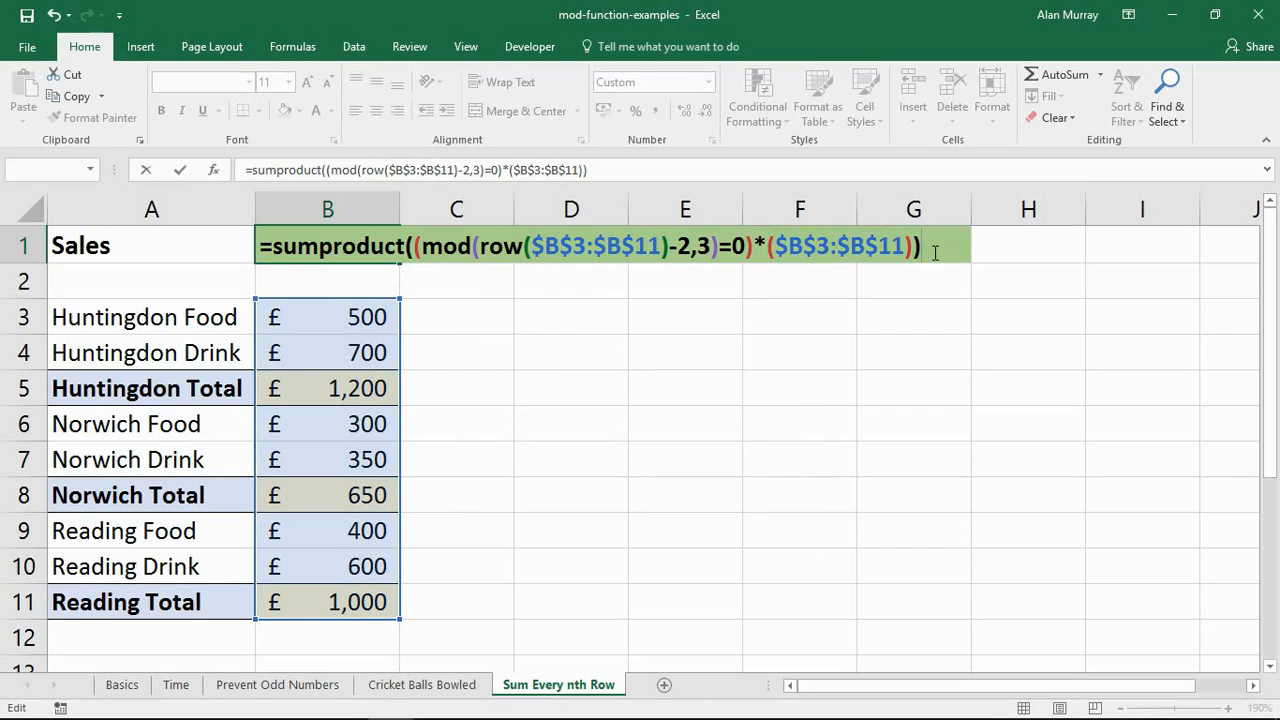
key(Enter)
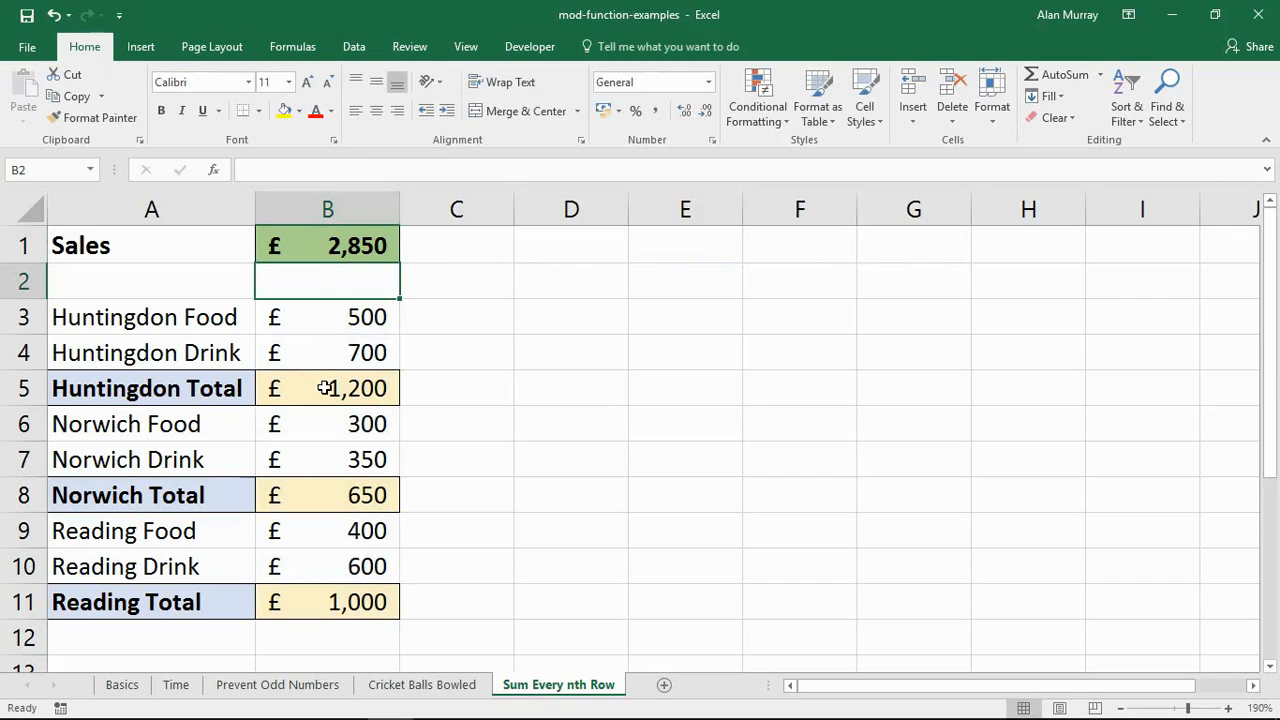
- Inspect B11's SUM, then open B1's formula and highlight its MOD function
click(327, 601)
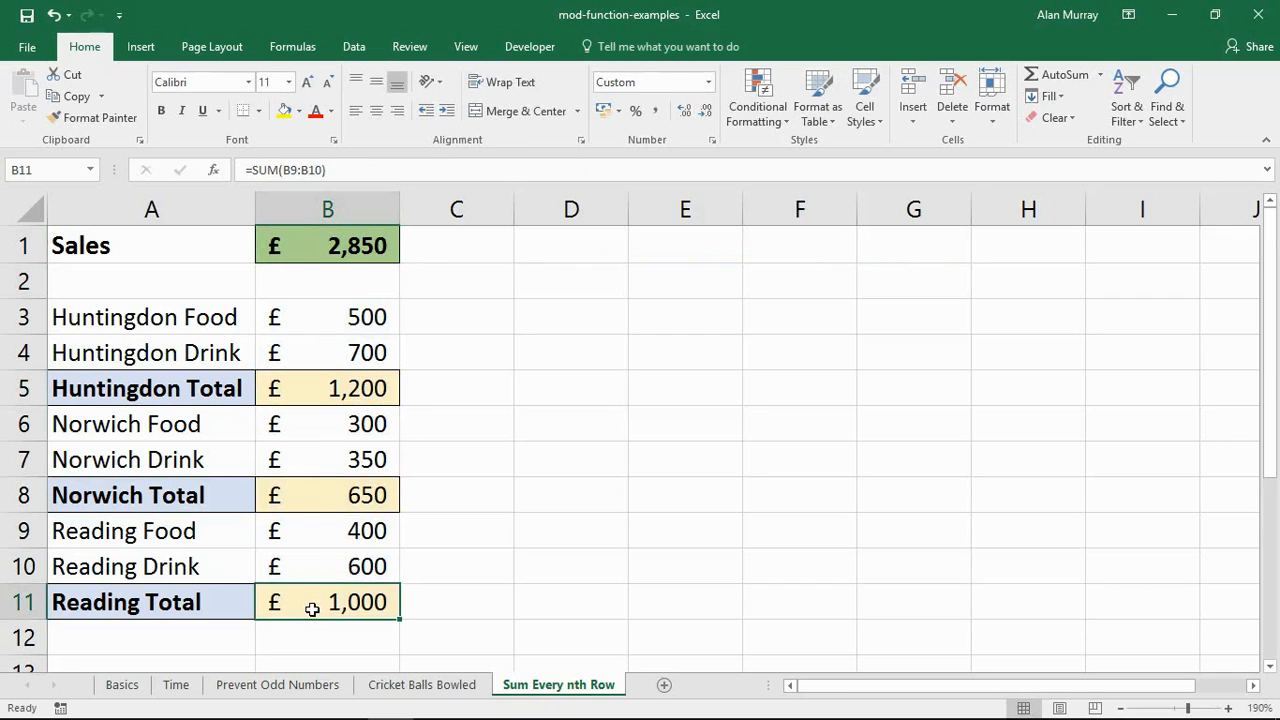
click(327, 495)
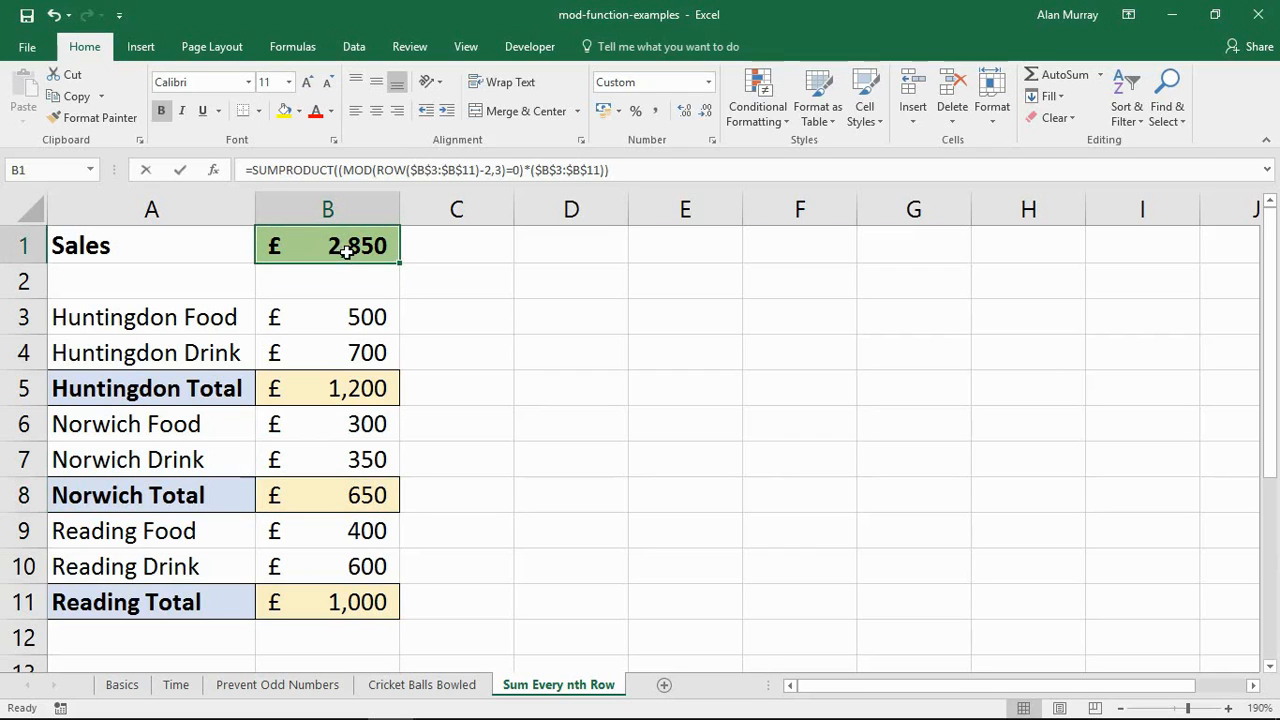
double_click(327, 245)
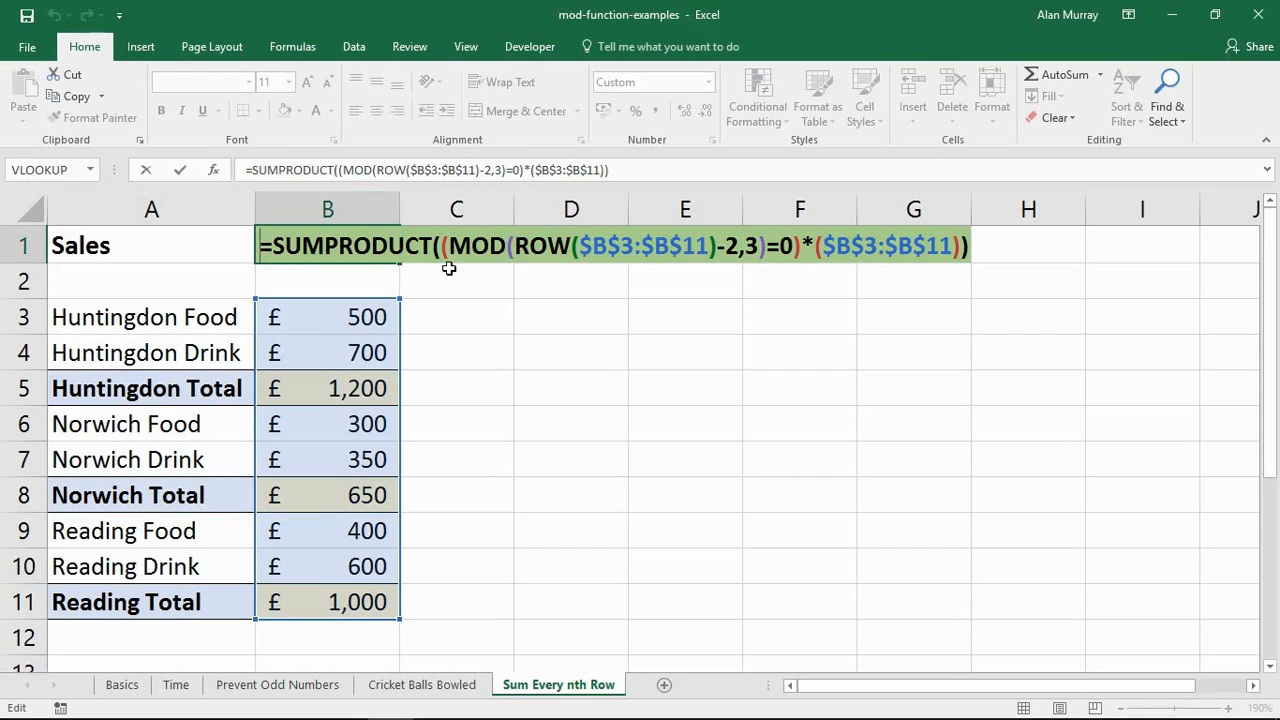
double_click(478, 246)
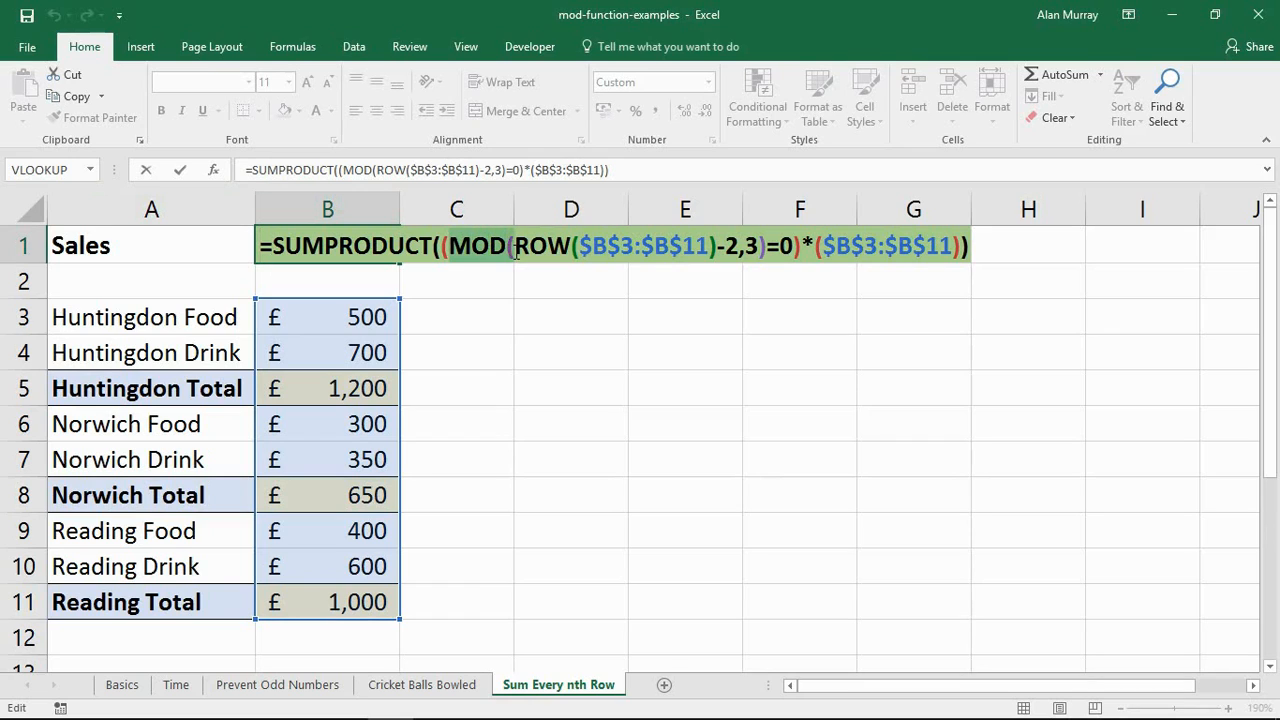